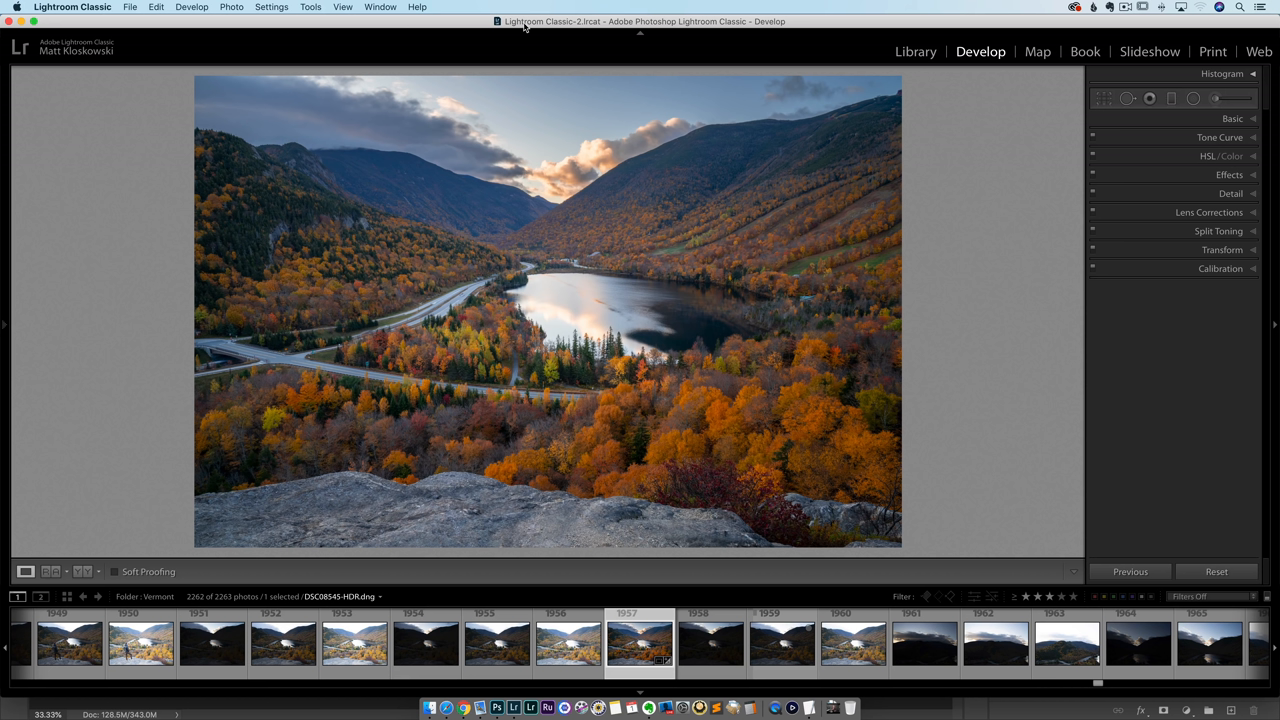
mouse_move(406, 31)
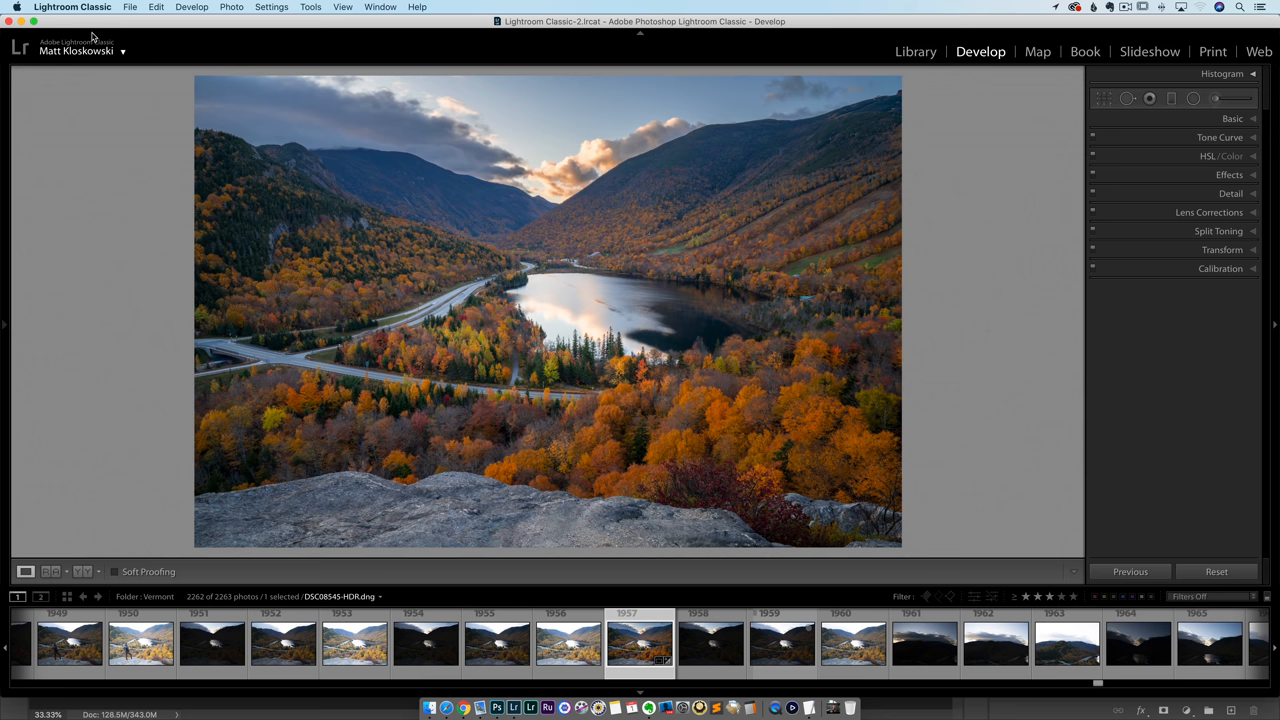
Open Lightroom's Identity Plate Setup and pick the Personalized graphical identity plate option.
left_click(77, 11)
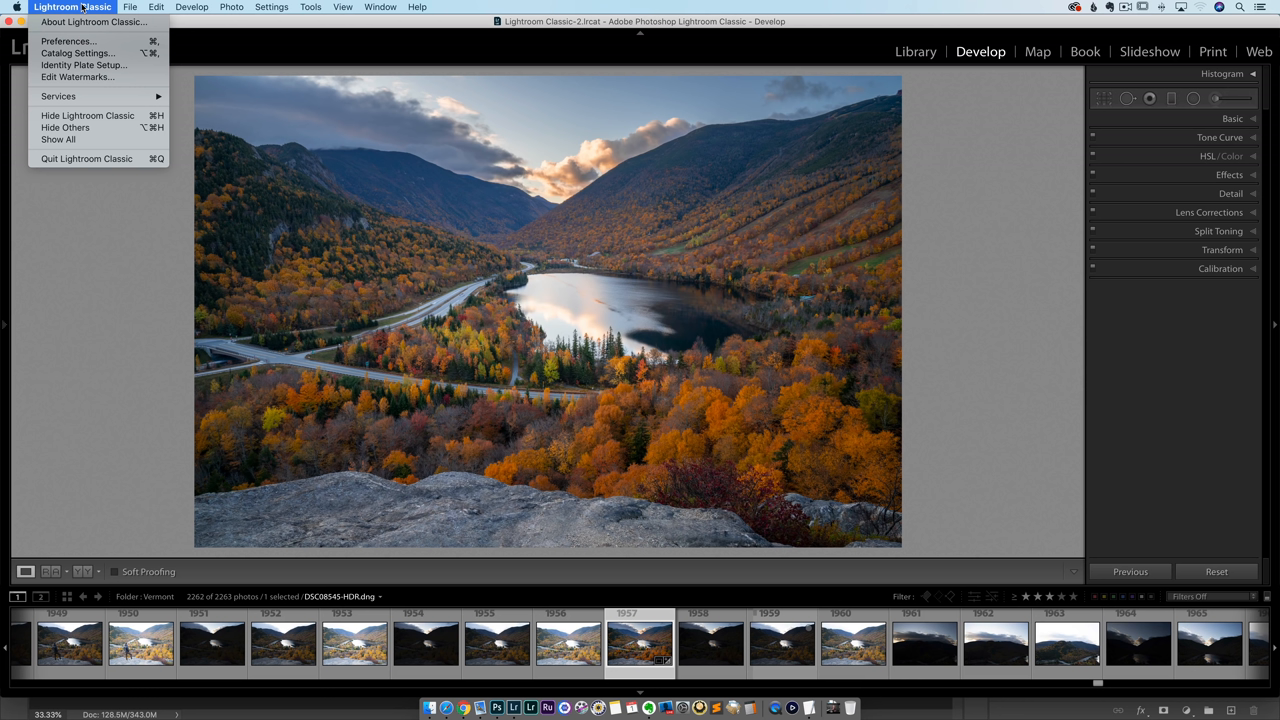
mouse_move(84, 64)
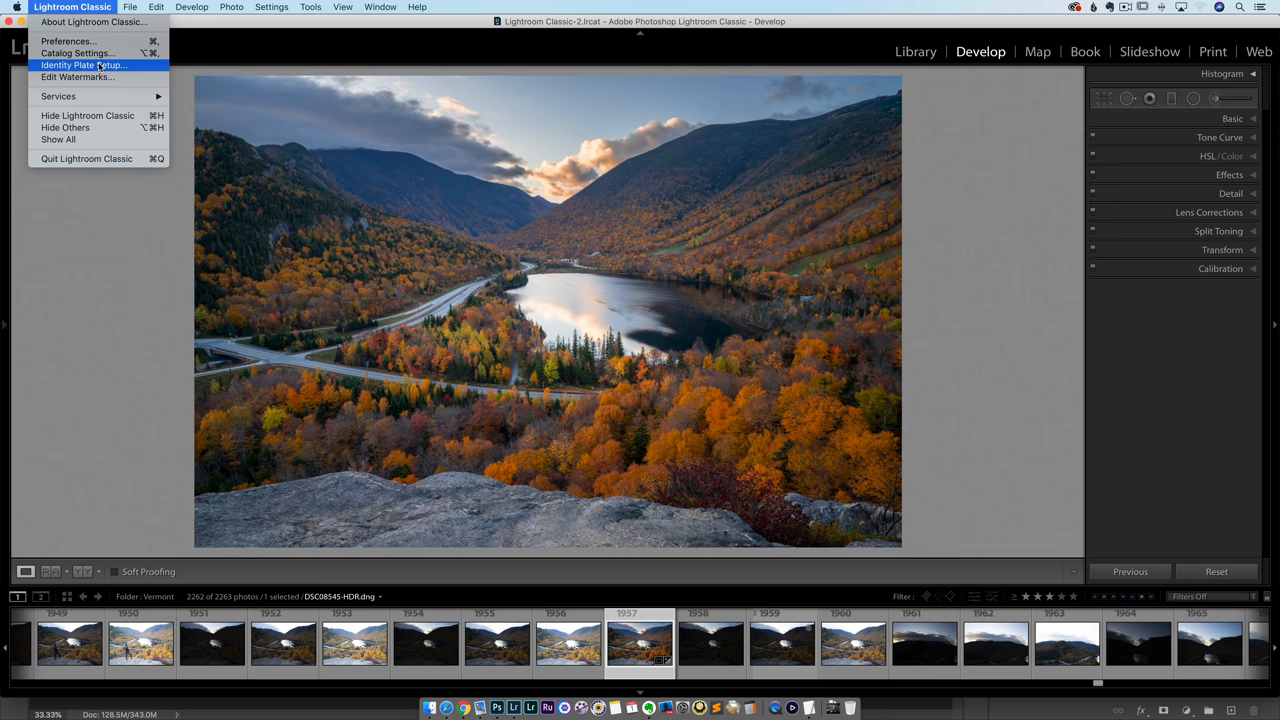
left_click(81, 63)
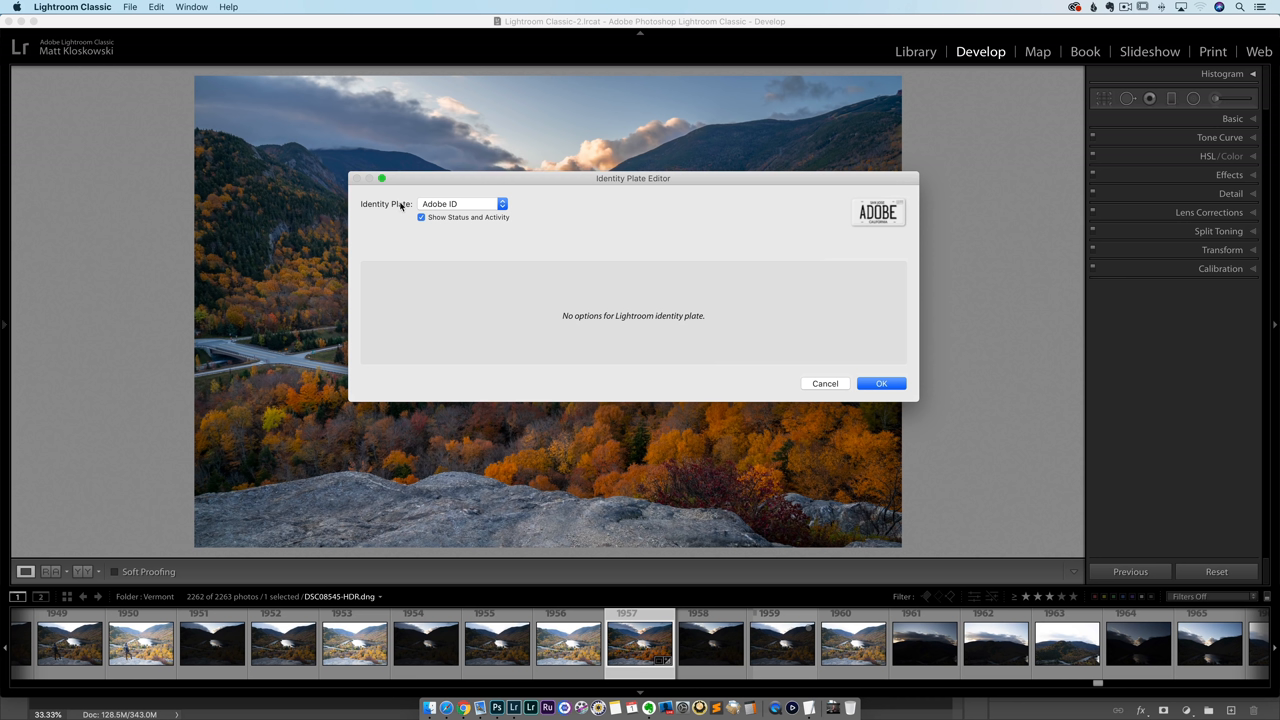
left_click(463, 203)
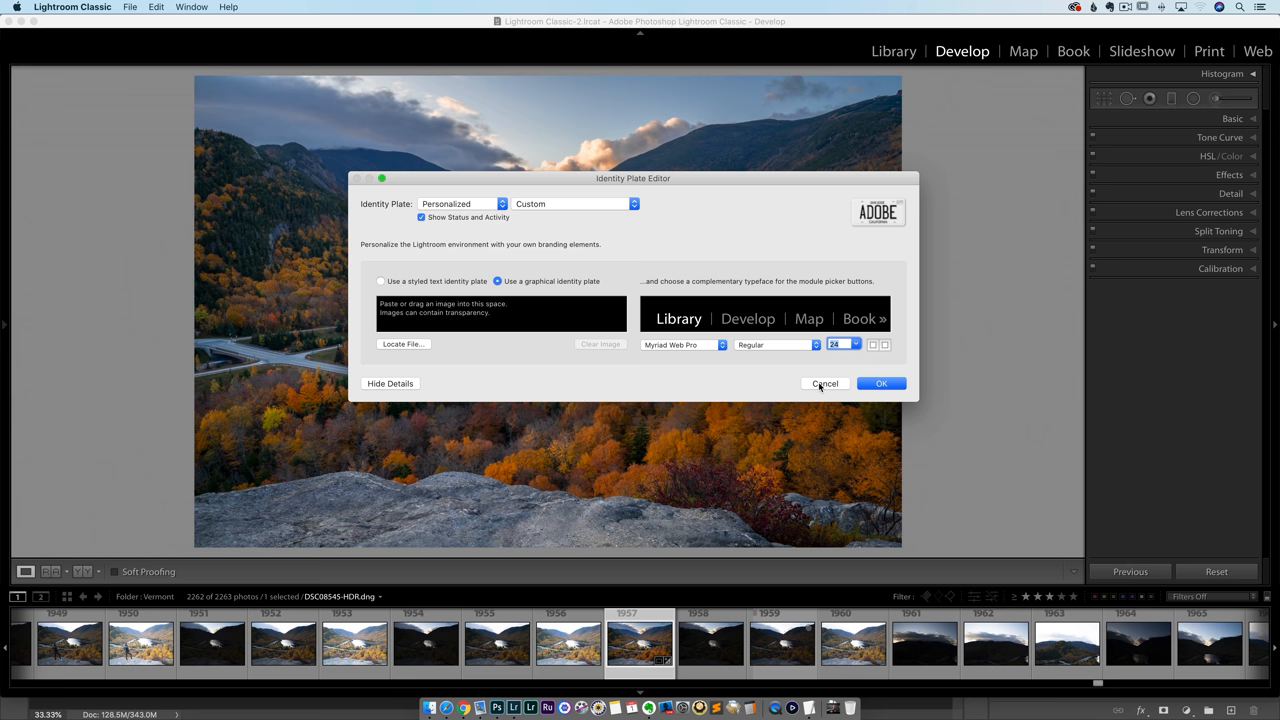
Close the identity plate editor and create a 300 × 42 px white Photoshop document.
left_click(489, 706)
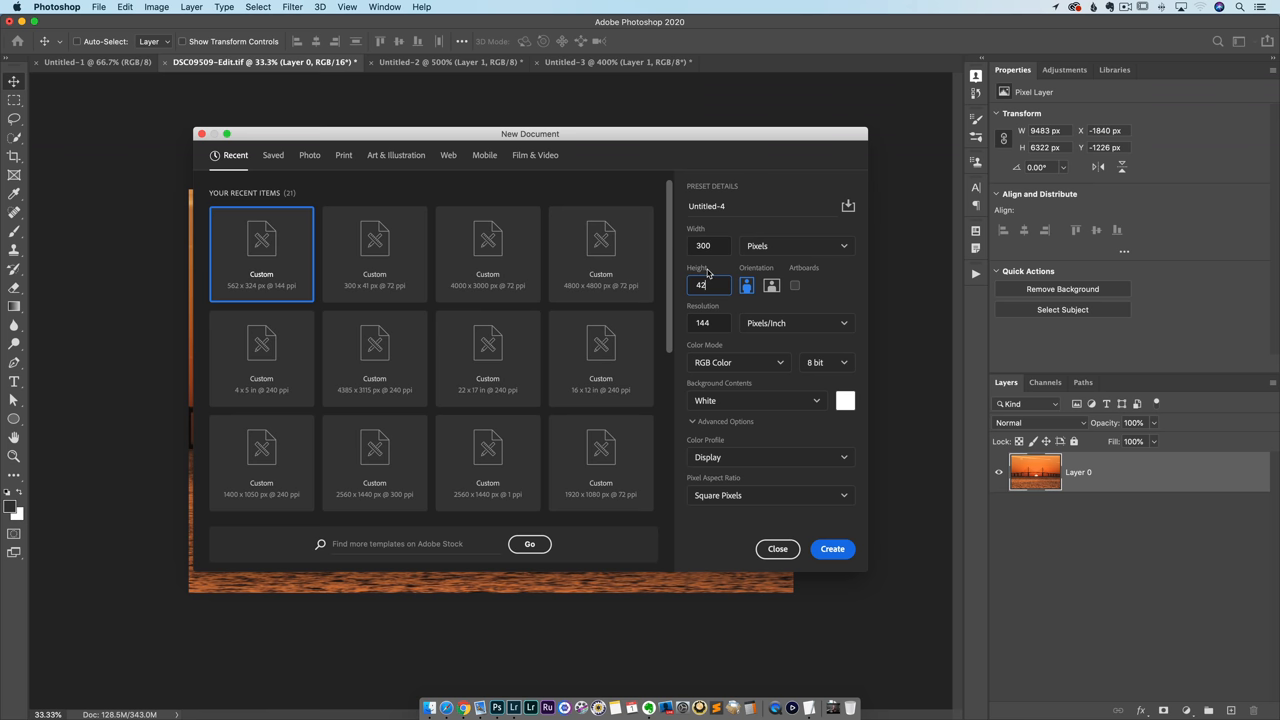
left_click(832, 549)
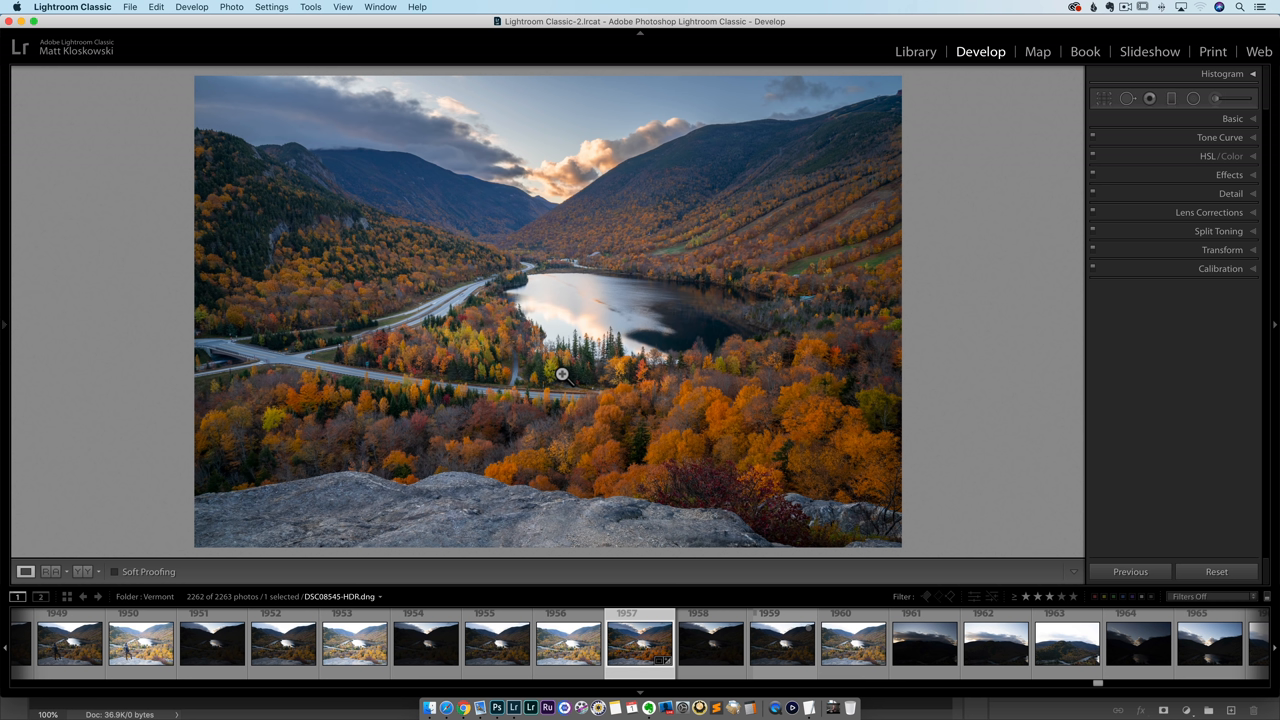
left_click(494, 705)
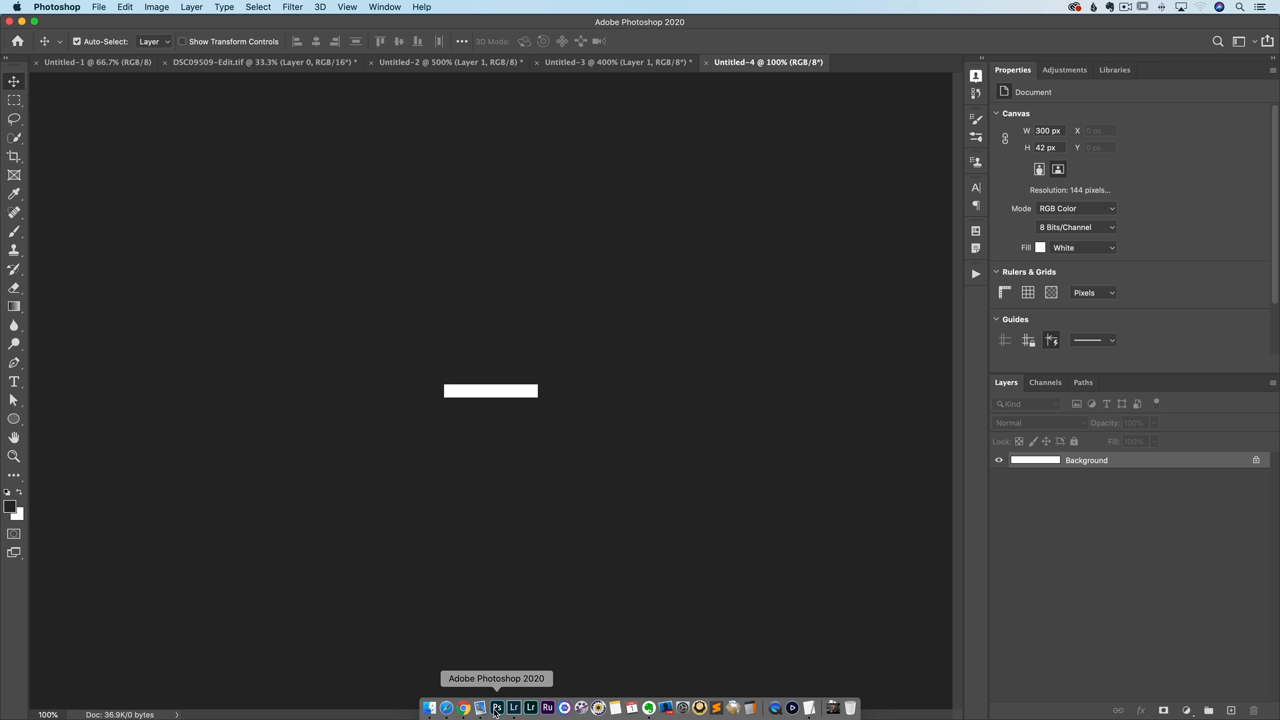
Switch between the screenshot and banner tabs and sample black with the Eyedropper.
left_click(617, 62)
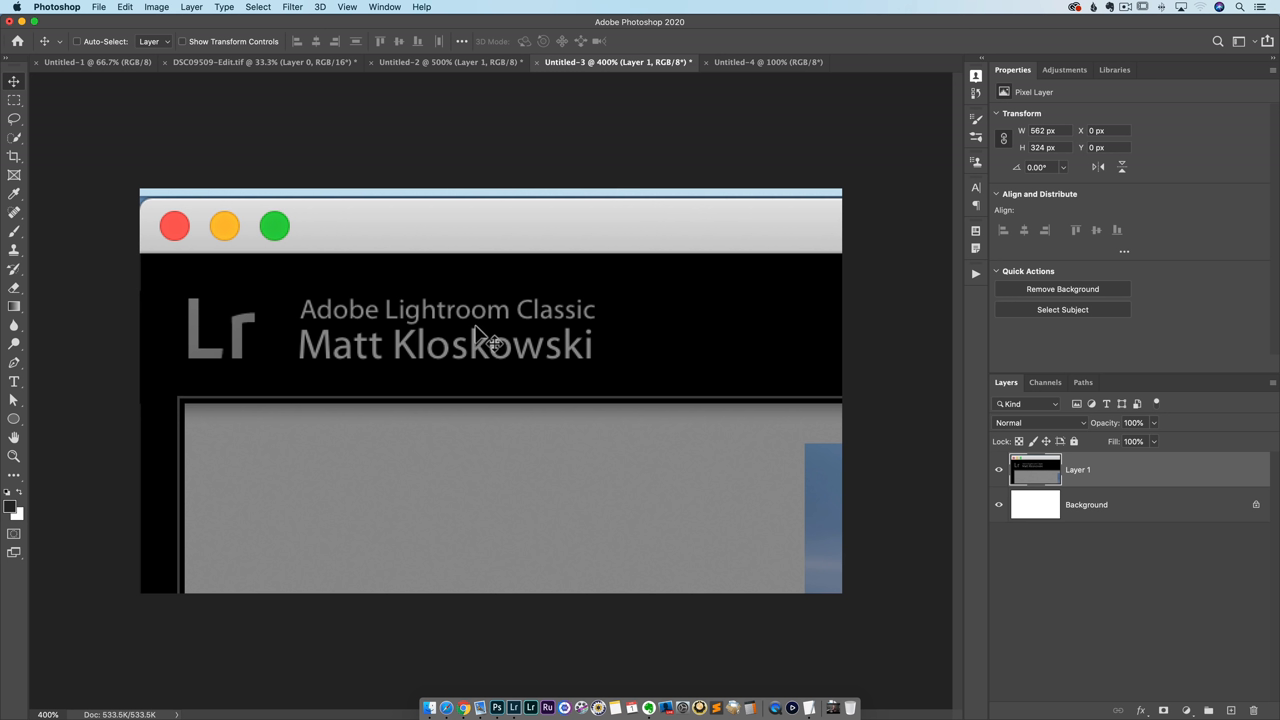
mouse_move(472, 276)
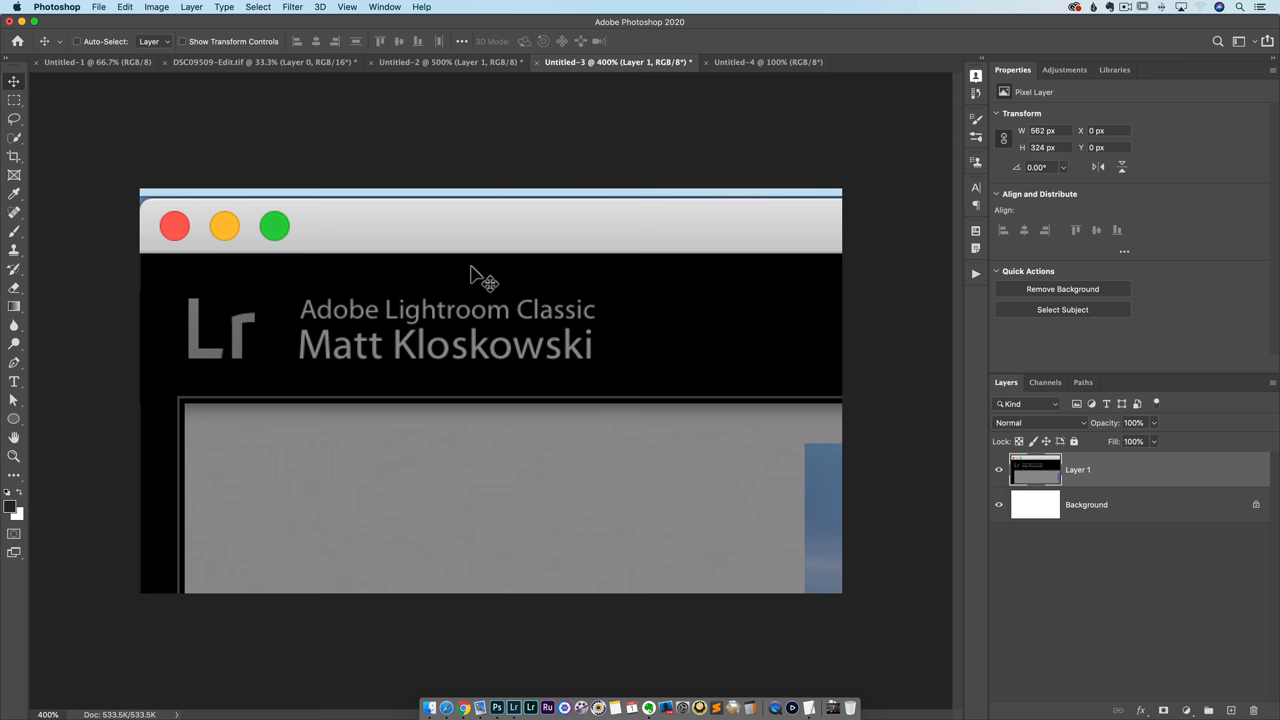
left_click(768, 62)
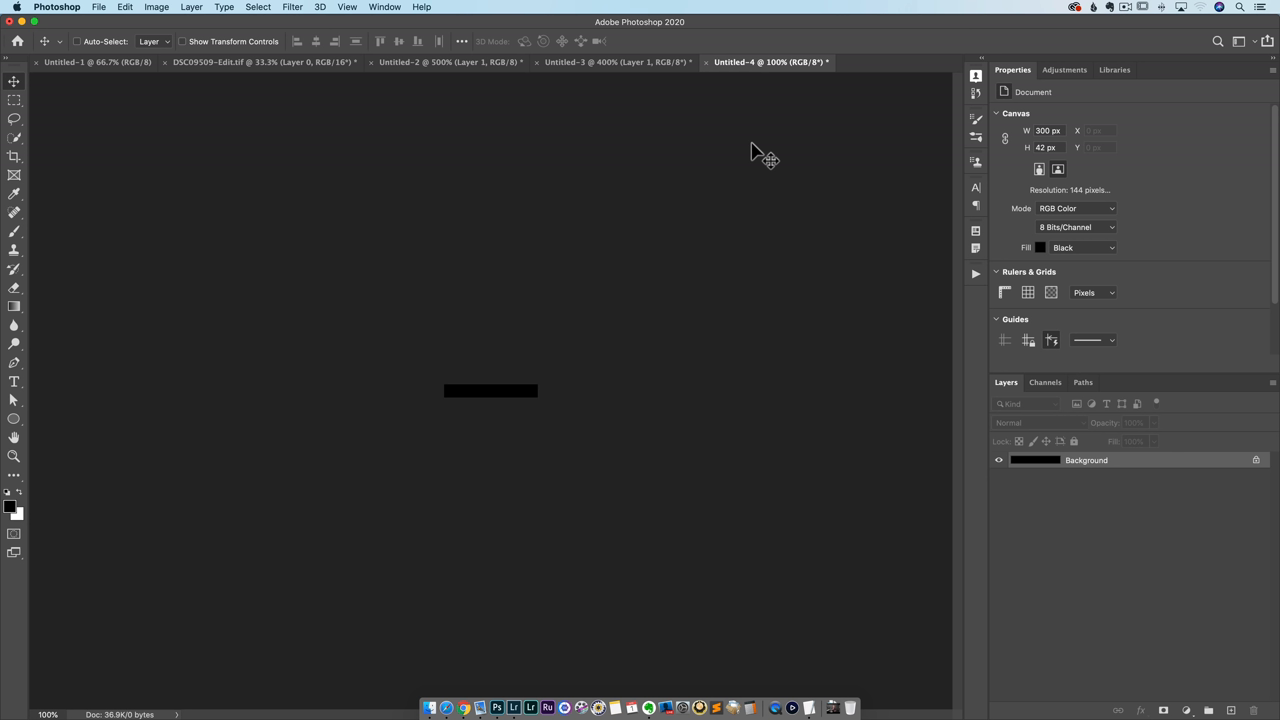
left_click(614, 62)
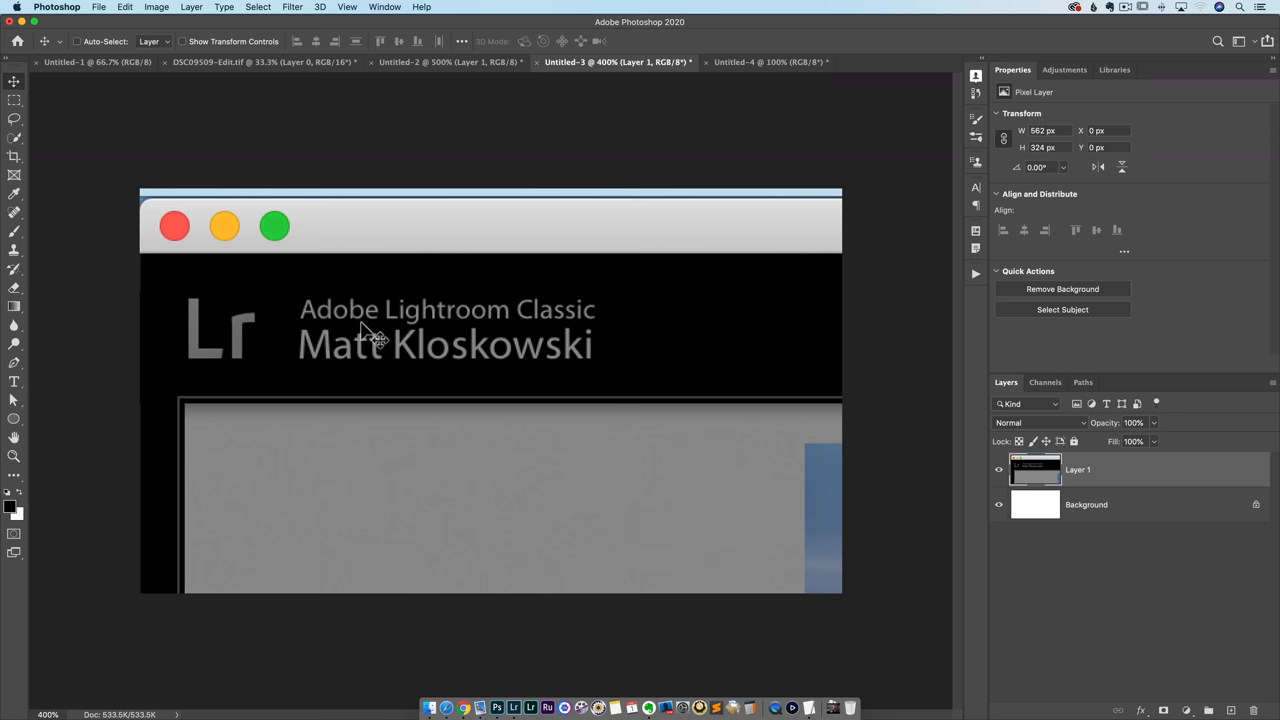
left_click(13, 183)
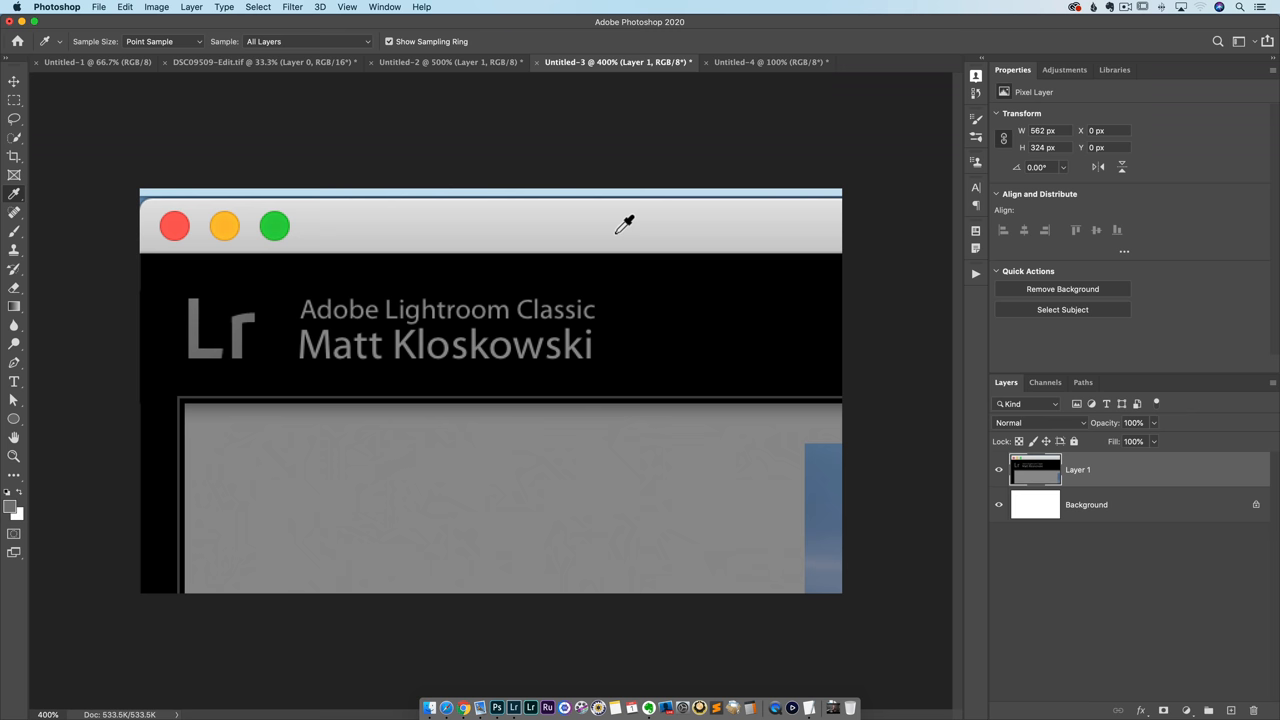
left_click(759, 62)
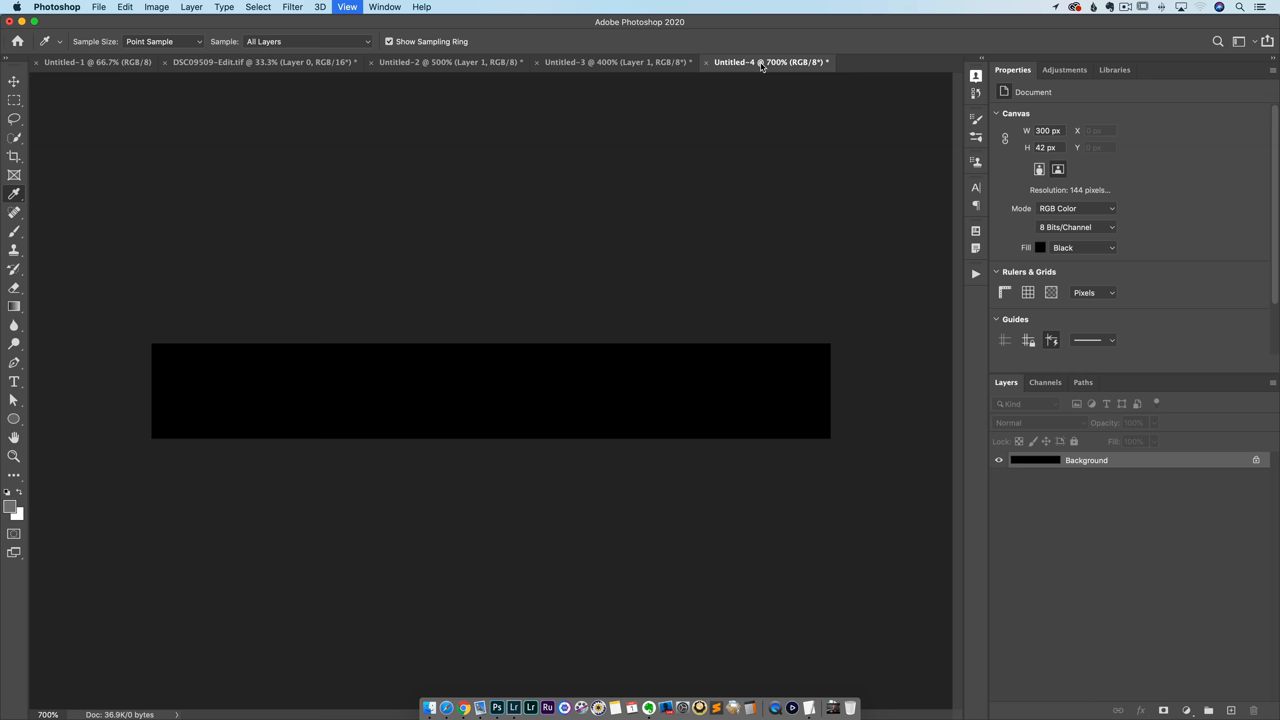
Type 'Deleting All Photos' on the black banner canvas.
type("Deleting All Photos")
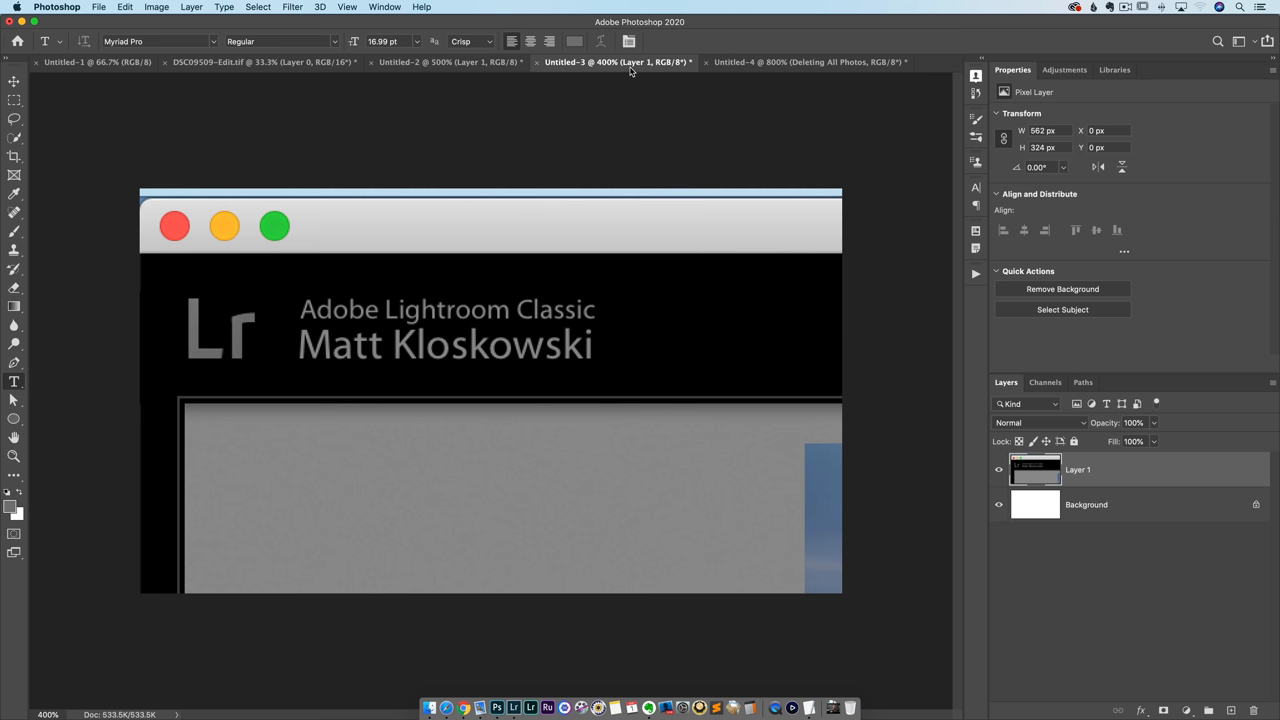
left_click(203, 7)
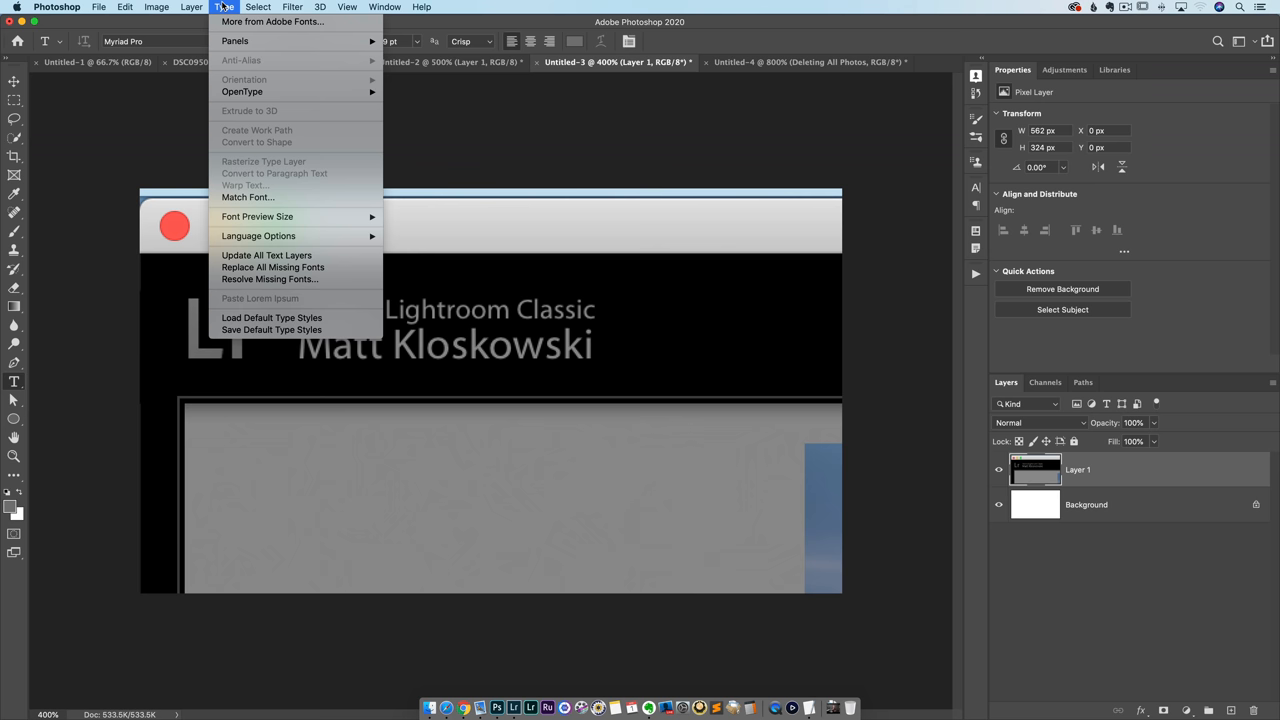
left_click(247, 197)
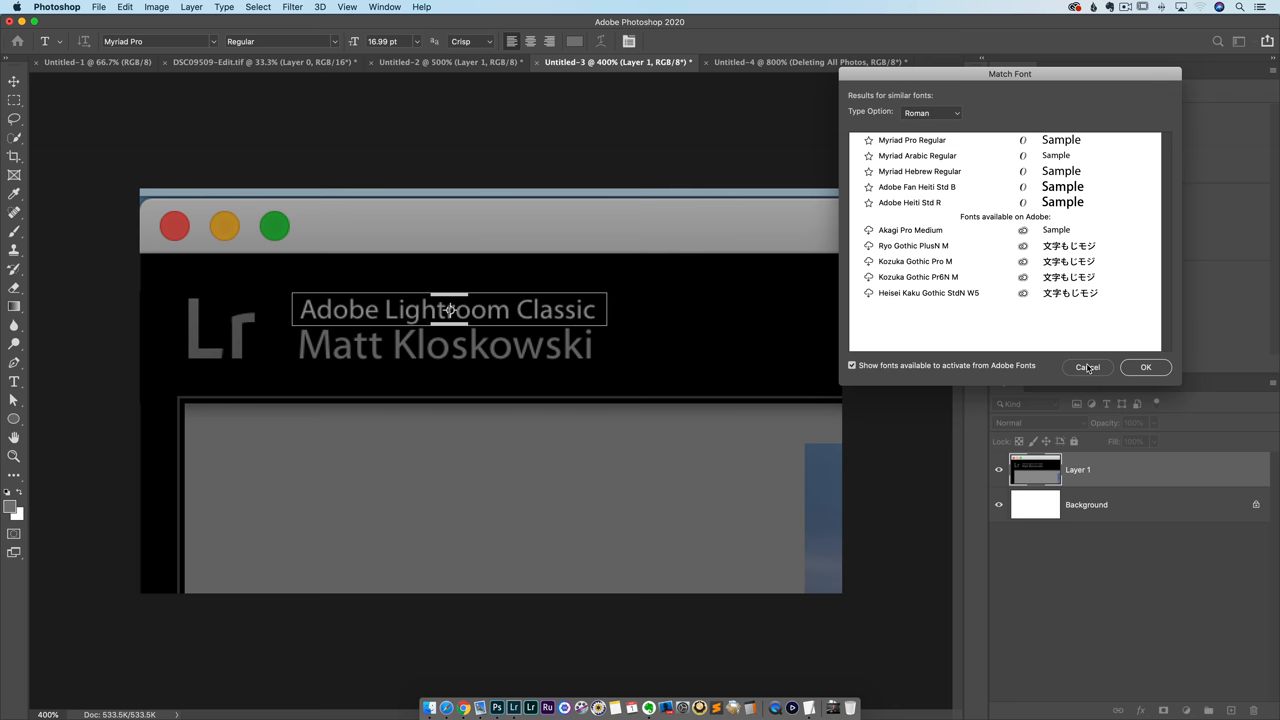
left_click(803, 60)
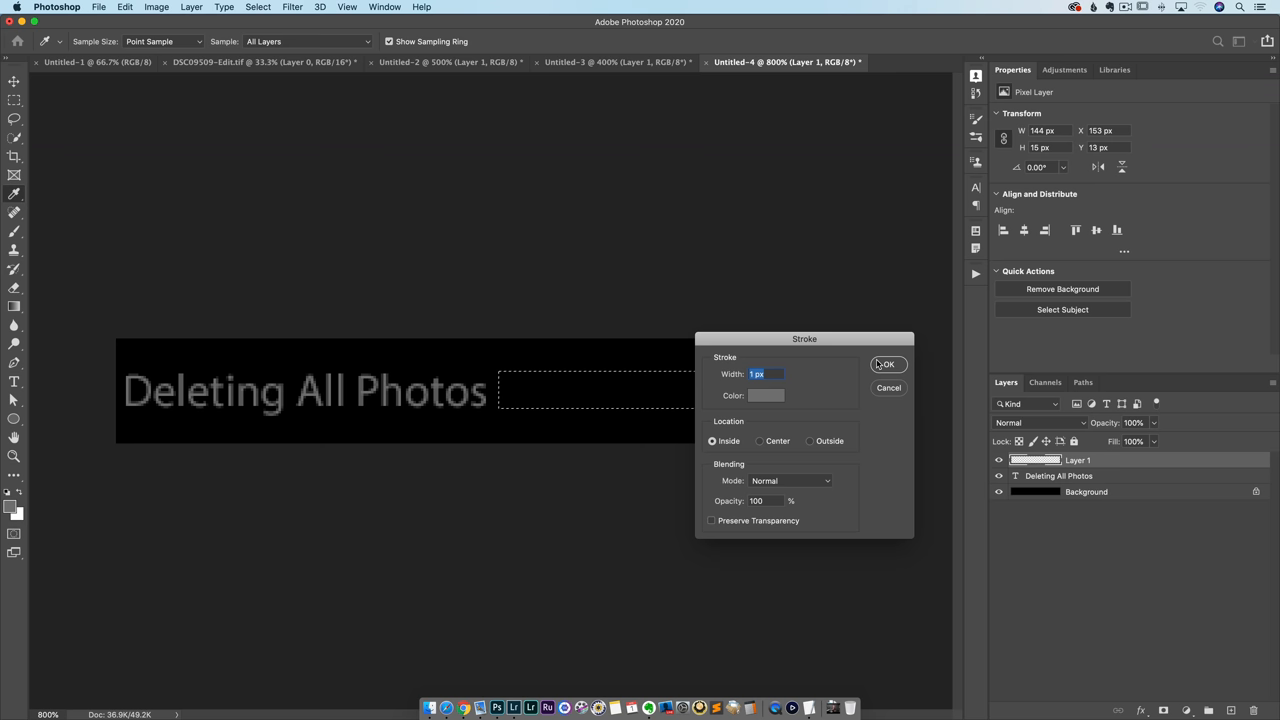
Apply a 1 px grey inside stroke to the marquee beside the text.
left_click(888, 364)
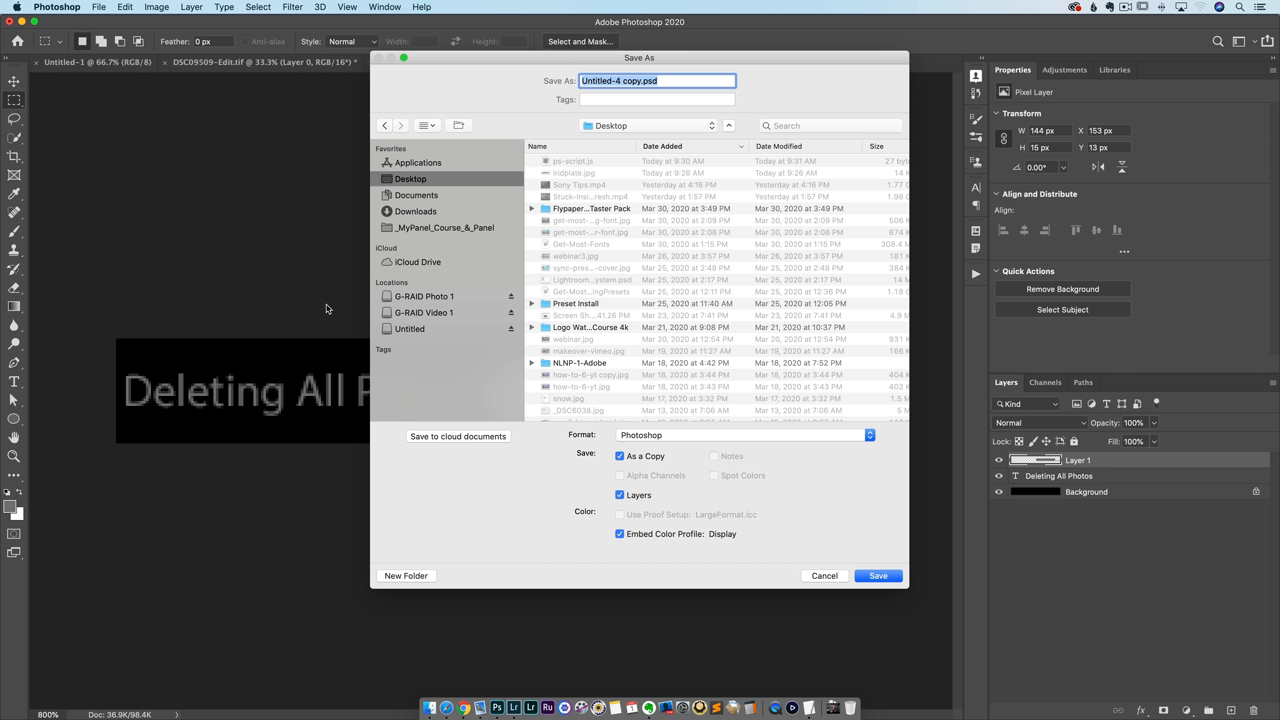
Save the banner to the Desktop as JPEG named 'idplate-prank'.
type("idplate-par")
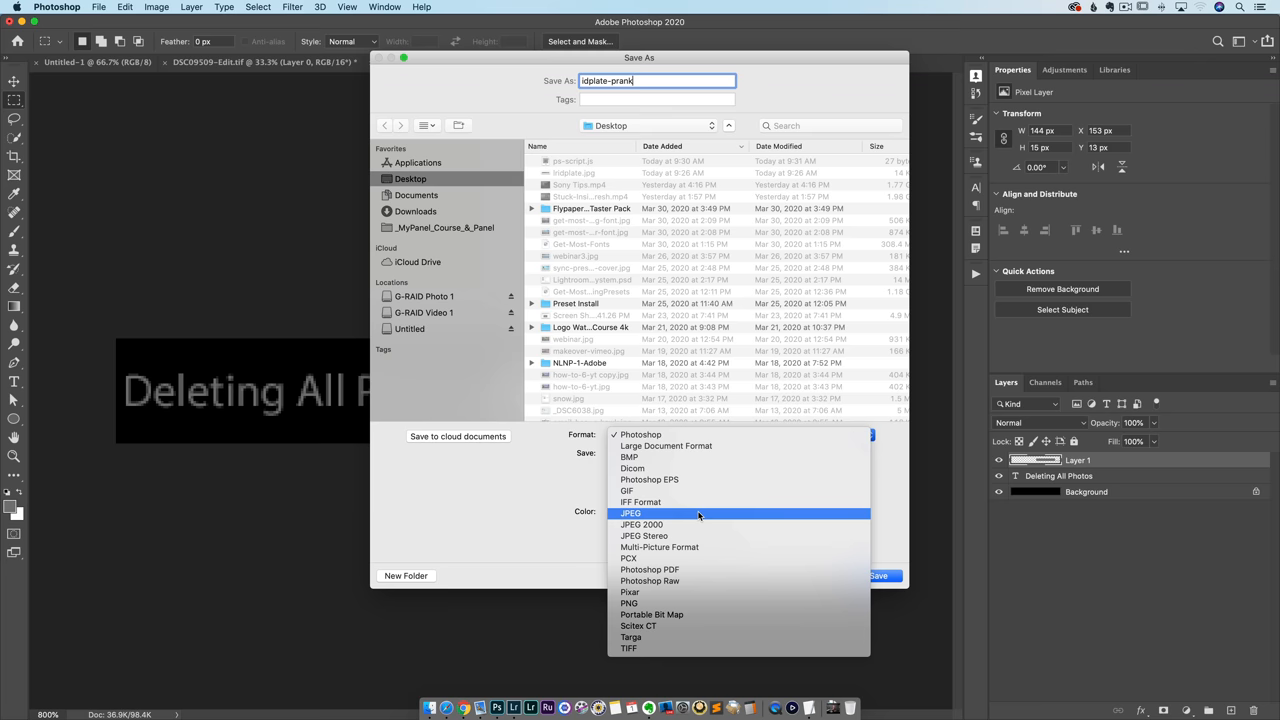
left_click(532, 703)
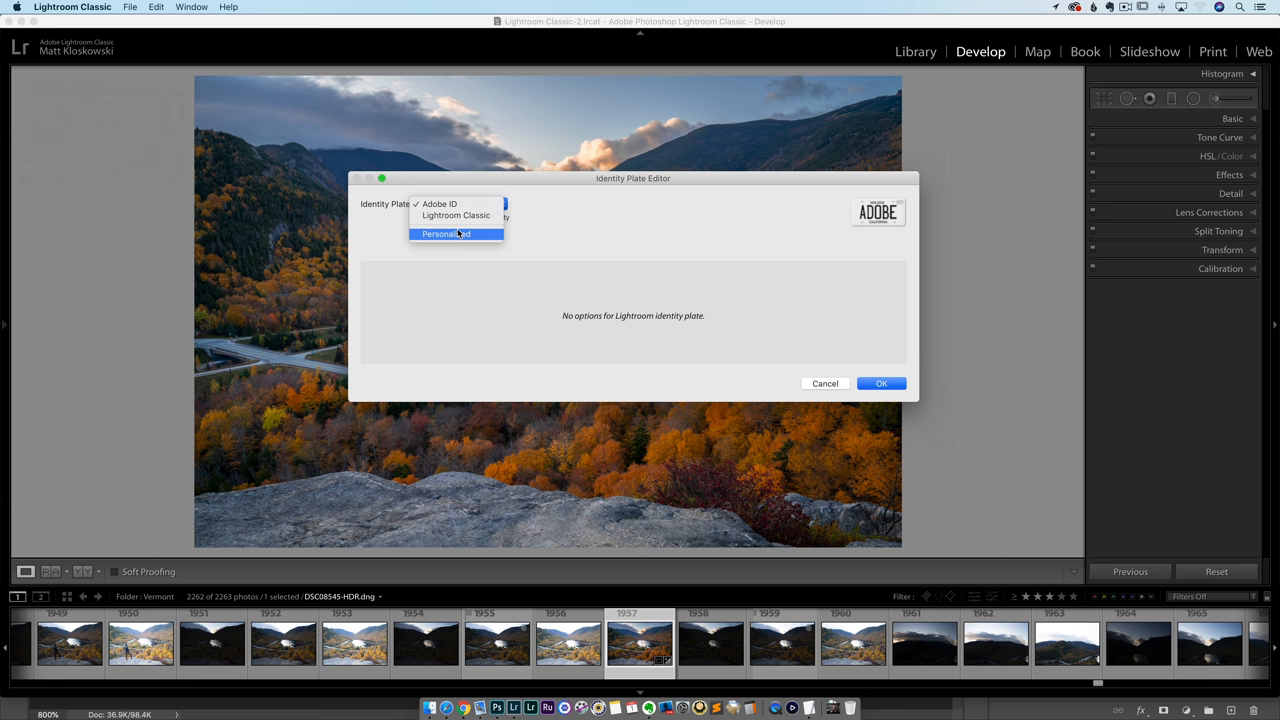
Choose Personalized and load idplate-prank.jpg as the graphical identity plate.
left_click(451, 233)
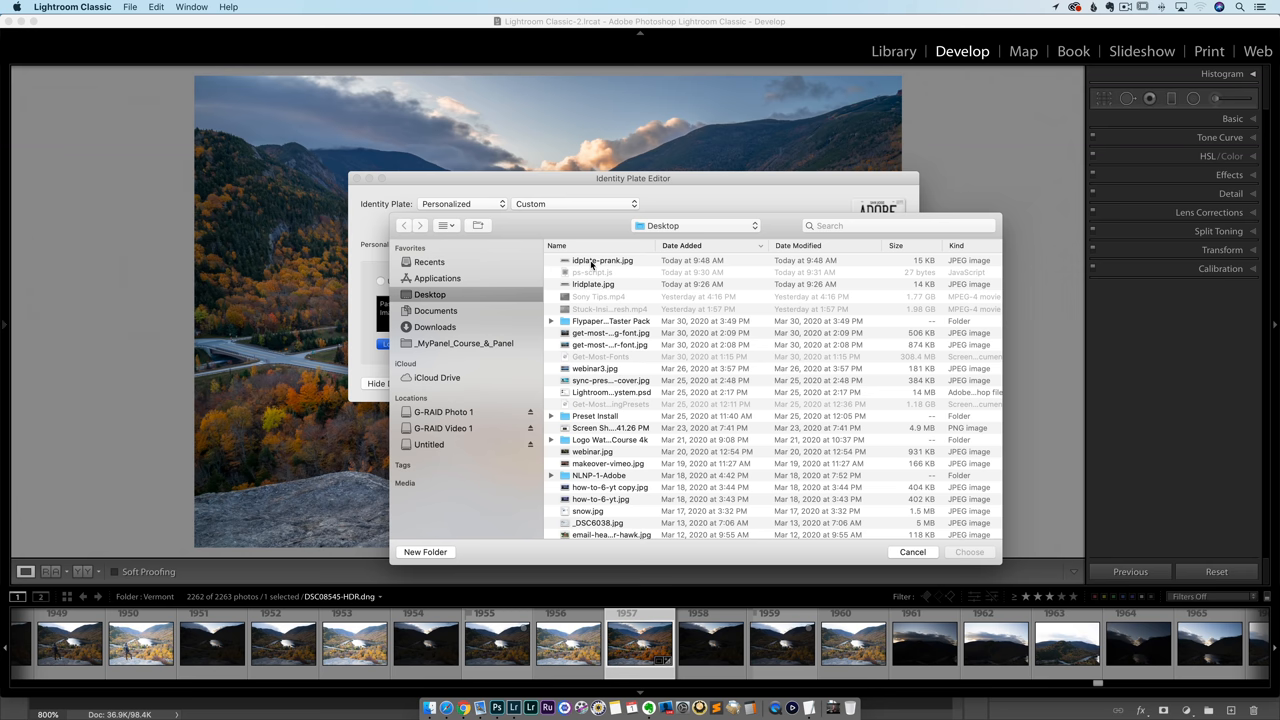
left_click(912, 552)
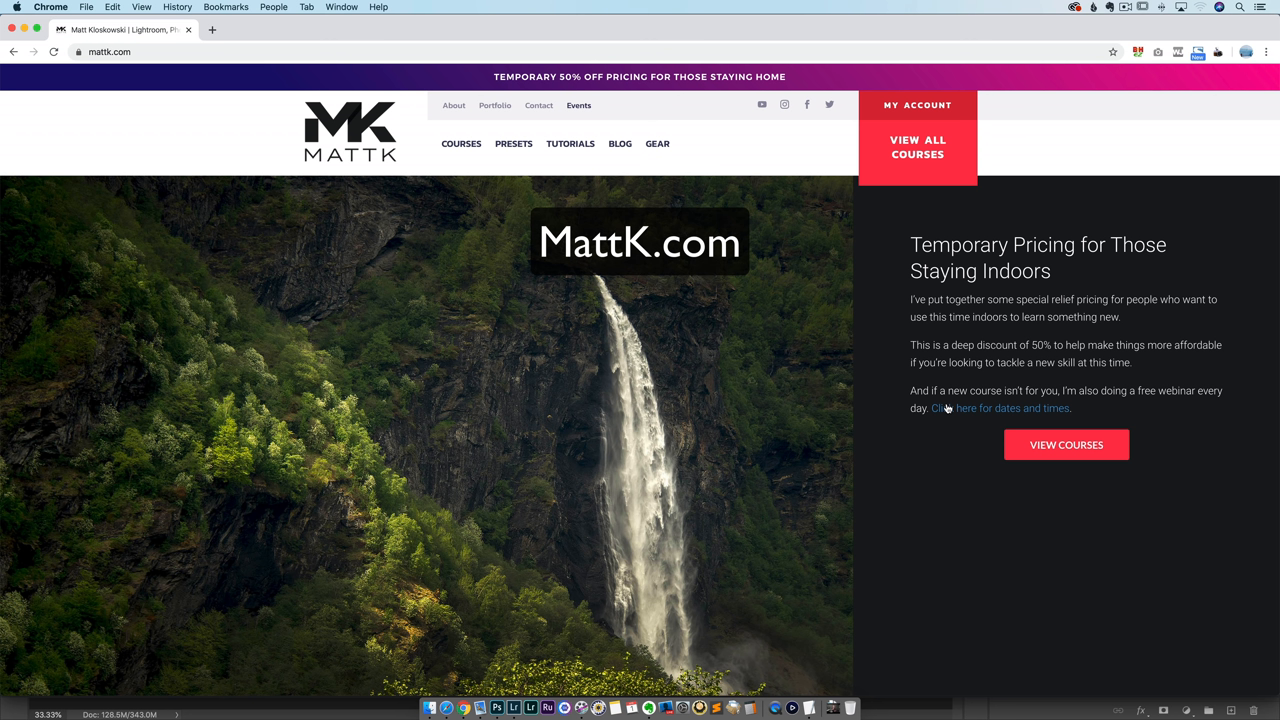
mouse_move(953, 424)
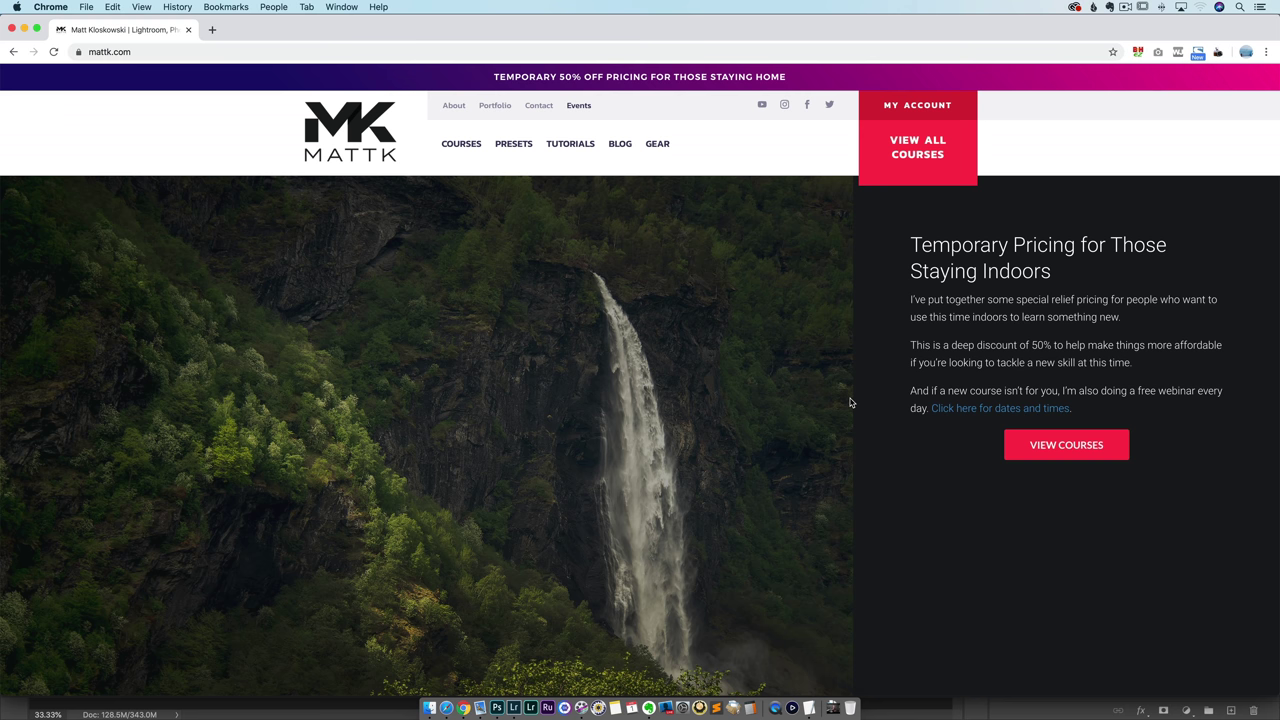
Switch to Photoshop and bring up the DSC09509-Edit.tif document.
left_click(528, 707)
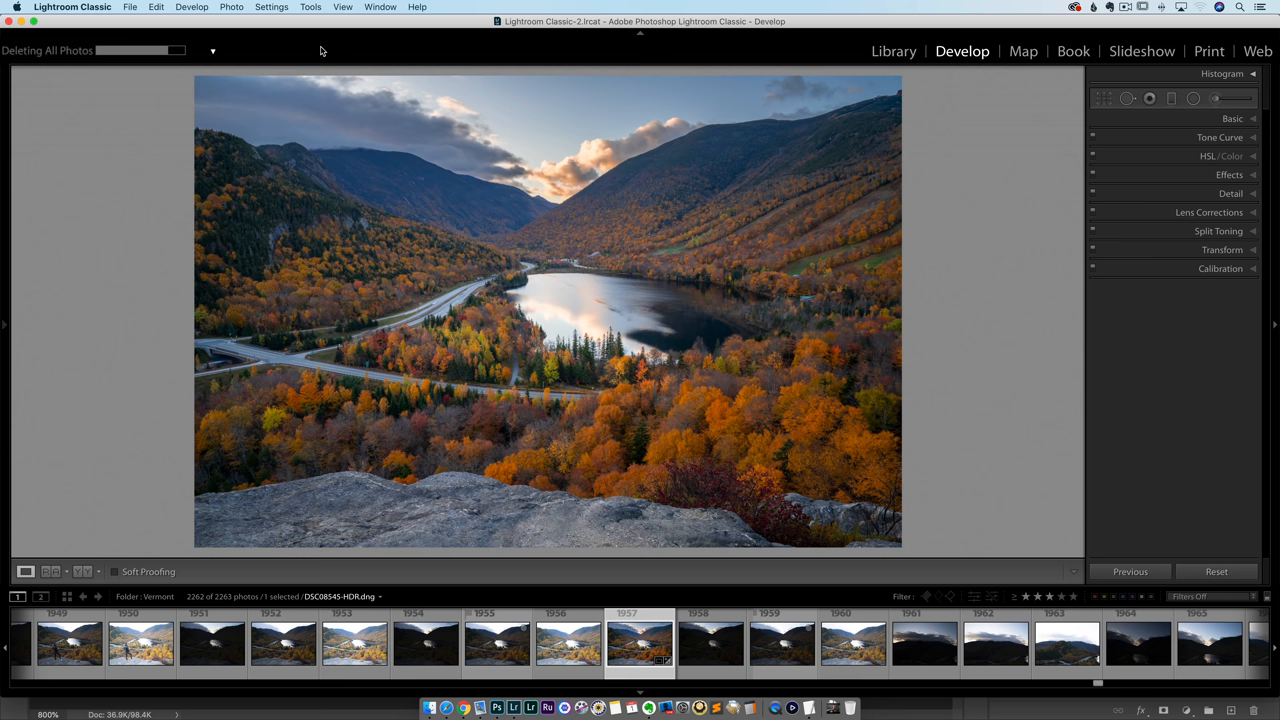
left_click(494, 706)
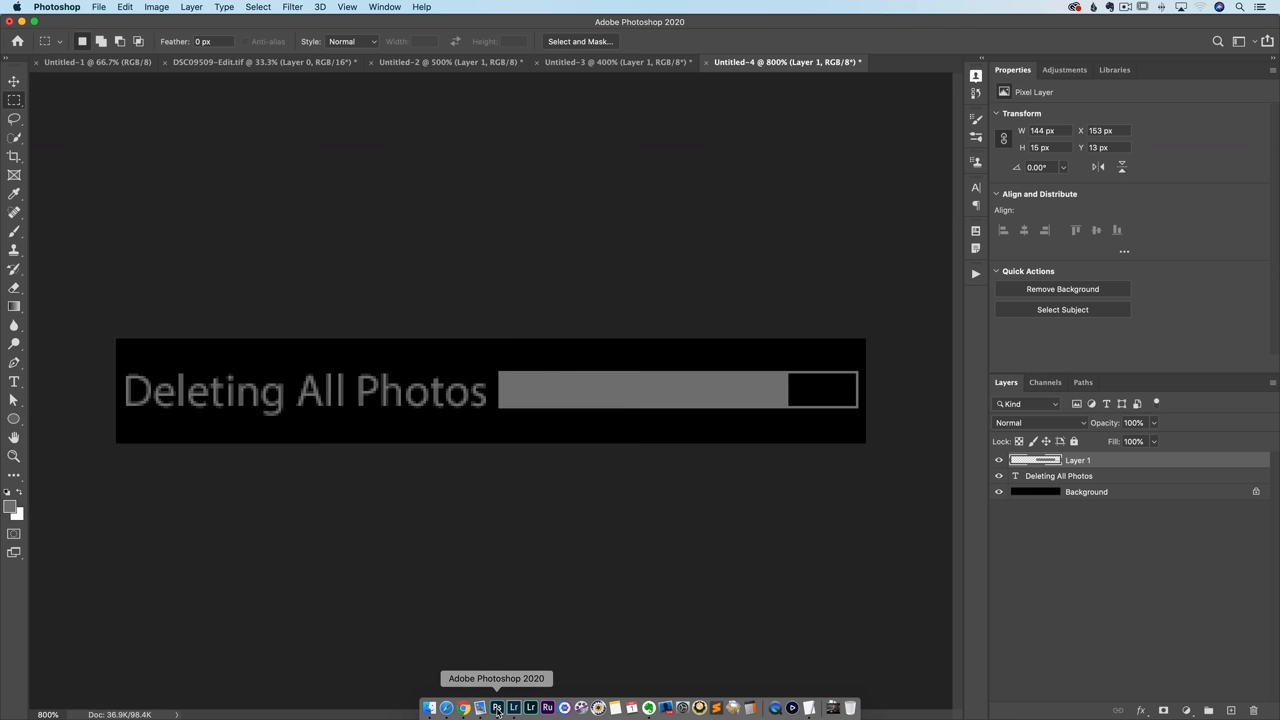
left_click(235, 74)
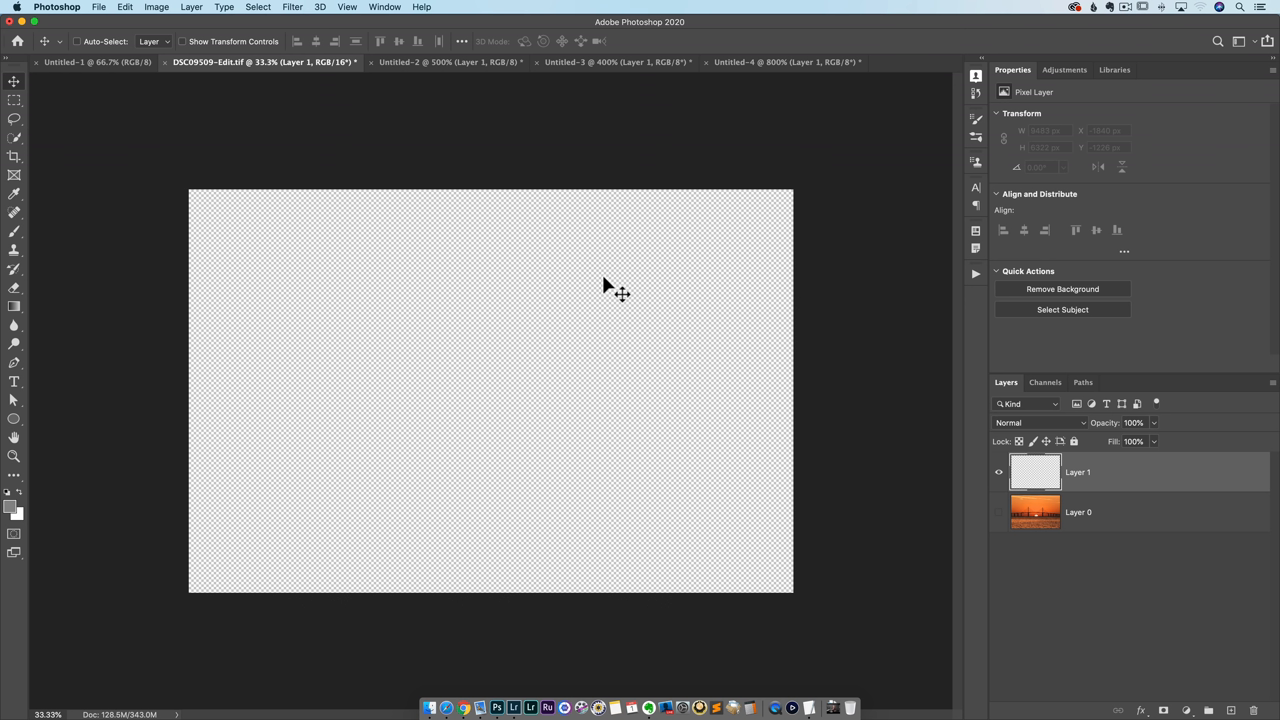
mouse_move(562, 461)
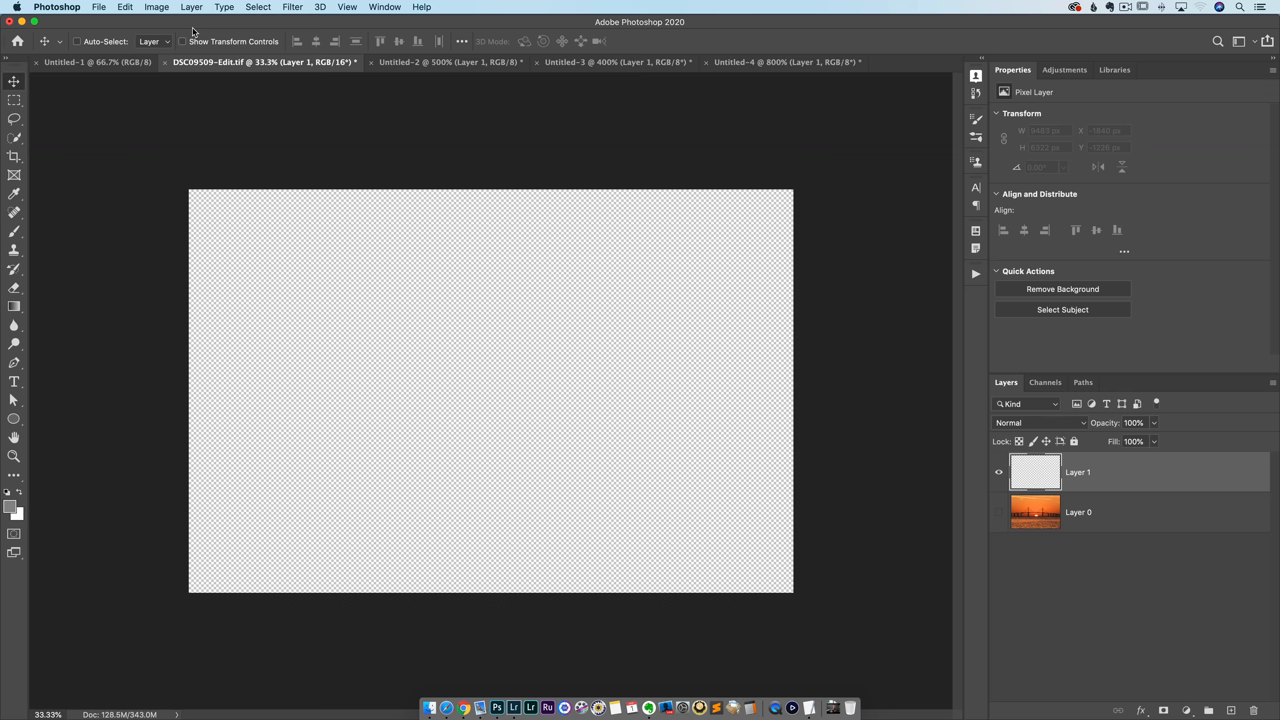
Open Photoshop's General preferences from the Photoshop menu.
left_click(58, 9)
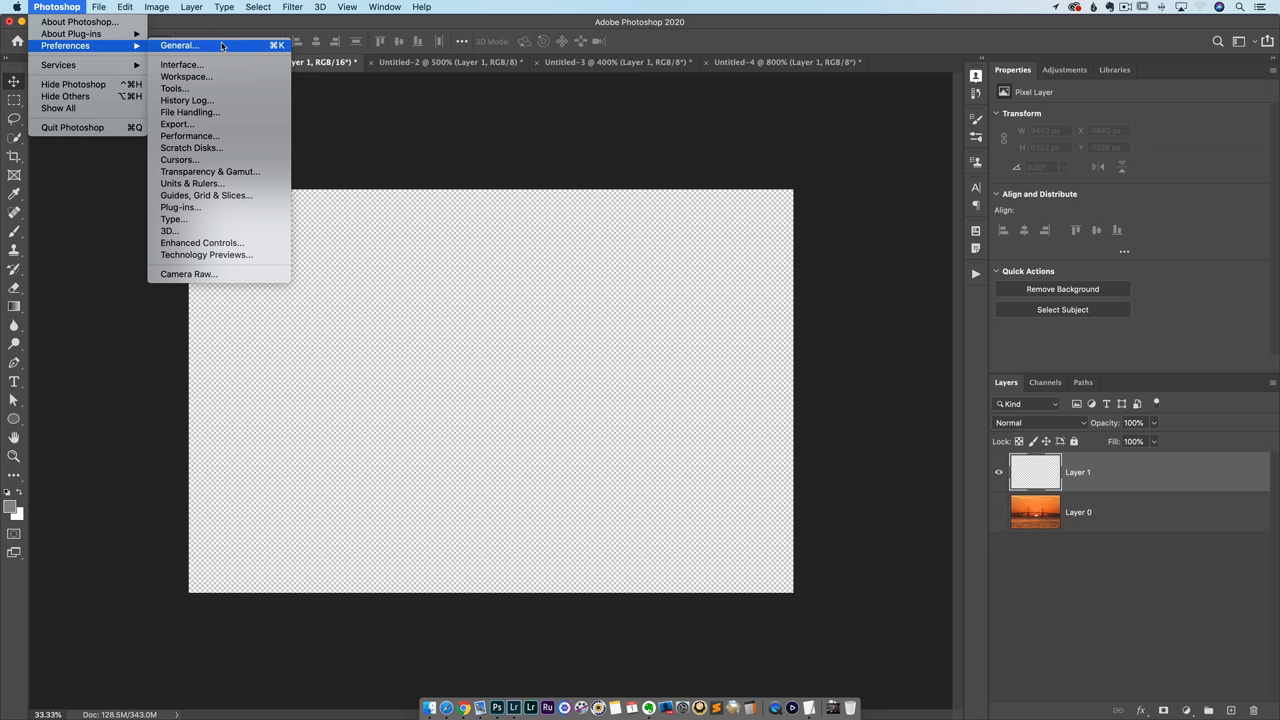
left_click(210, 171)
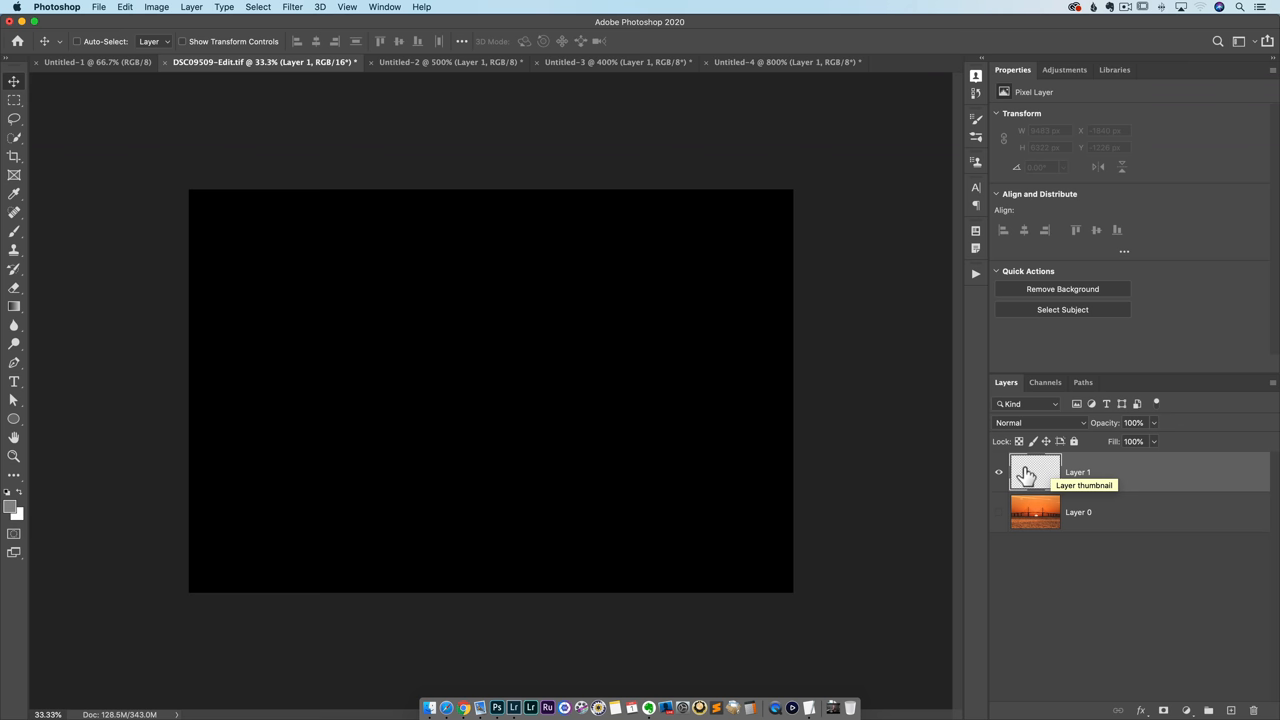
Close Preferences and select the empty Layer 1 so the canvas shows black.
left_click(995, 471)
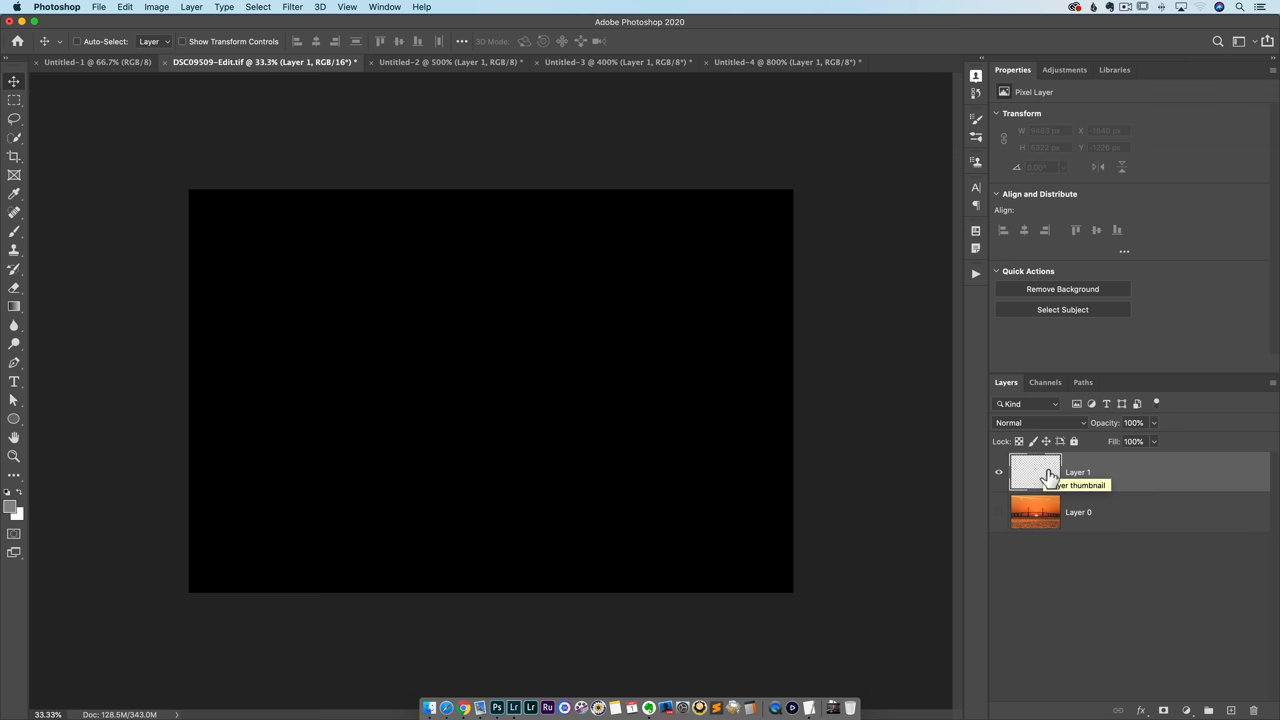
mouse_move(1005, 519)
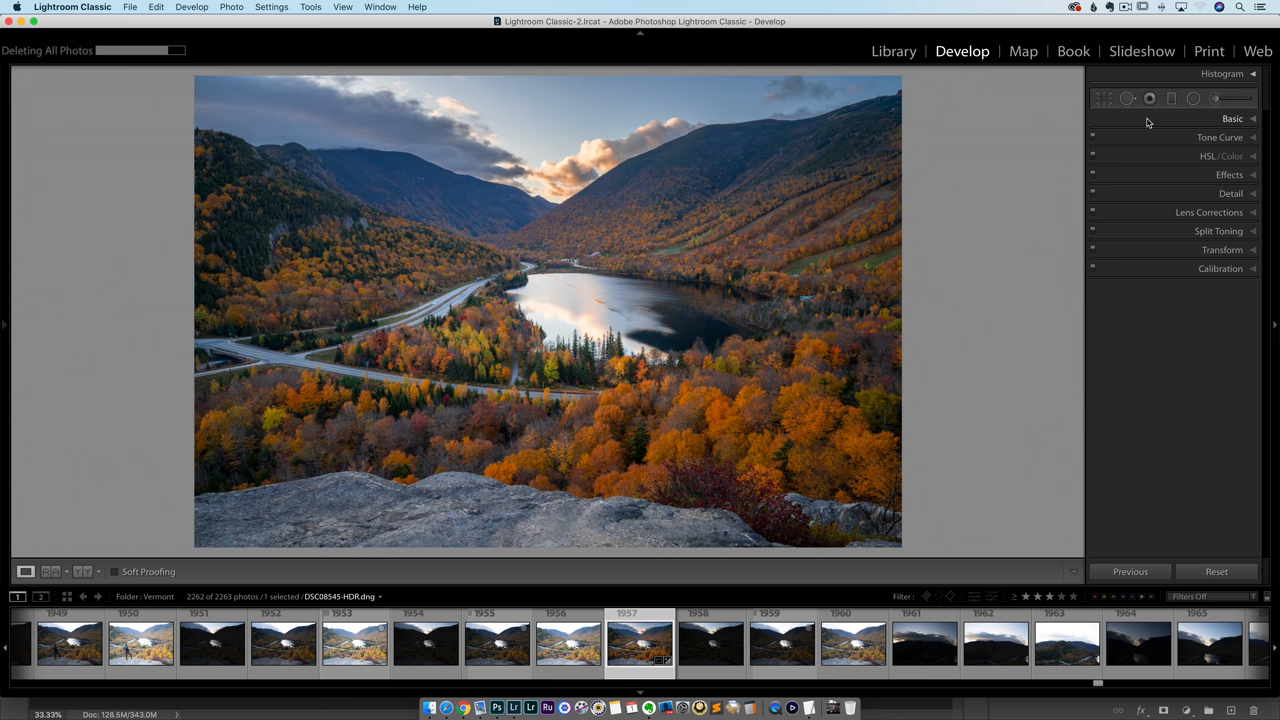
Reorder the Develop panels with Calibration at the top and Basic at the bottom, then save.
right_click(1148, 122)
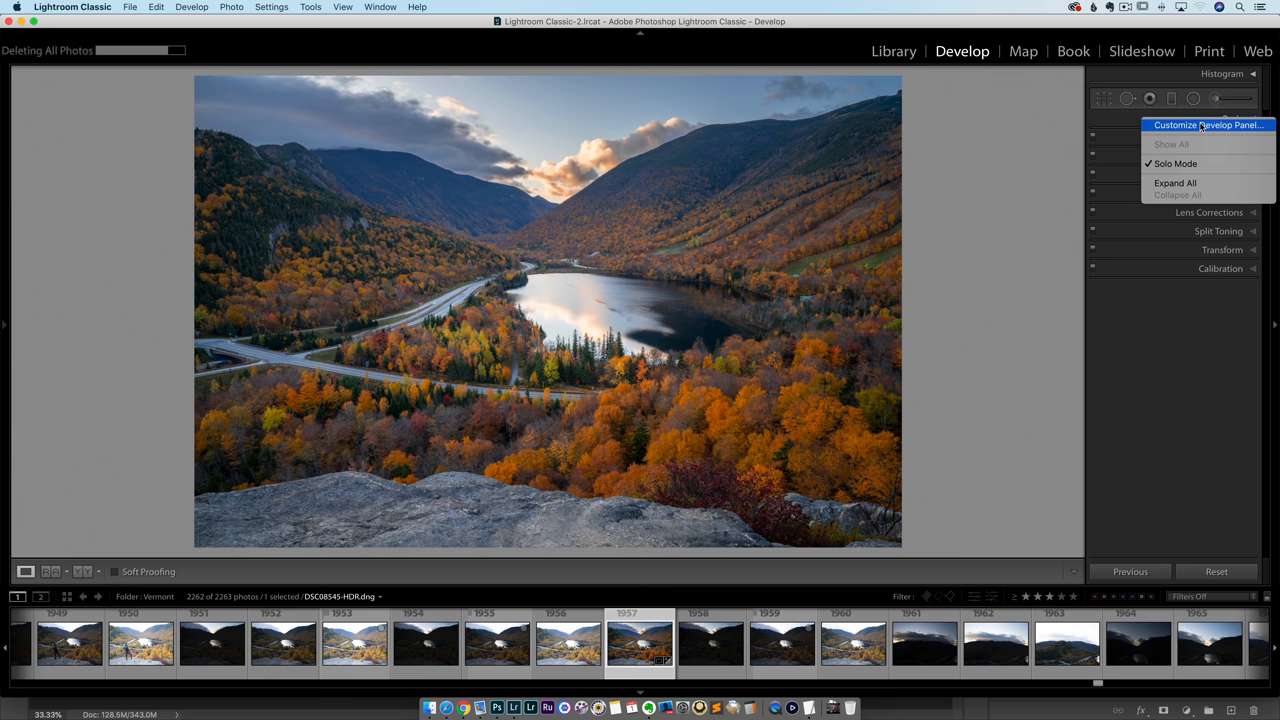
left_click(1207, 125)
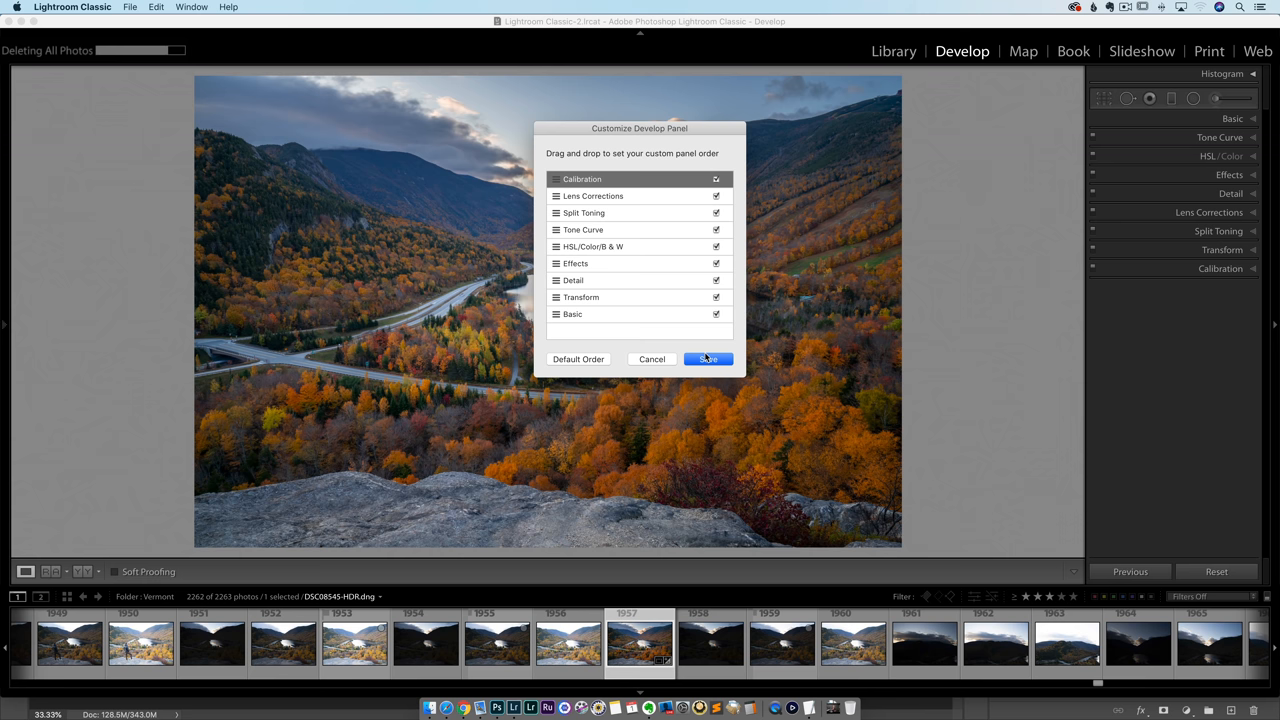
left_click(707, 359)
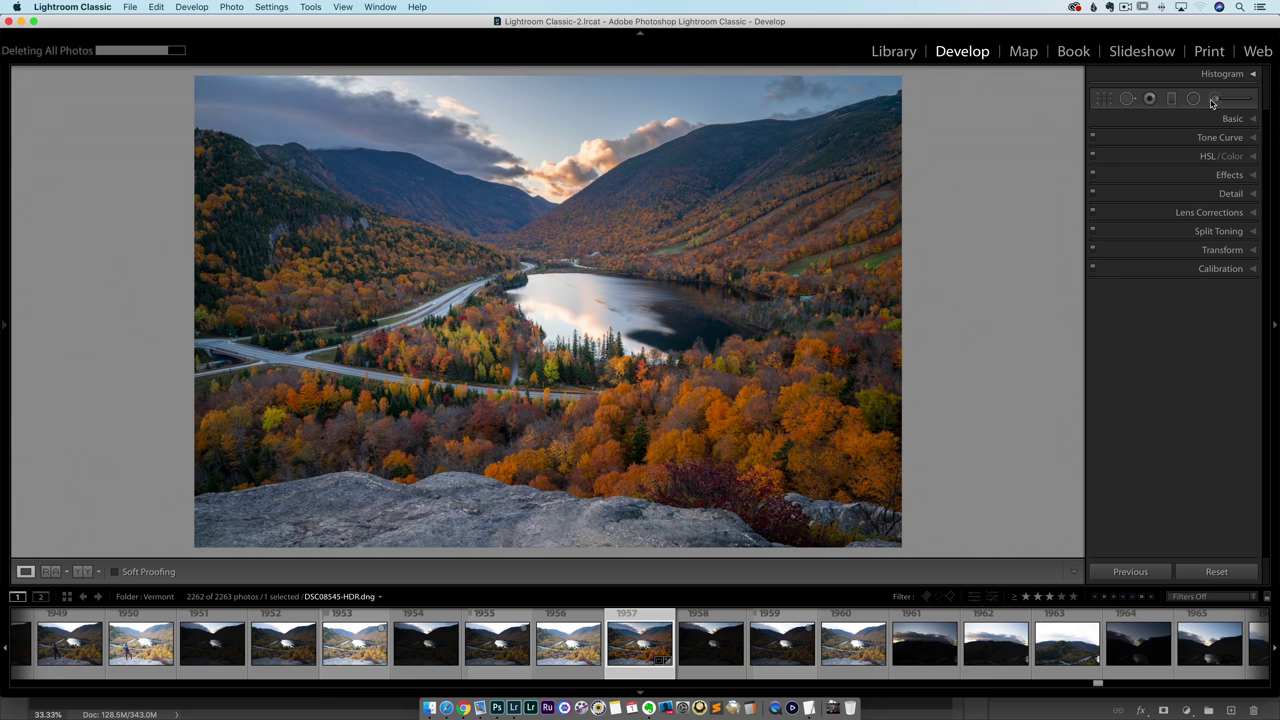
Switch back to Photoshop's DSC09509-Edit sunset photo with Cmd+Tab.
key("Cmd+Tab")
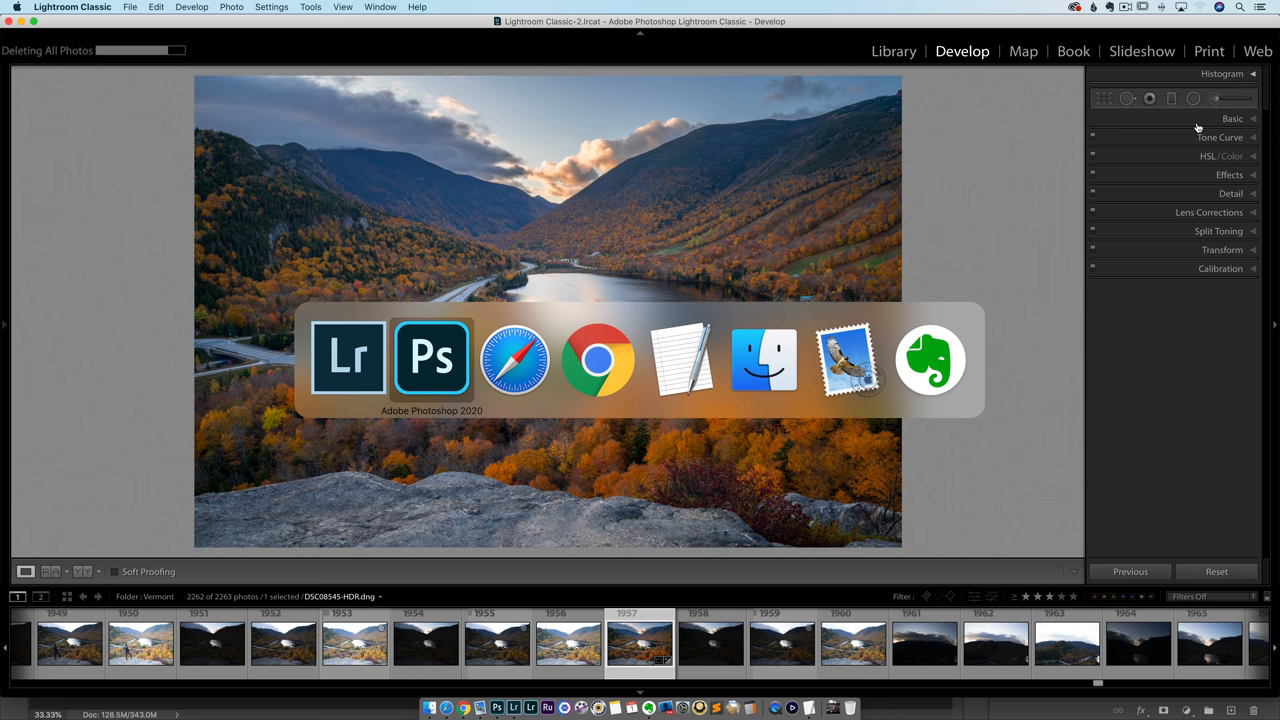
left_click(431, 358)
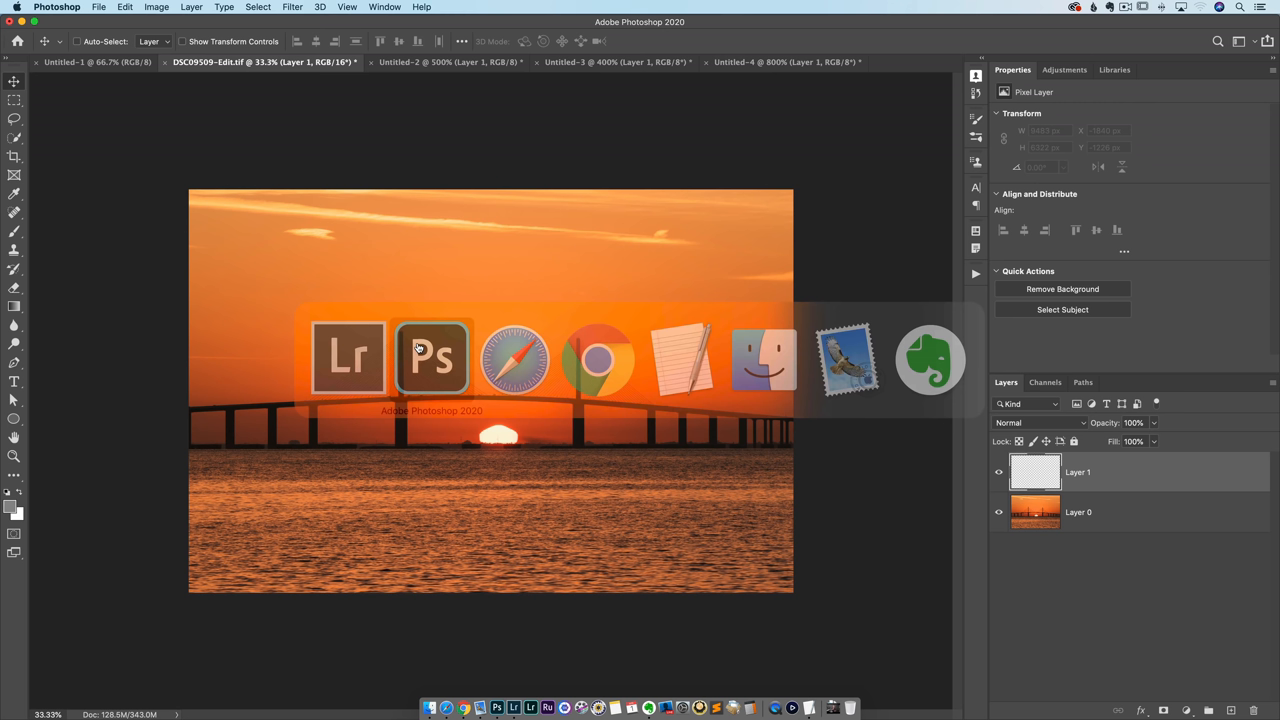
mouse_move(430, 358)
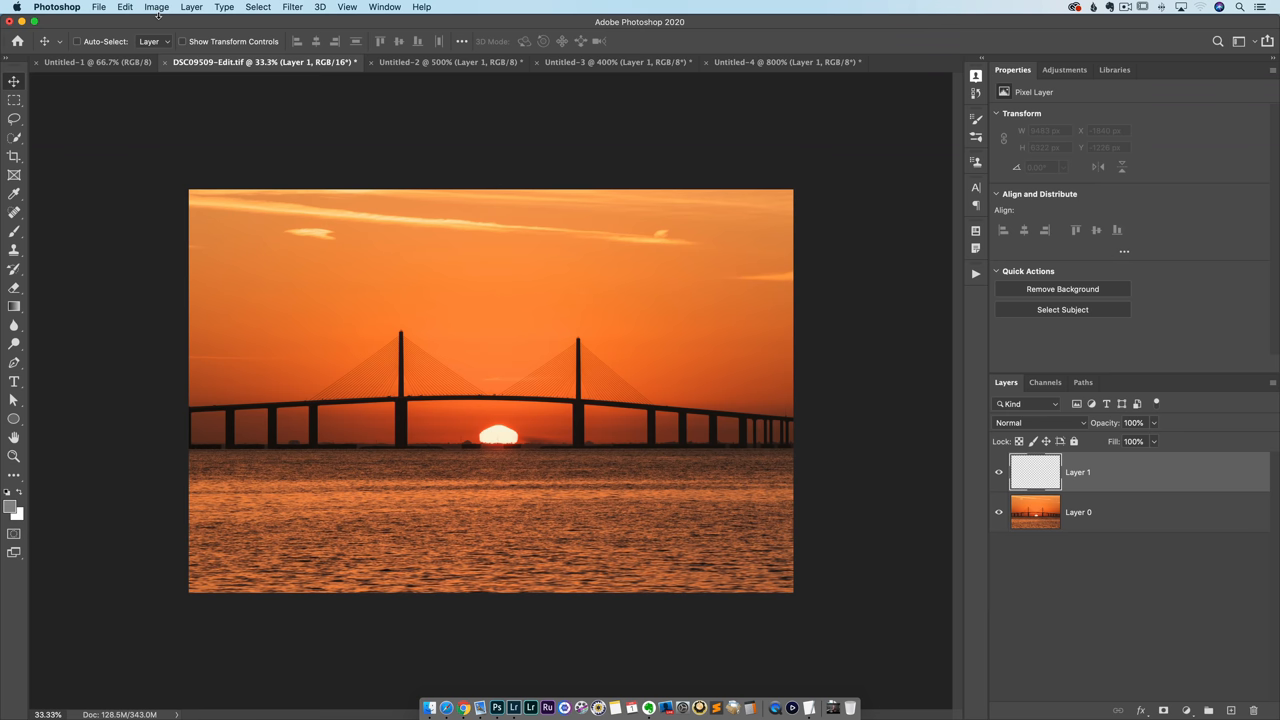
Open Keyboard Shortcuts and Menus on the Menus tab and browse the File and Filter commands.
left_click(126, 8)
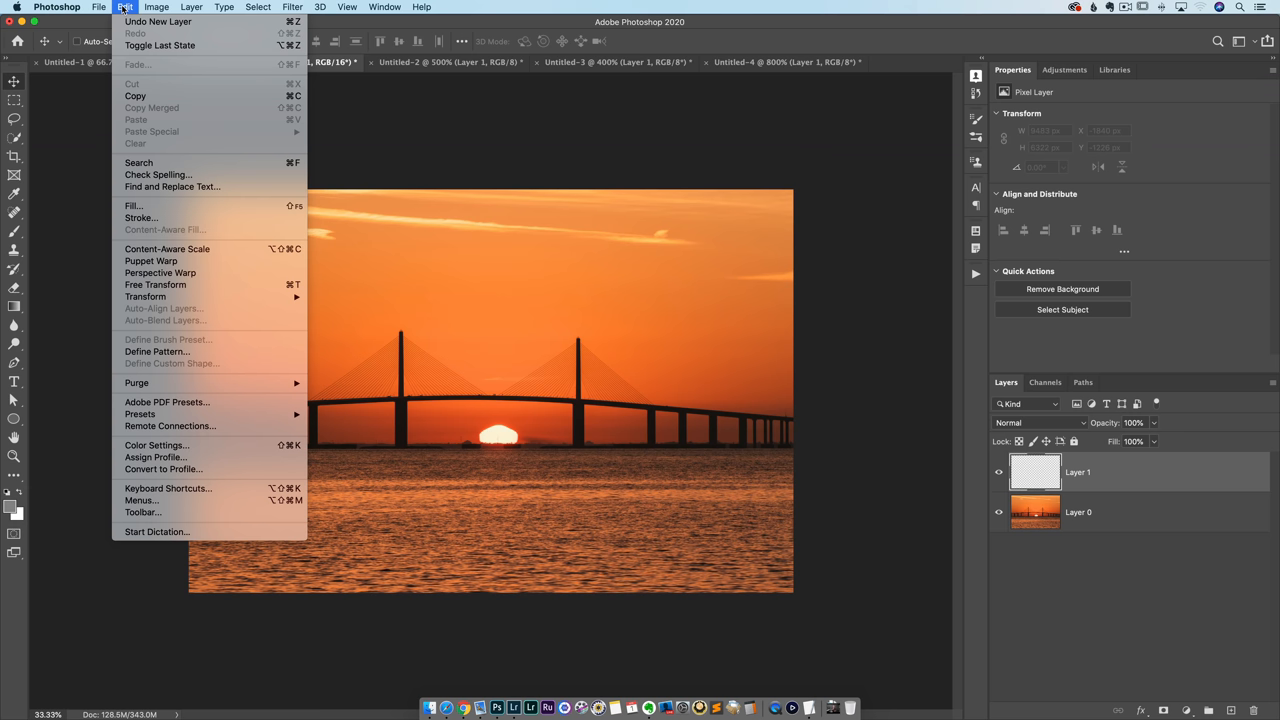
mouse_move(168, 488)
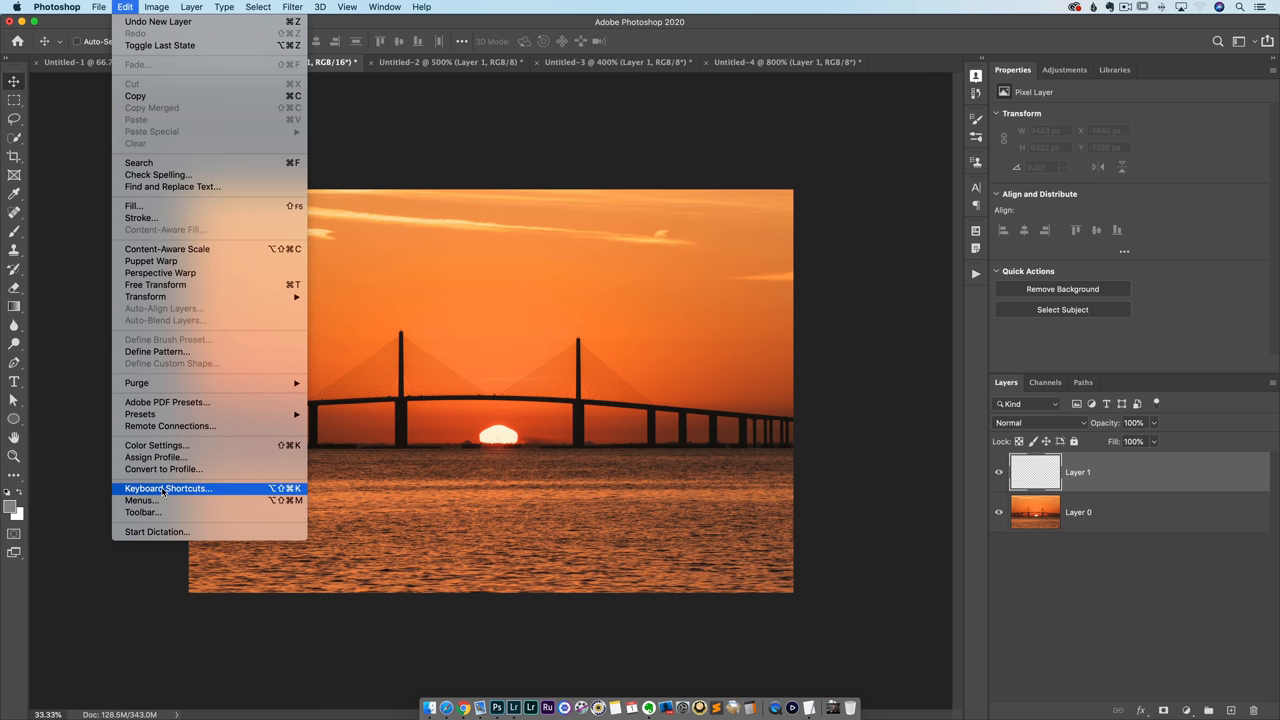
left_click(168, 488)
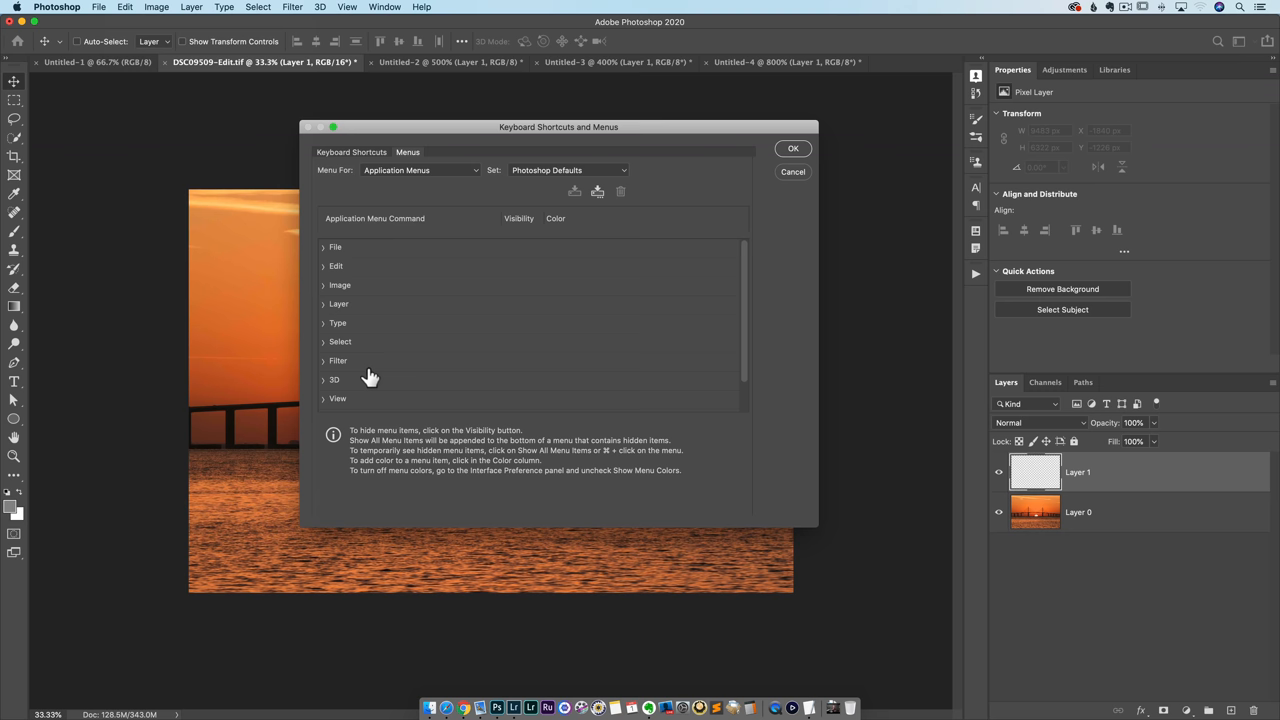
left_click(335, 247)
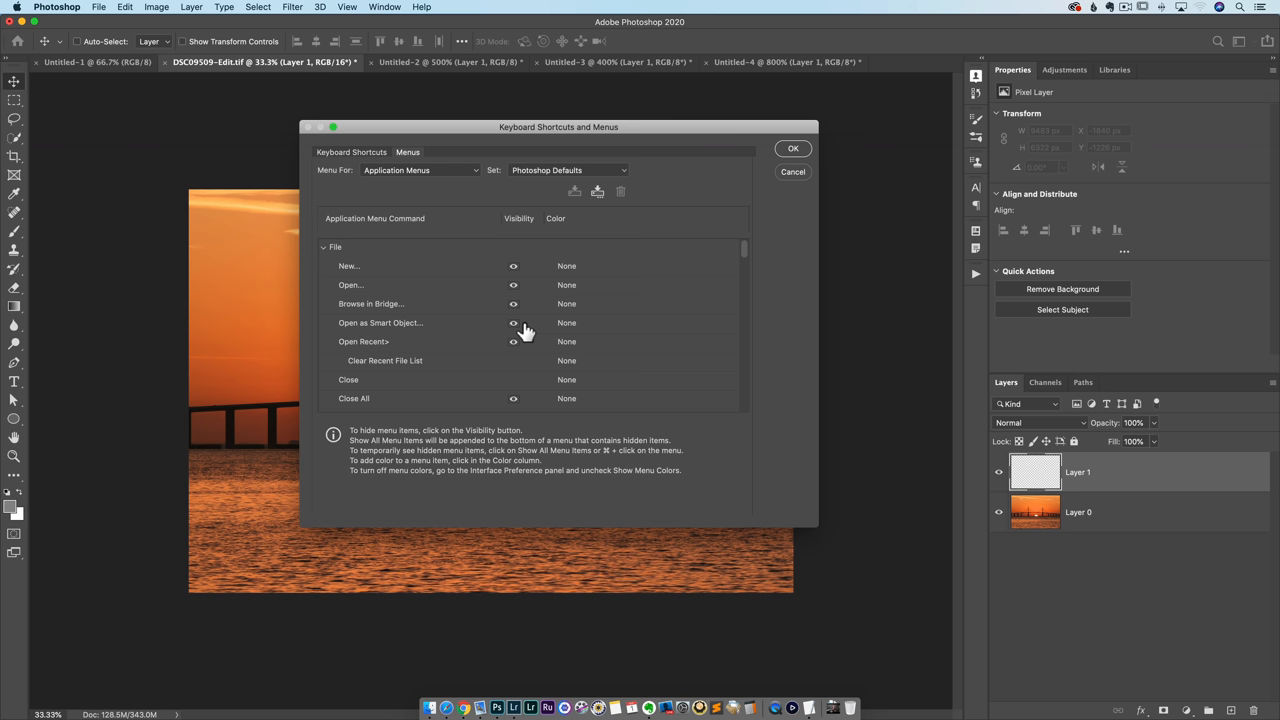
scroll("down", 3)
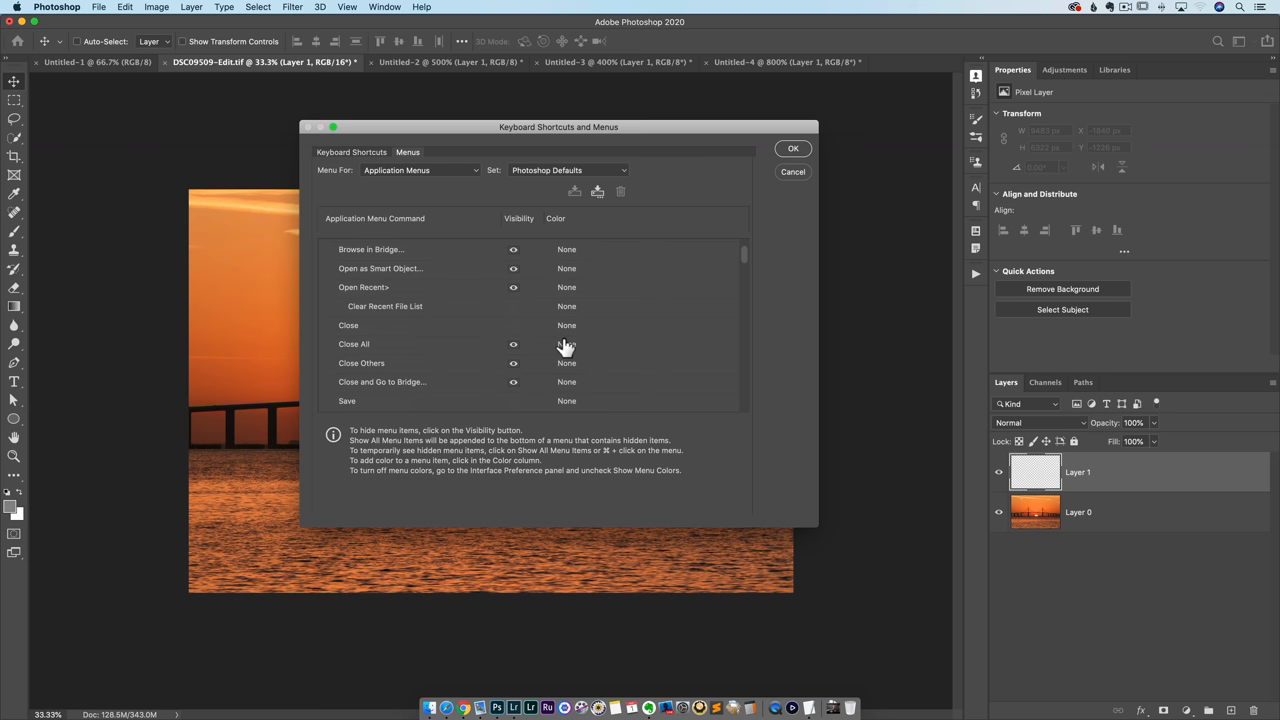
scroll("down", 3)
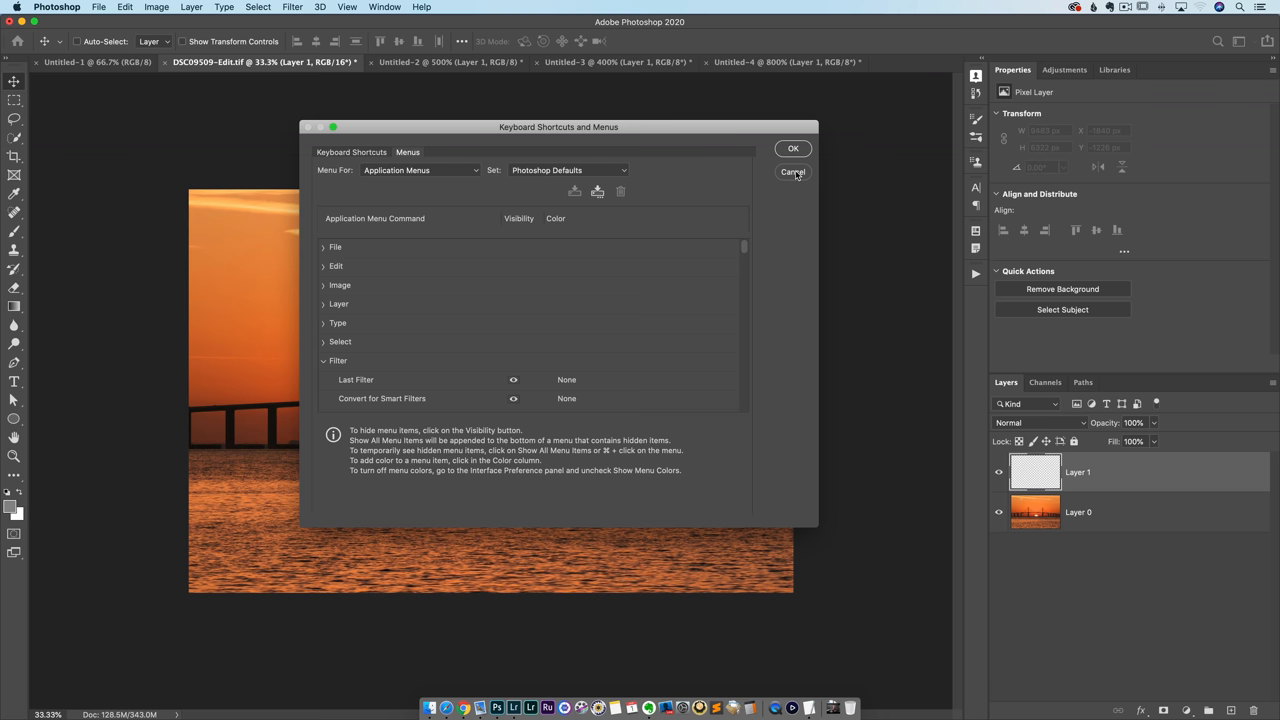
Cancel the Menus dialog and open Toolbar customization, scrolling the tool list.
left_click(126, 10)
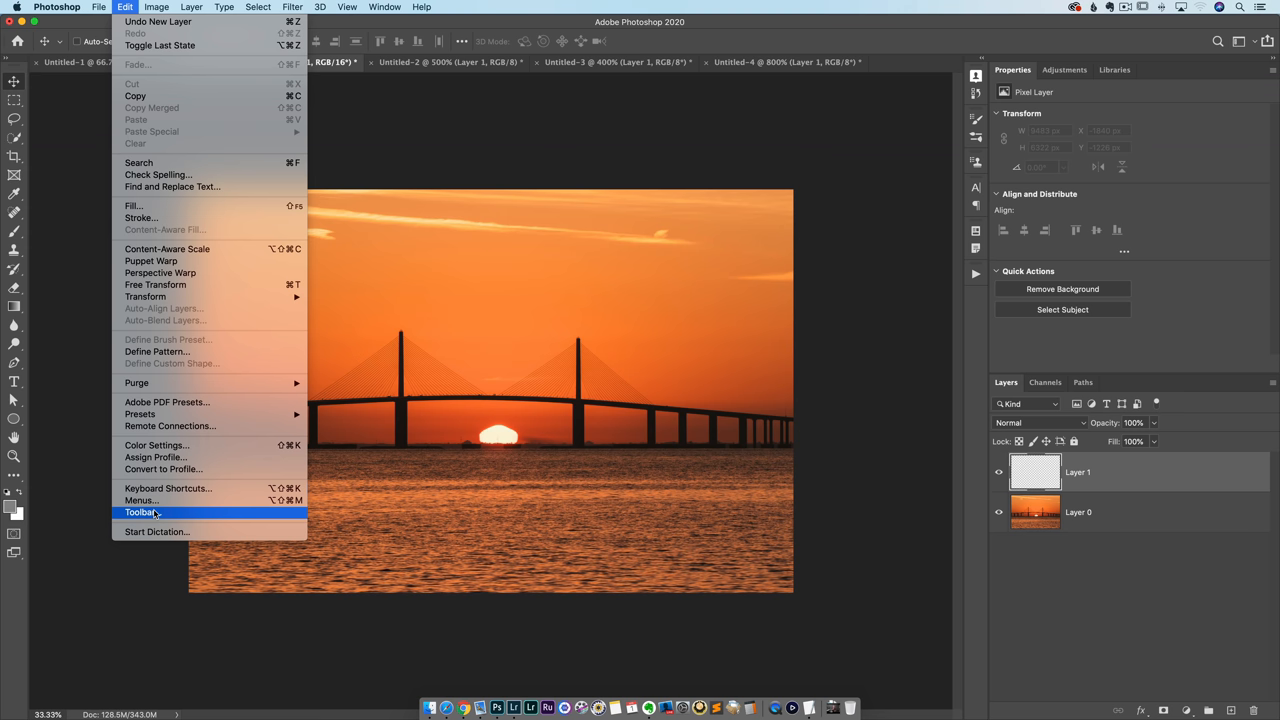
left_click(141, 512)
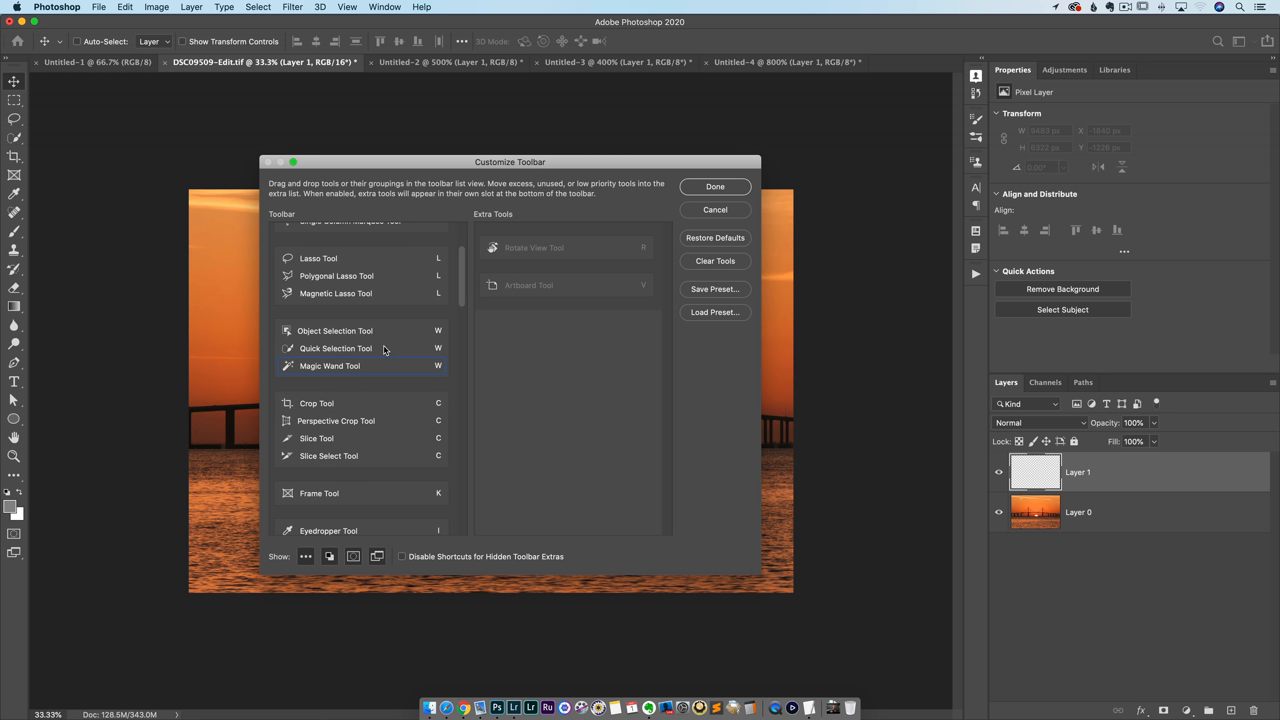
mouse_move(336, 438)
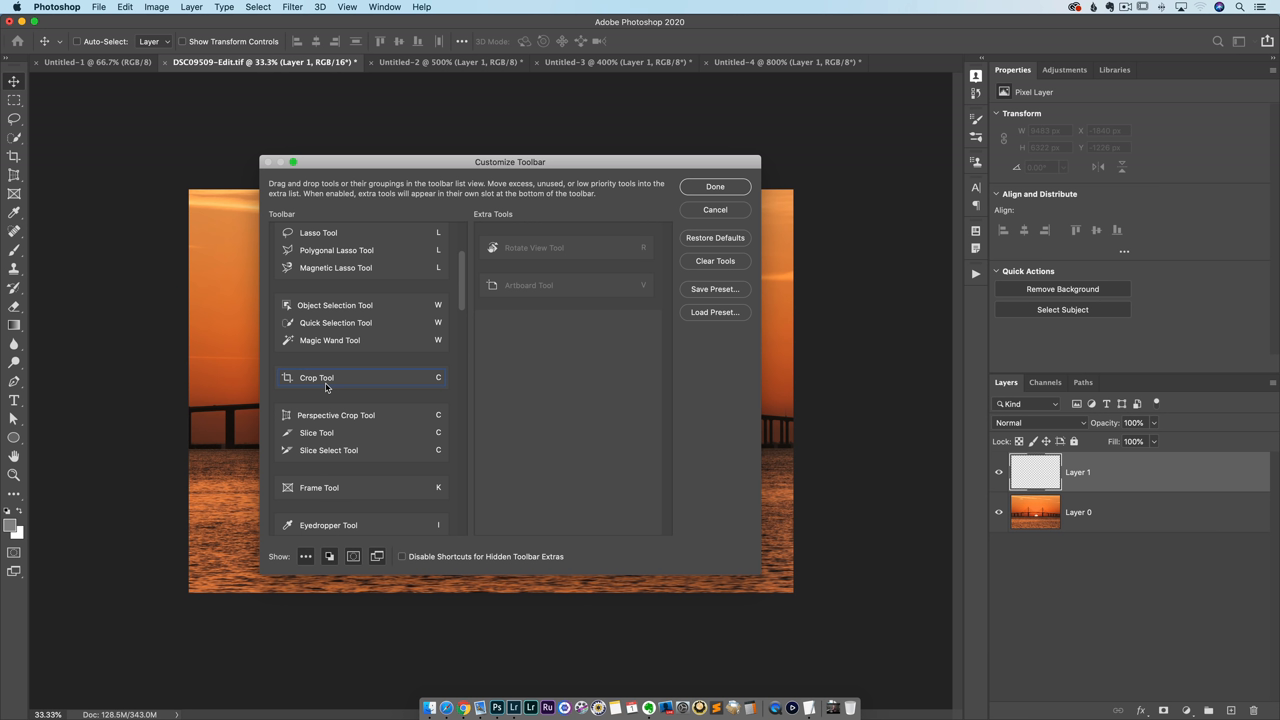
mouse_move(377, 374)
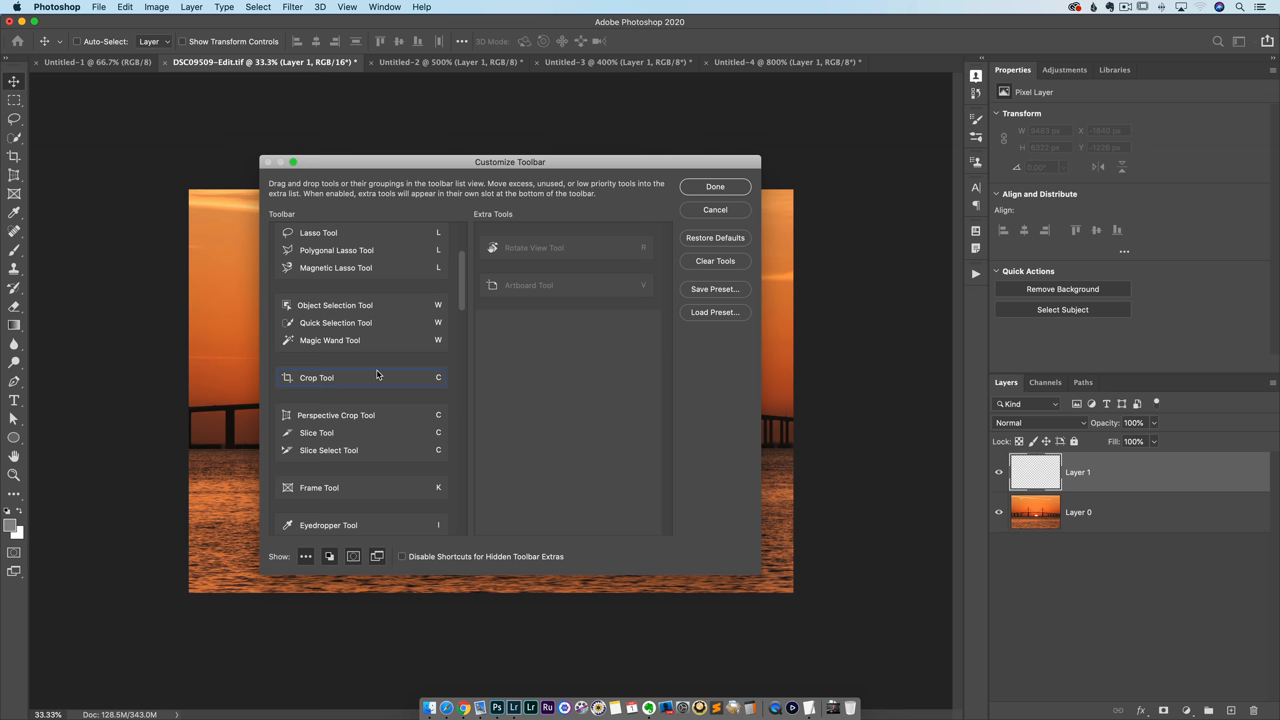
scroll("down", 3)
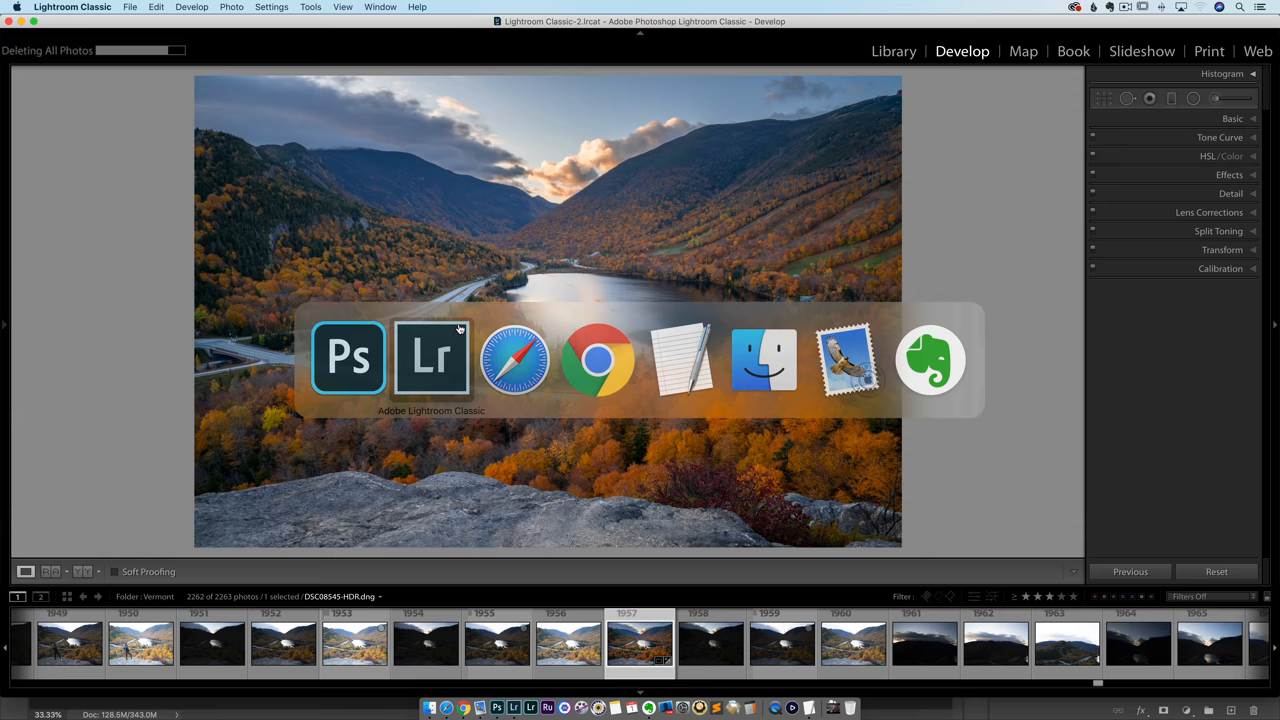
mouse_move(893, 51)
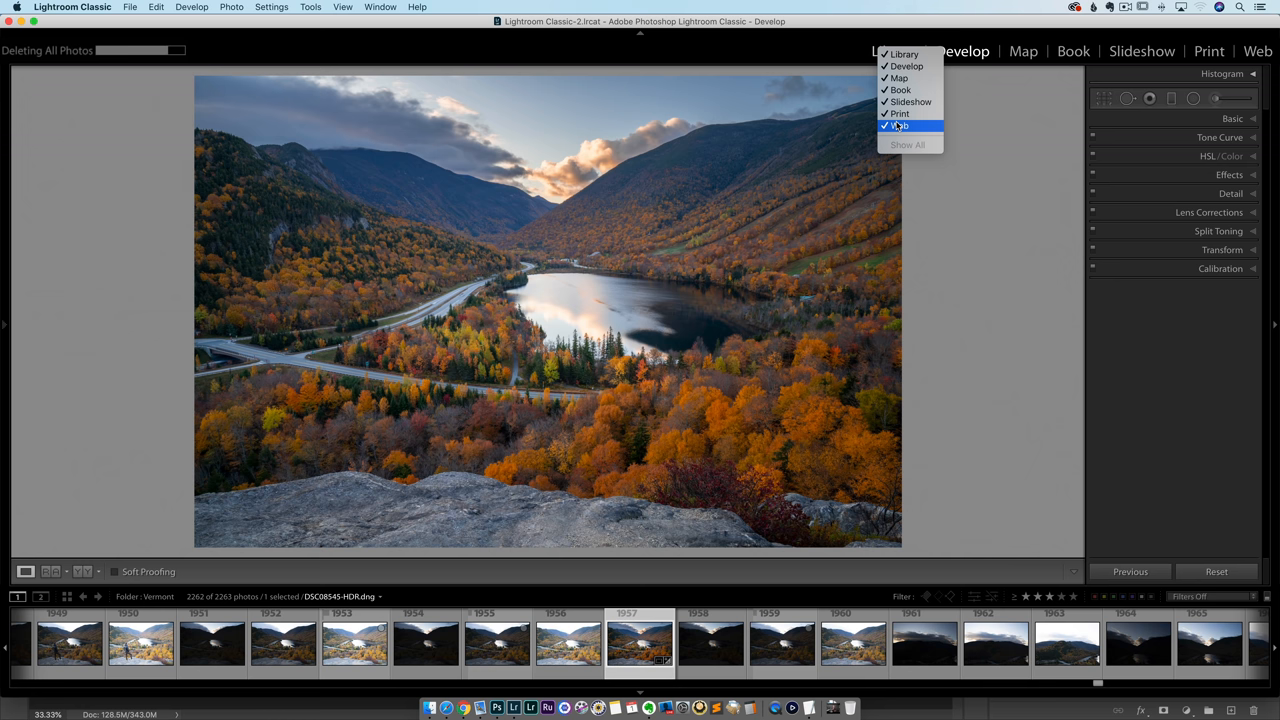
left_click(900, 125)
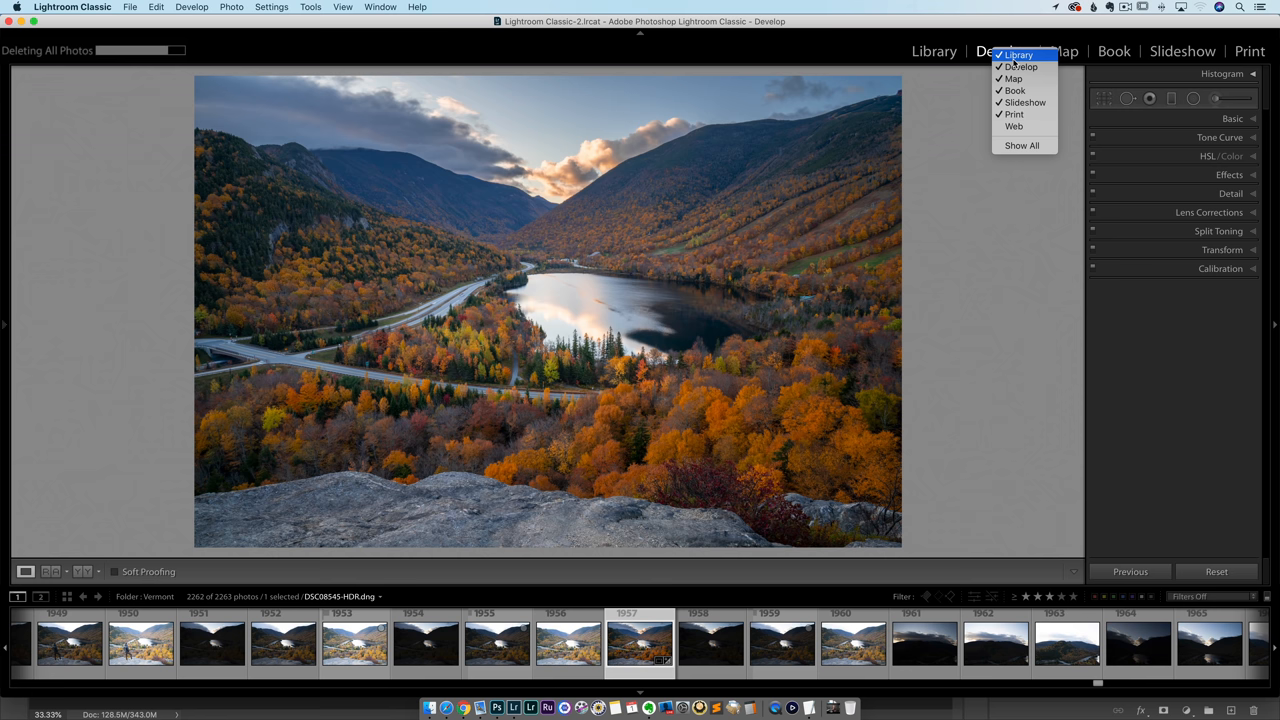
left_click(1017, 65)
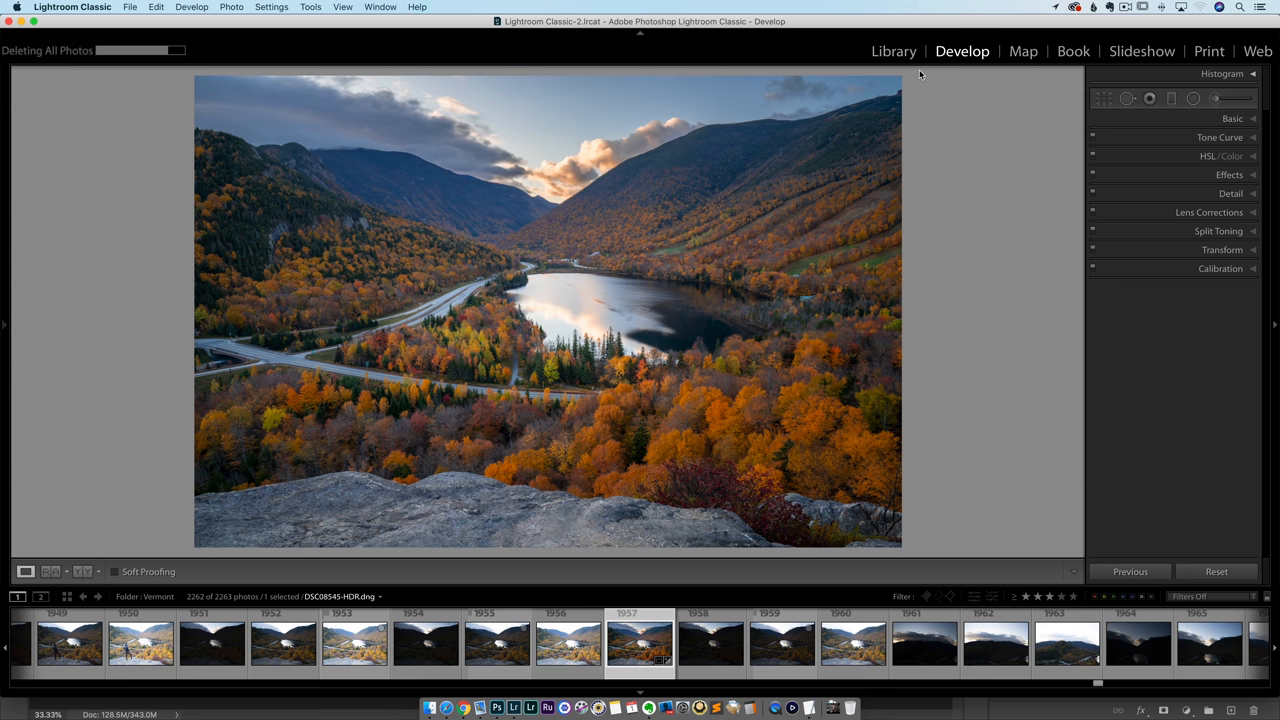
Open Photoshop's Script Events Manager and enable events to run scripts and actions.
left_click(431, 357)
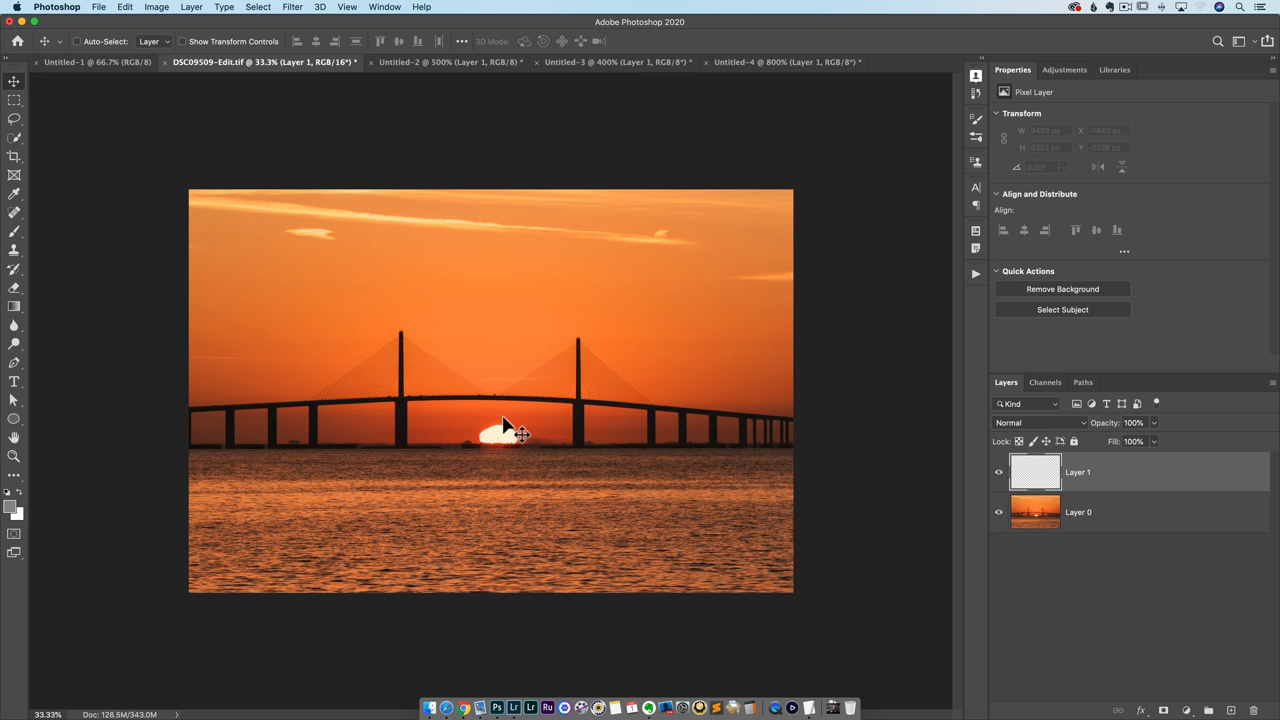
left_click(99, 9)
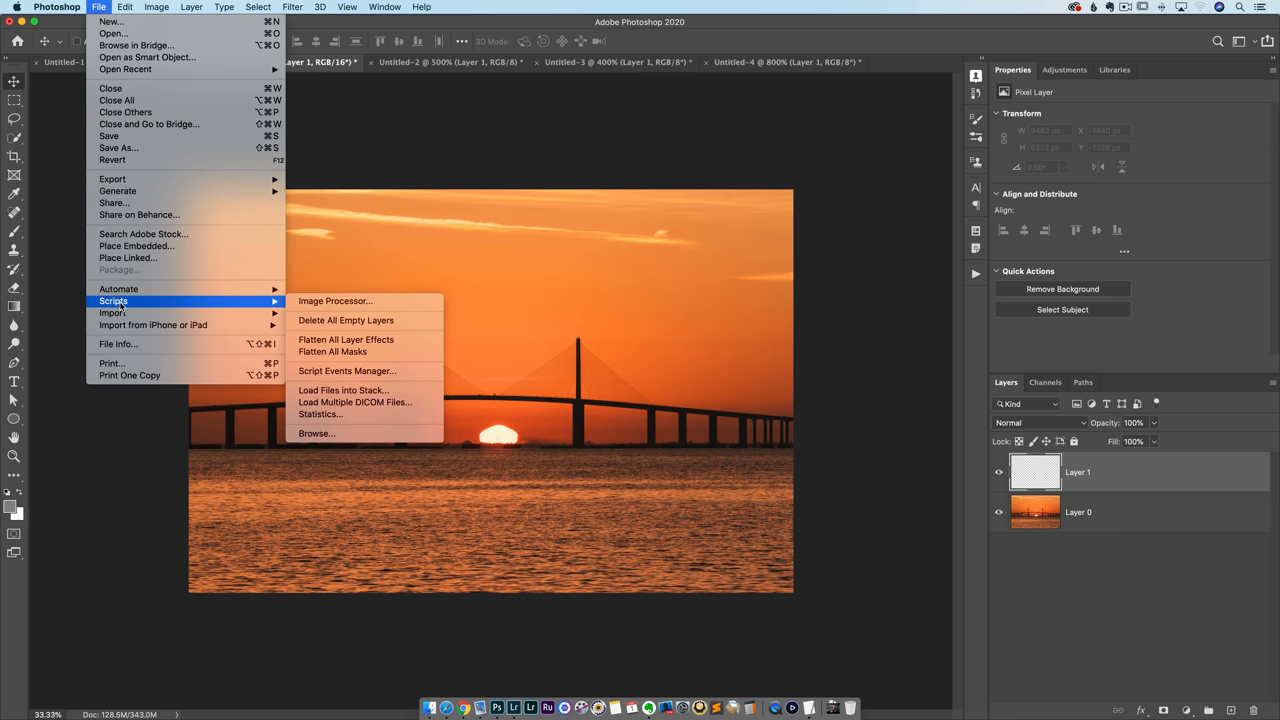
left_click(347, 371)
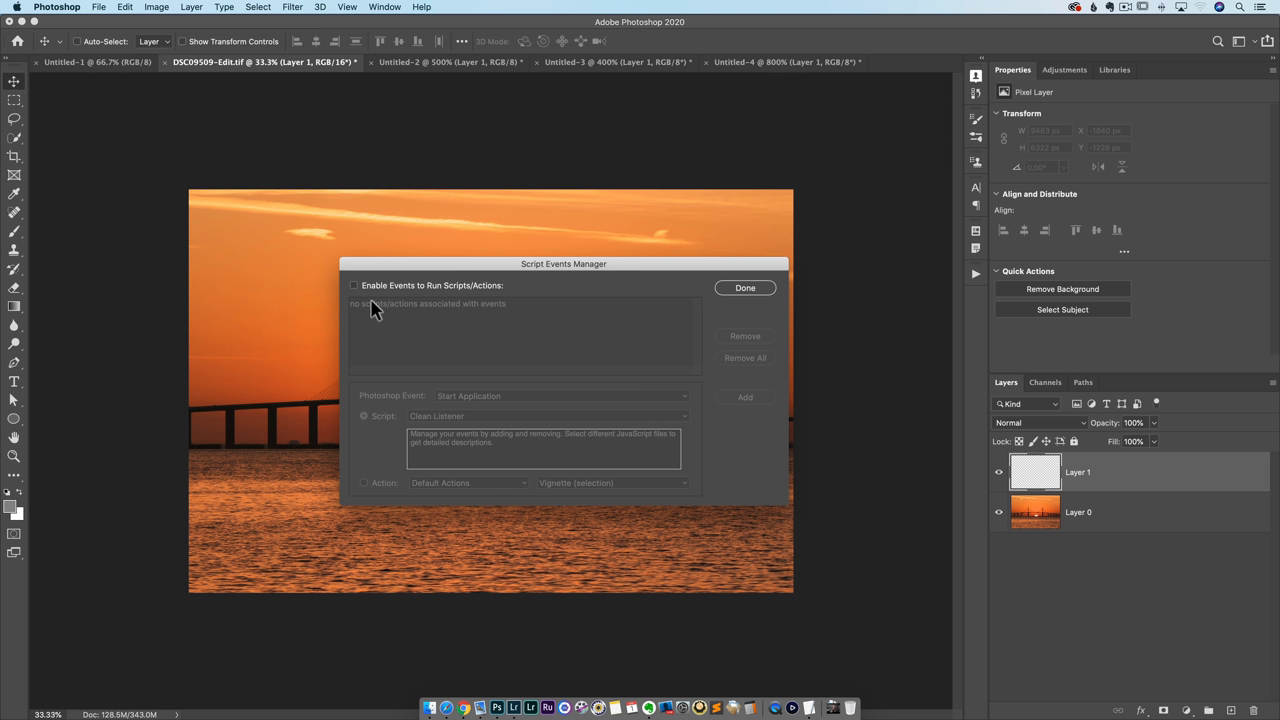
left_click(353, 285)
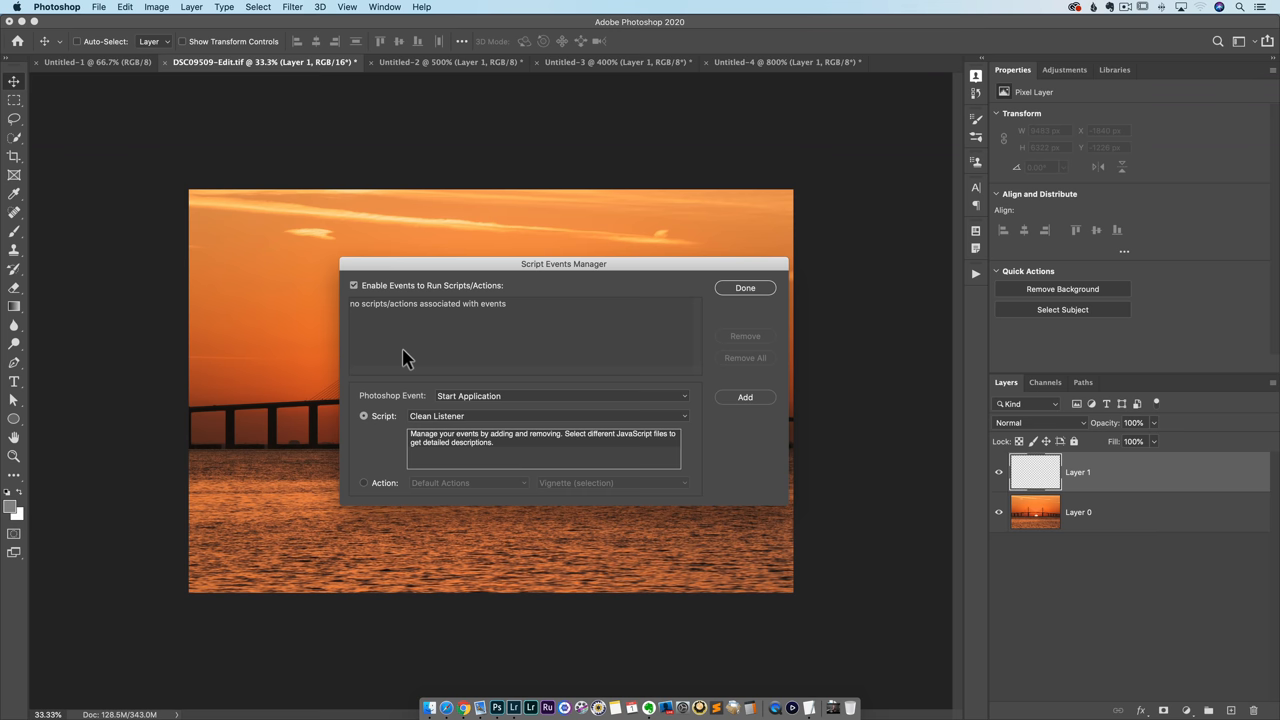
Add a pairing that runs the Welcome script on the Everything event.
left_click(560, 396)
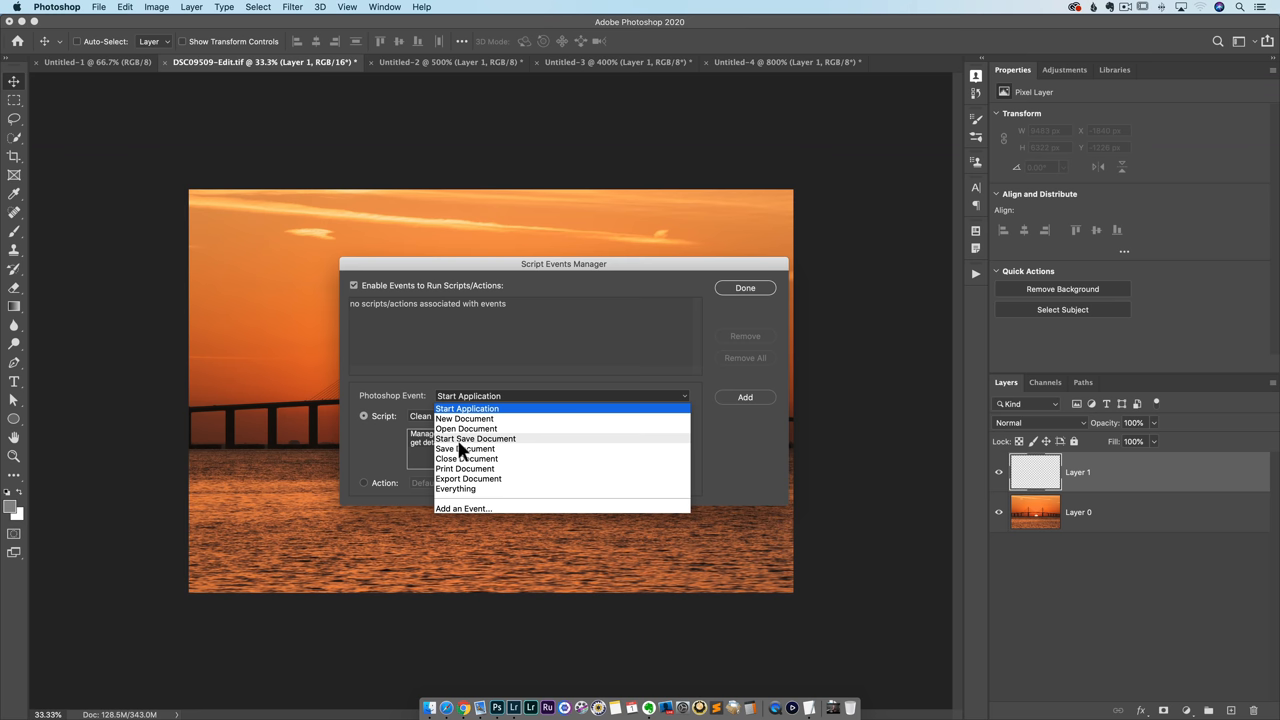
left_click(449, 489)
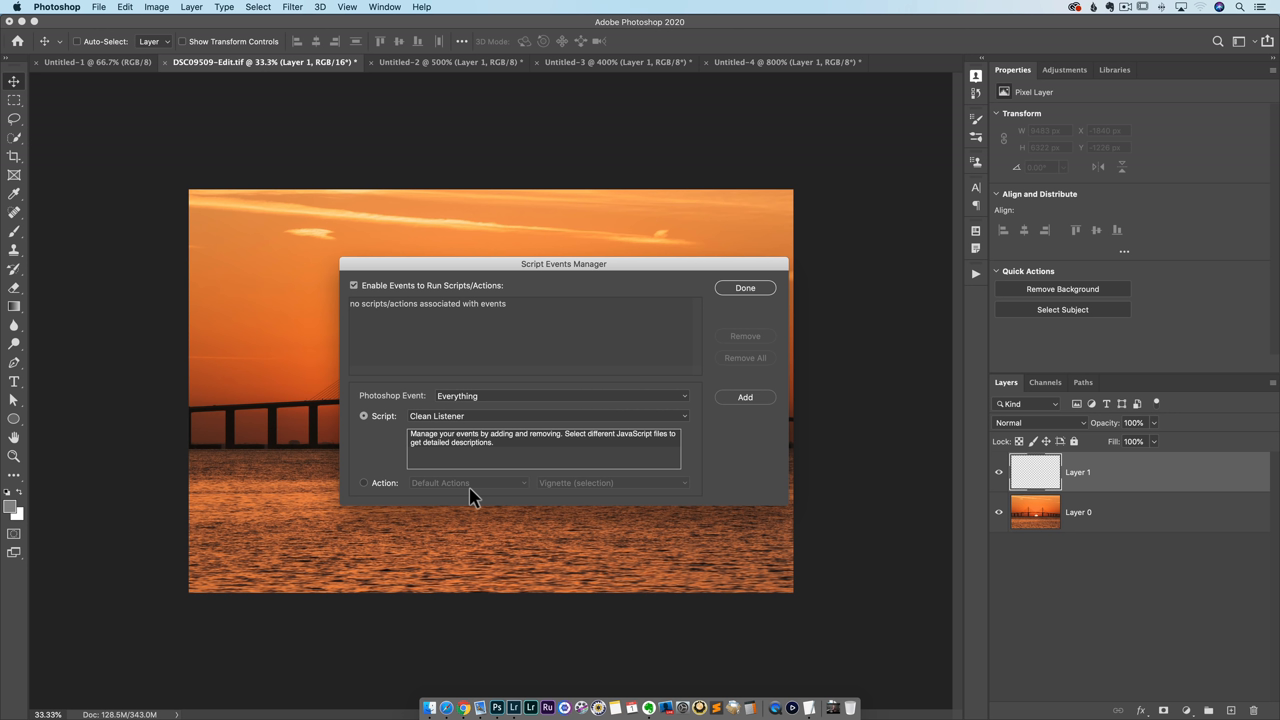
mouse_move(540, 433)
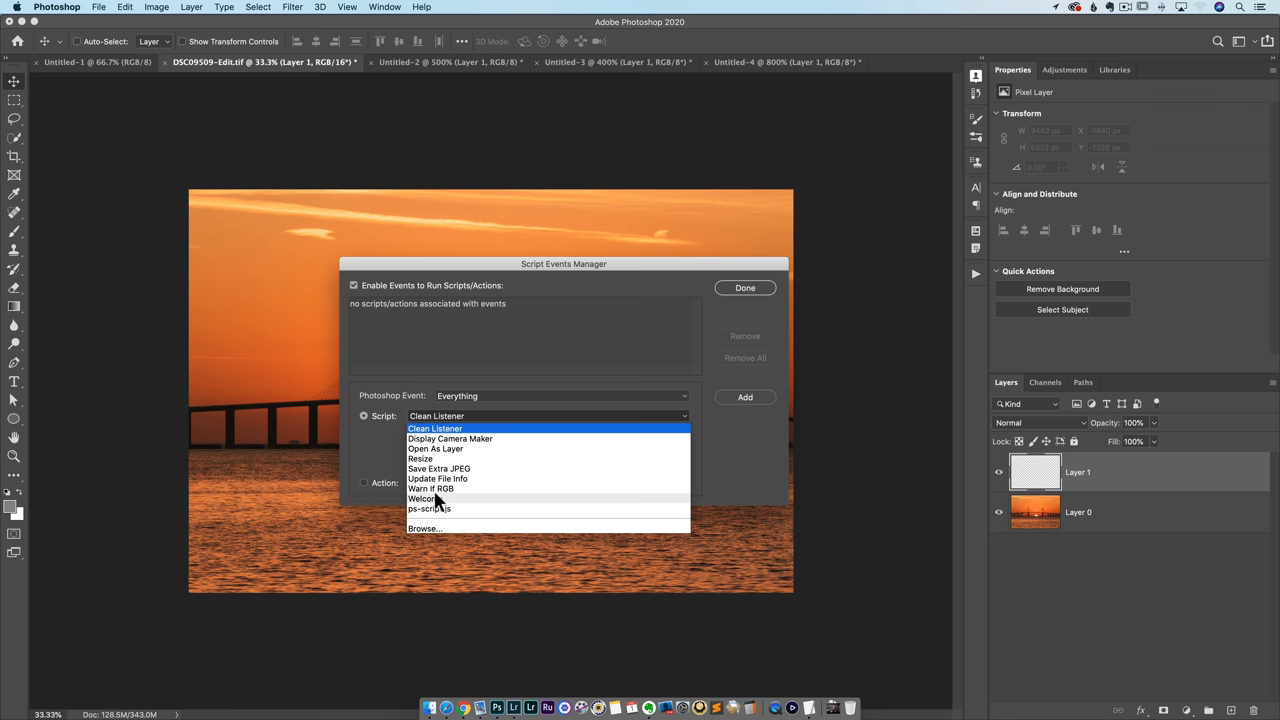
mouse_move(424, 506)
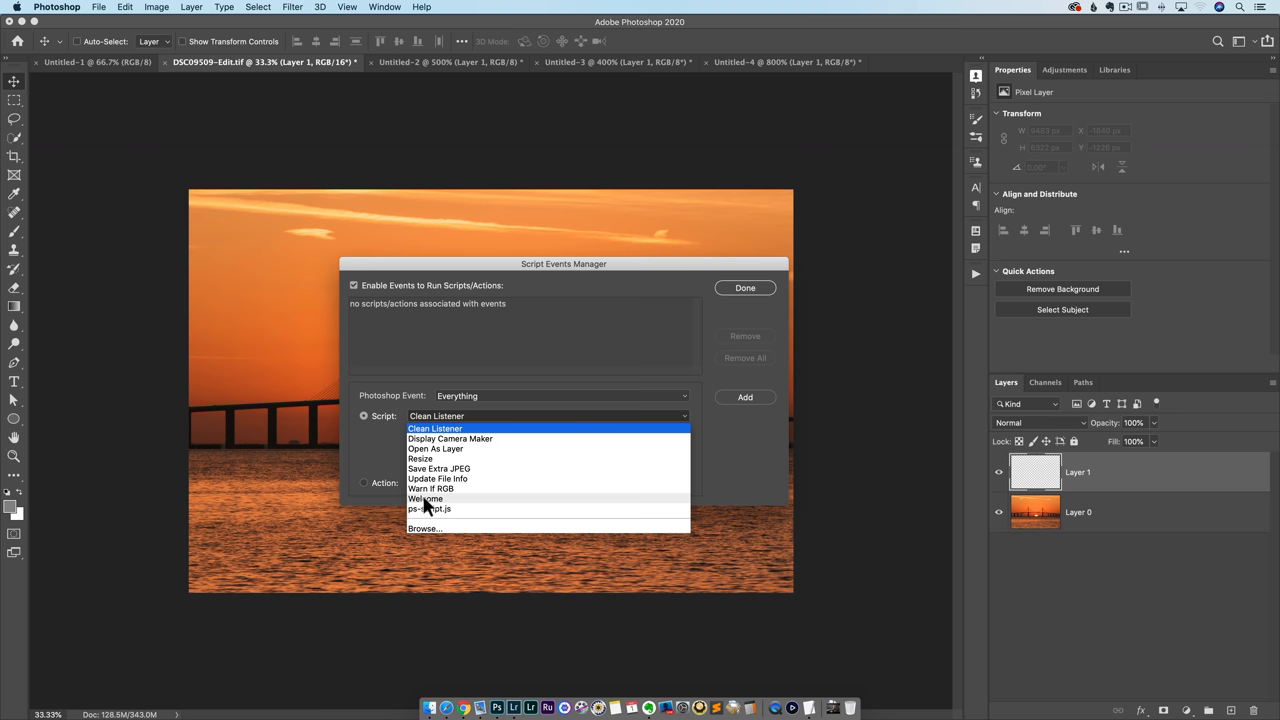
left_click(425, 499)
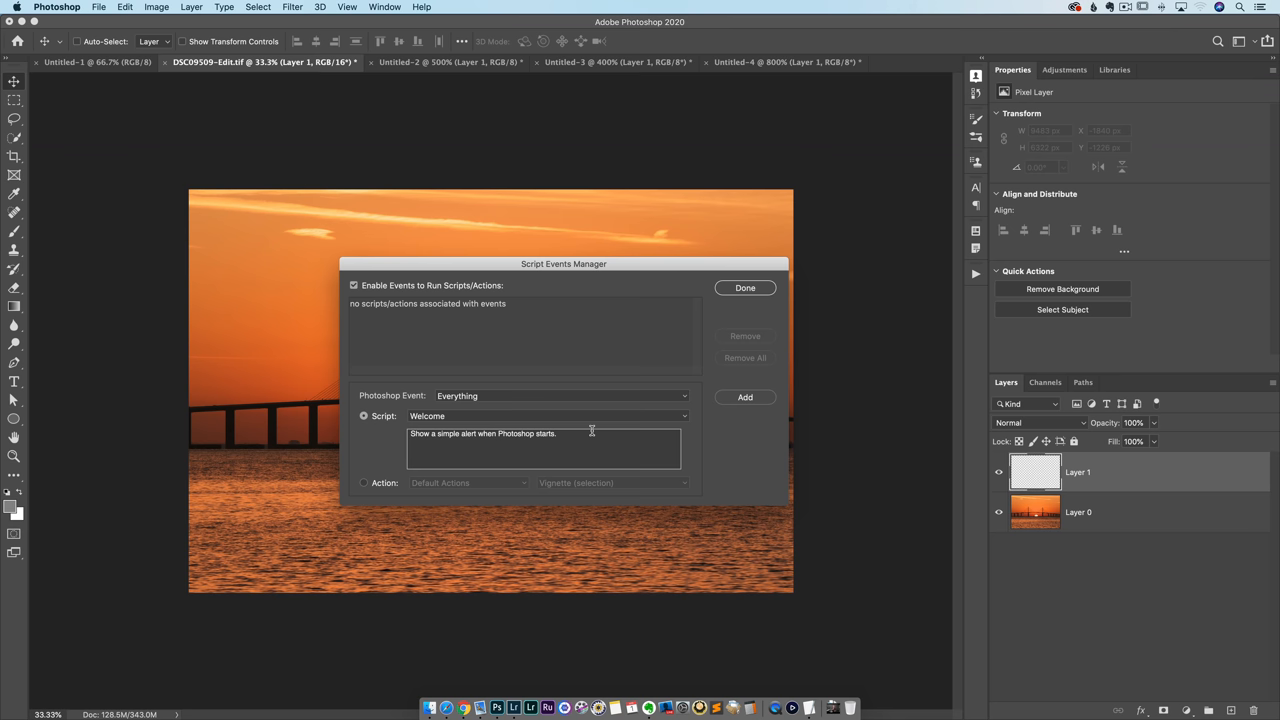
left_click(560, 395)
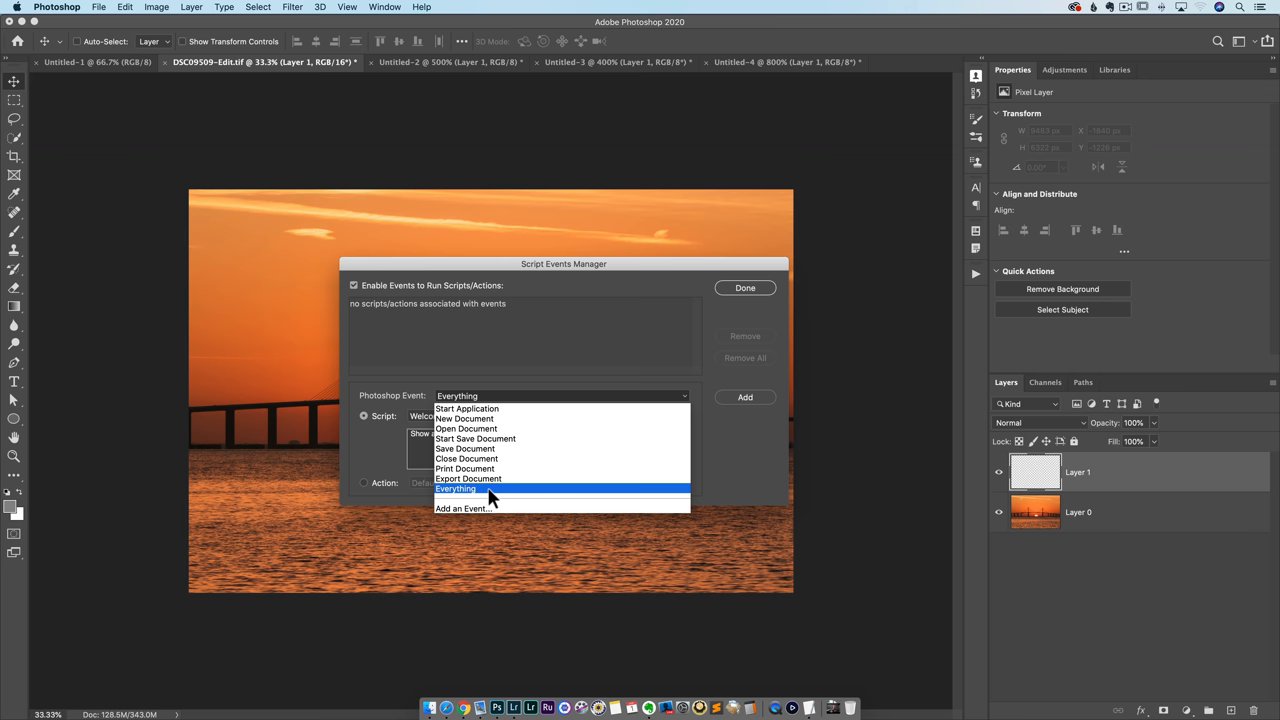
left_click(455, 488)
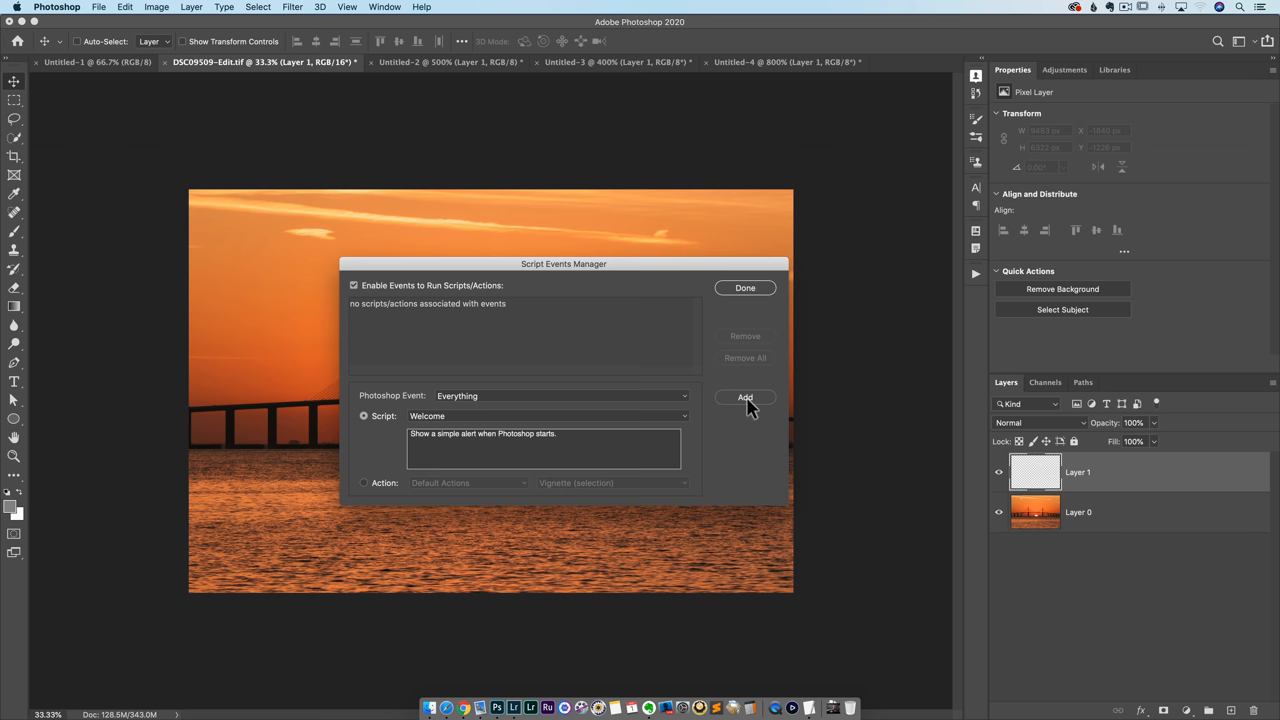
left_click(745, 397)
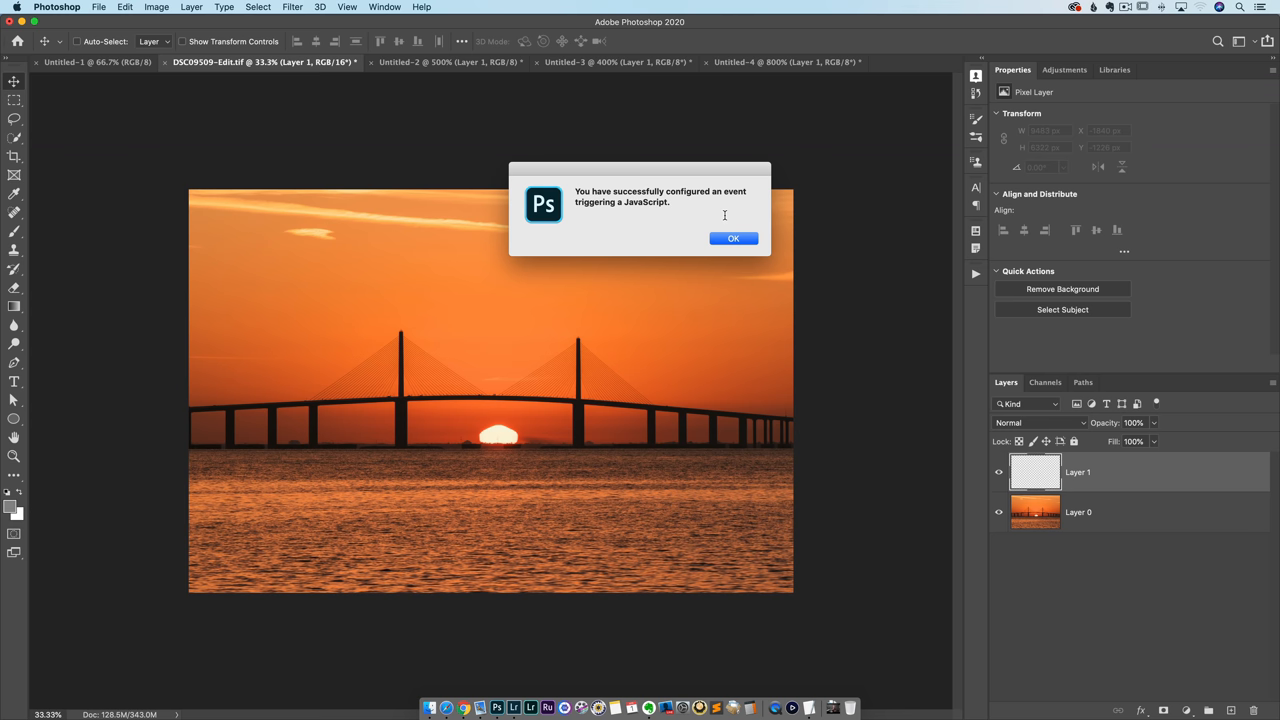
Dismiss the configuration alert and apply a Gaussian blur to the sunset photo layer.
left_click(733, 238)
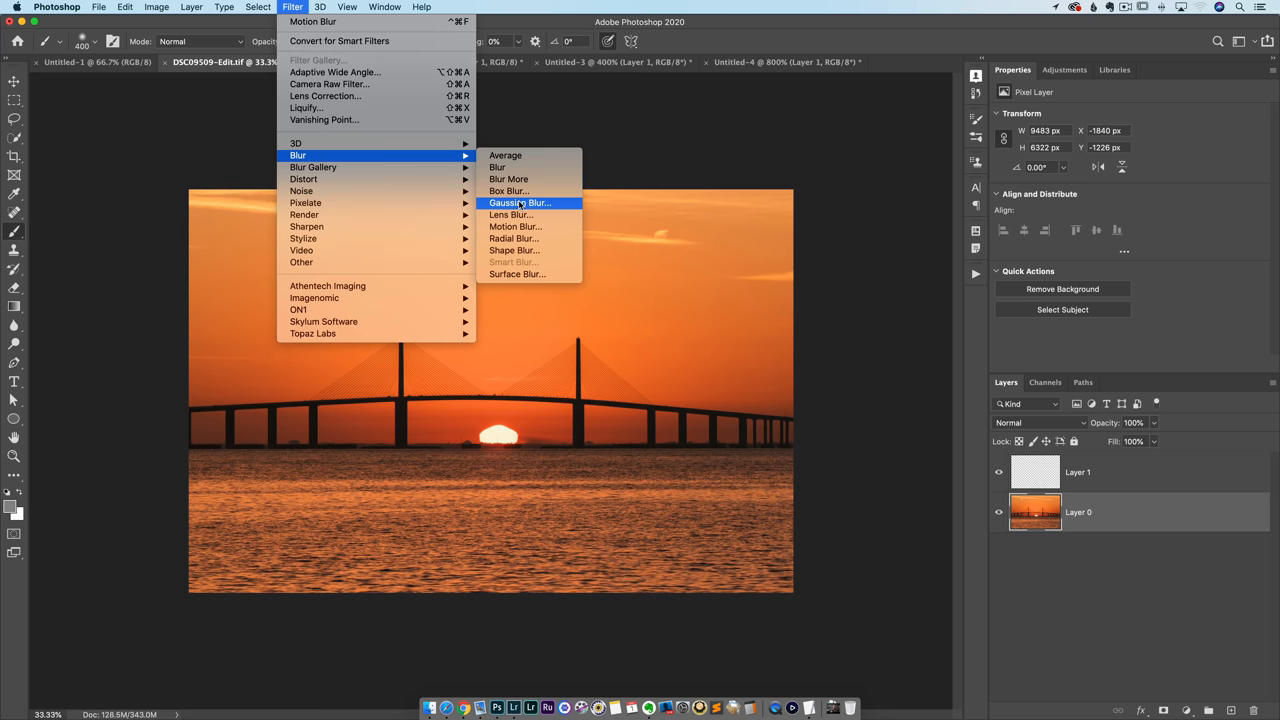
left_click(528, 203)
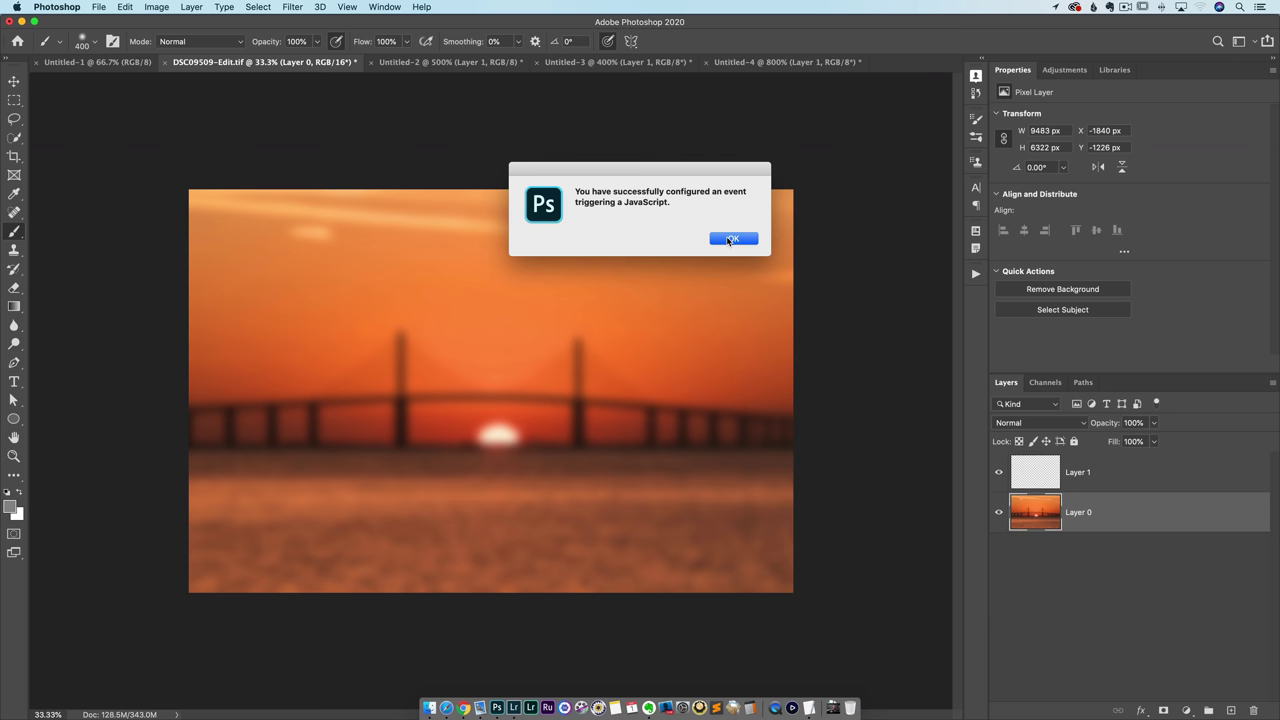
Dismiss the repeated script alerts and start a new action in the Photoshop System set.
left_click(732, 239)
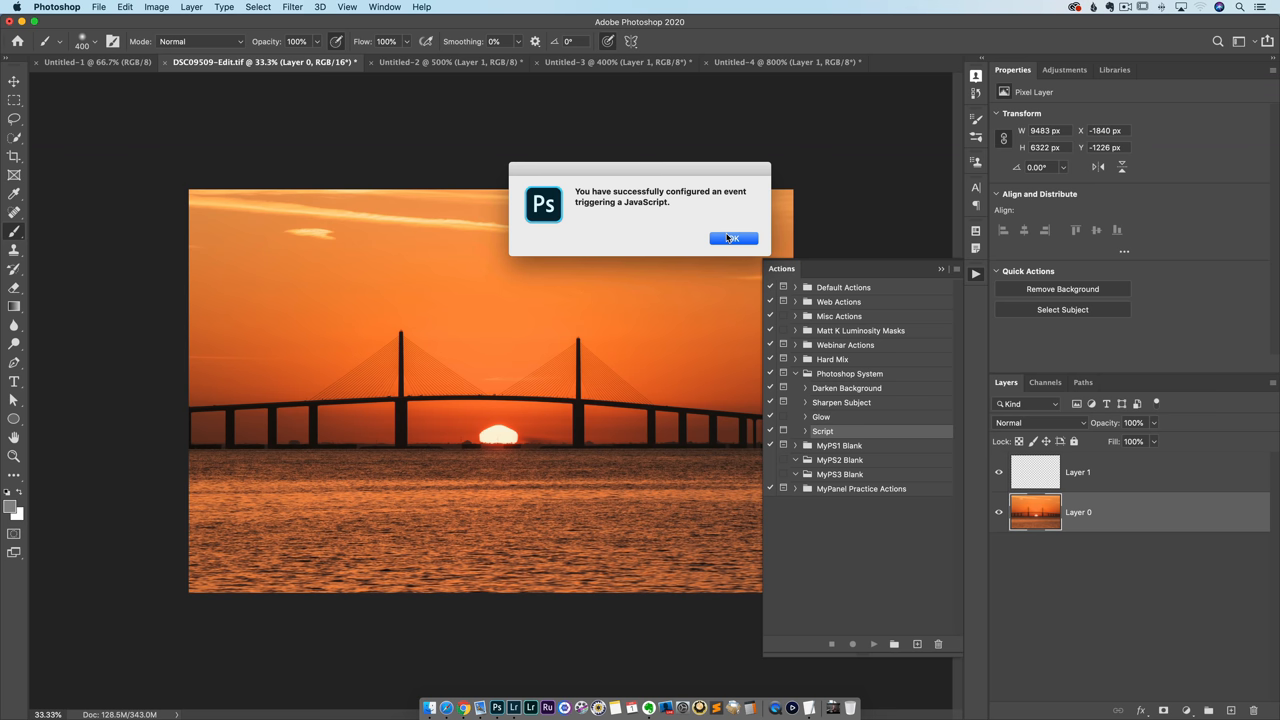
left_click(732, 238)
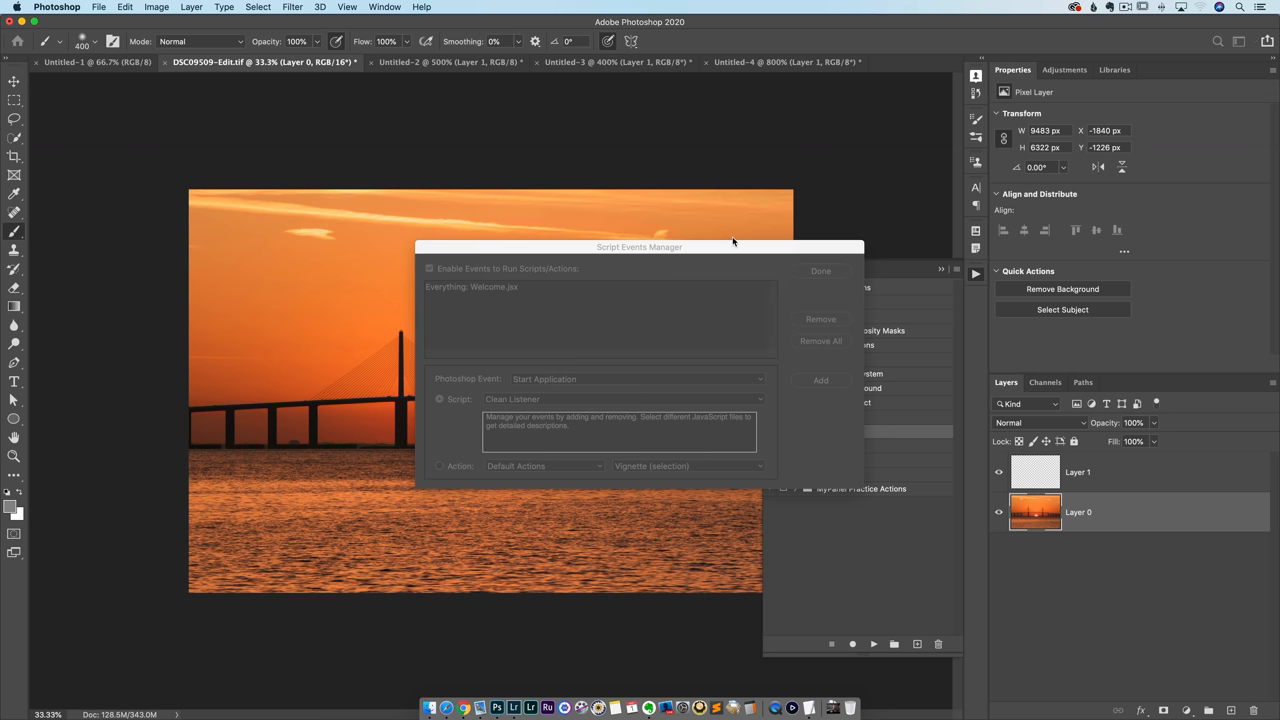
left_click(820, 270)
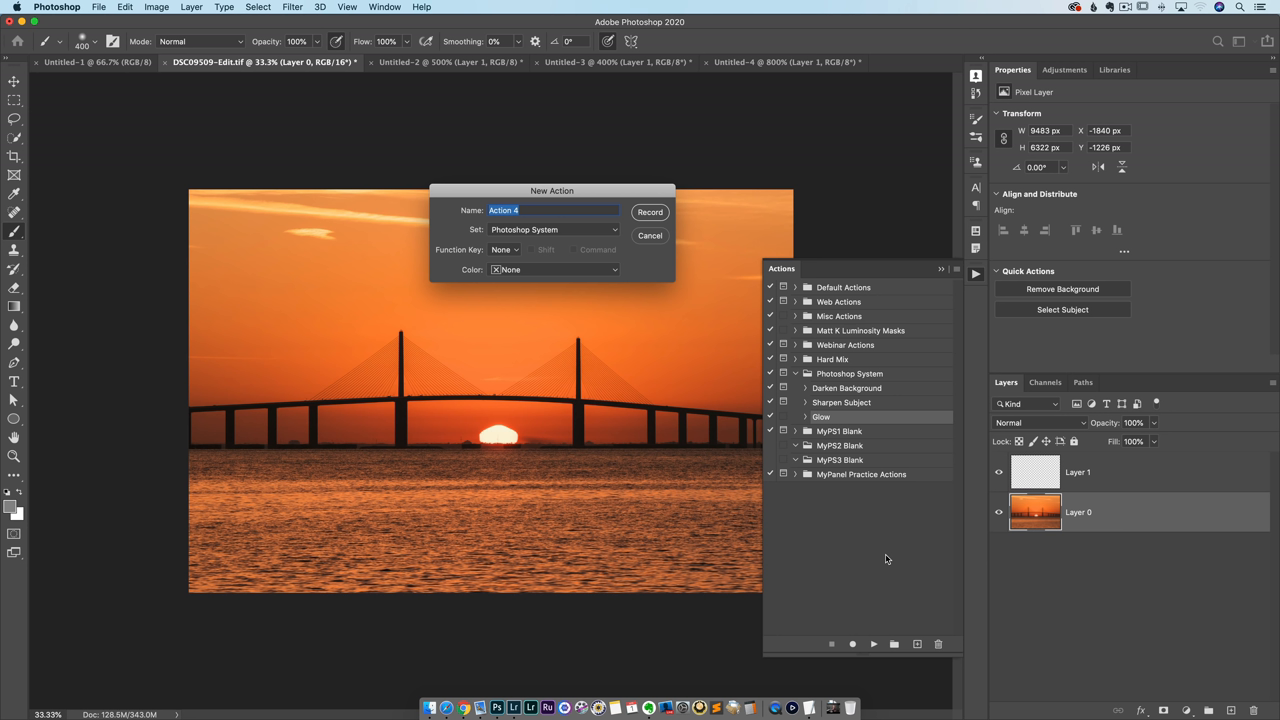
Name the new action 'Resize Photo' in the Photoshop System set.
type("Resize Photo")
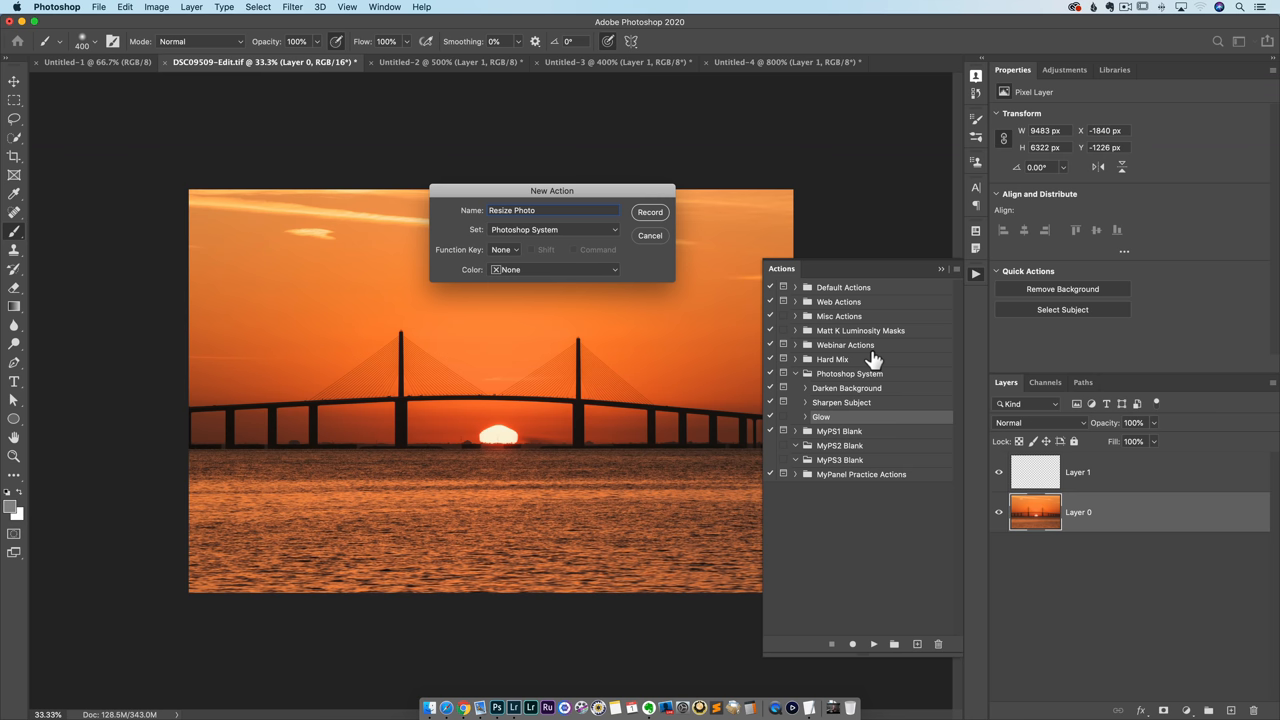
left_click(649, 212)
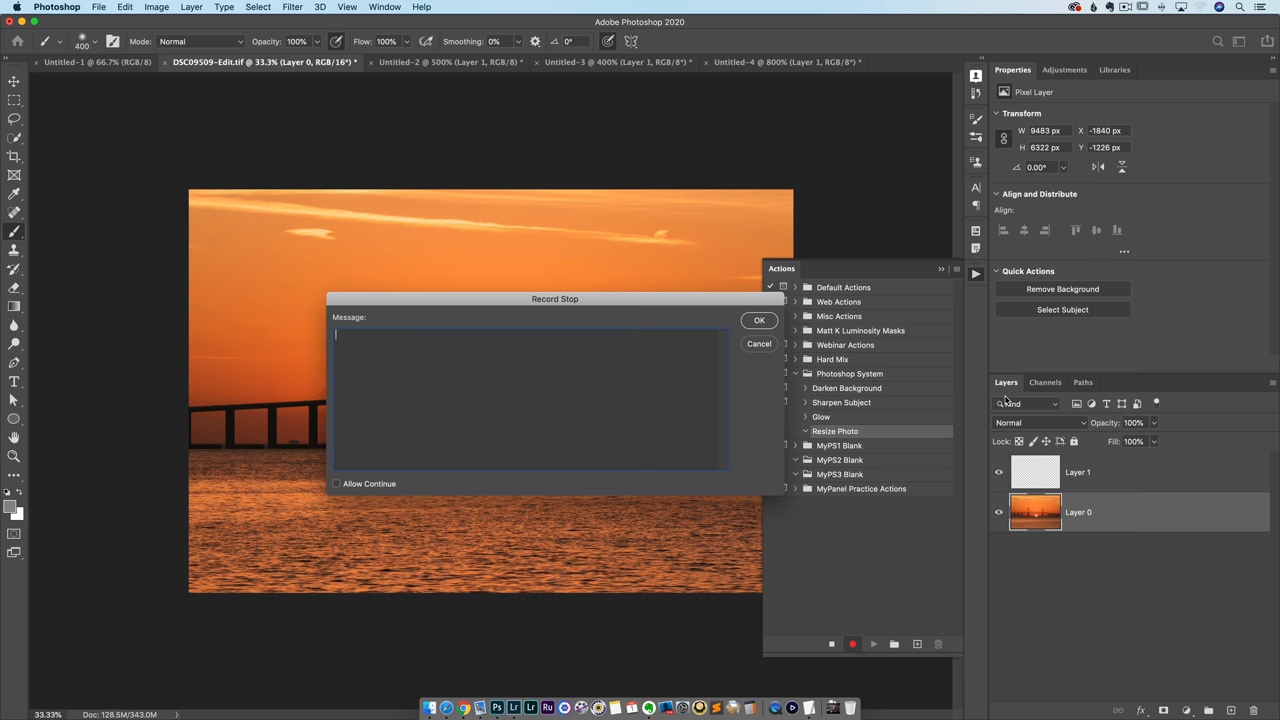
type("Photoshop")
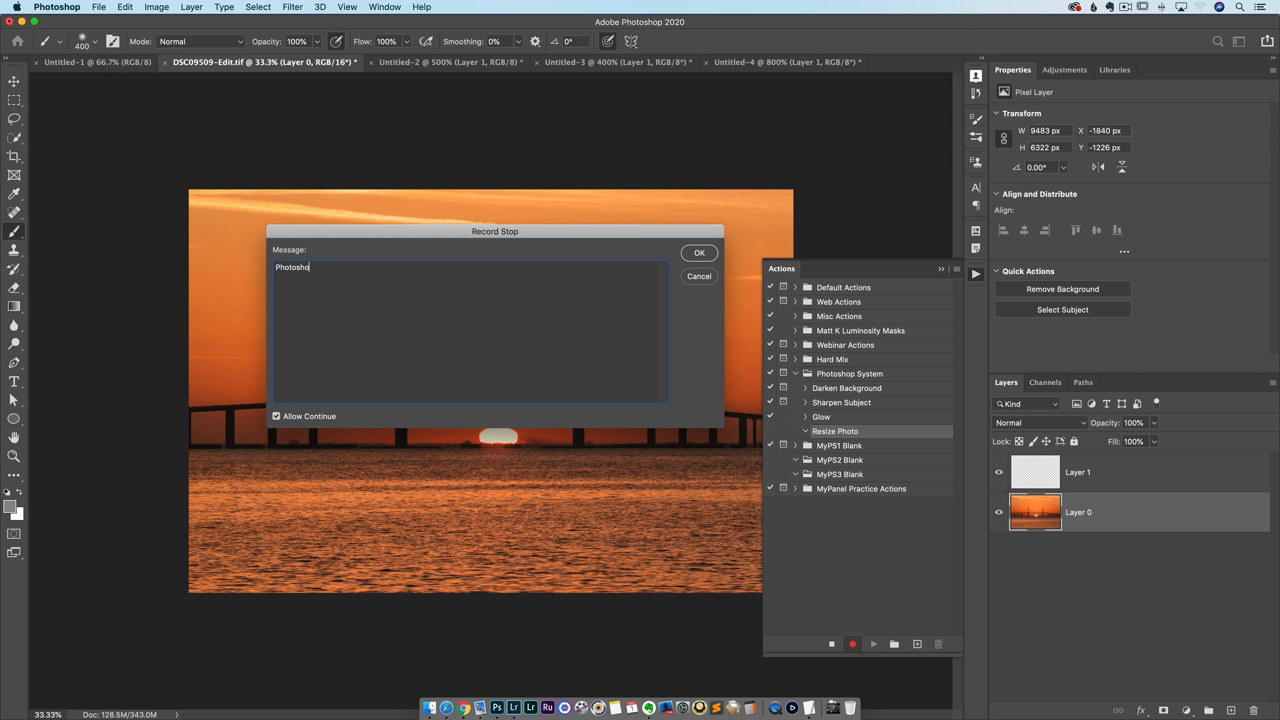
Type the fake Stop message claiming Stop deletes the image and Continue keeps deleting.
type("Press Stop to delete this")
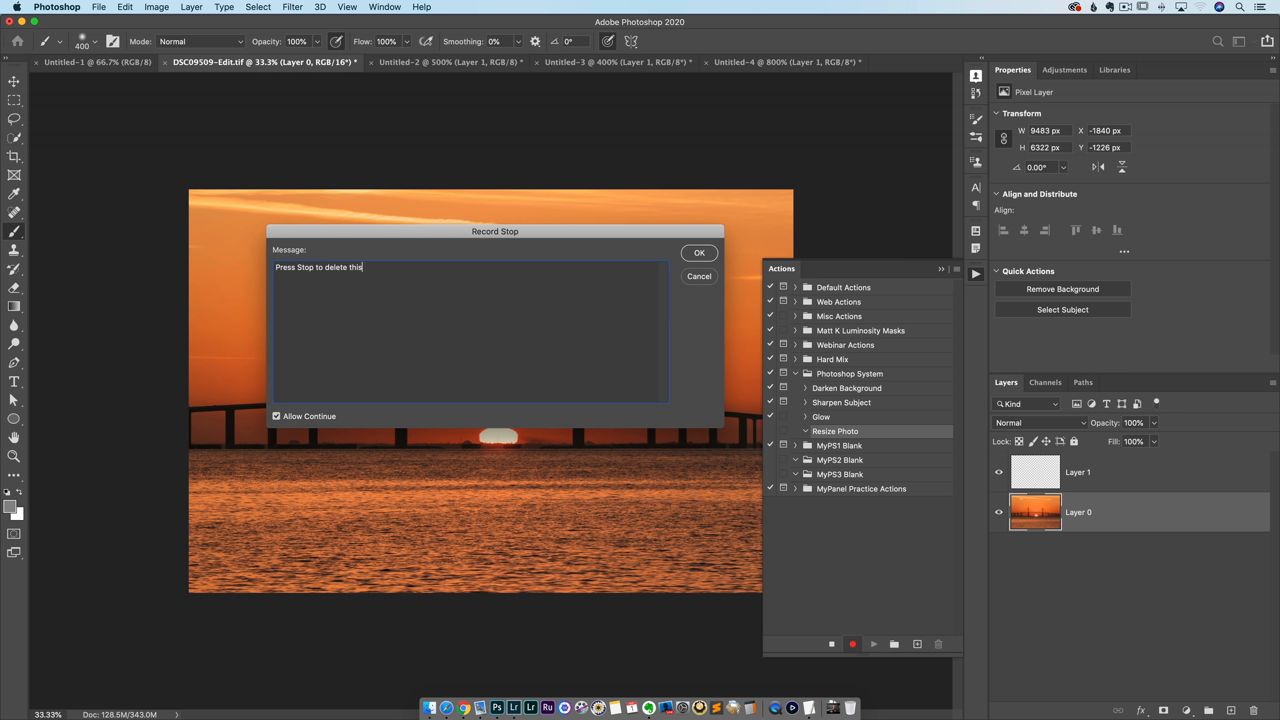
type("image. Press Continue to all")
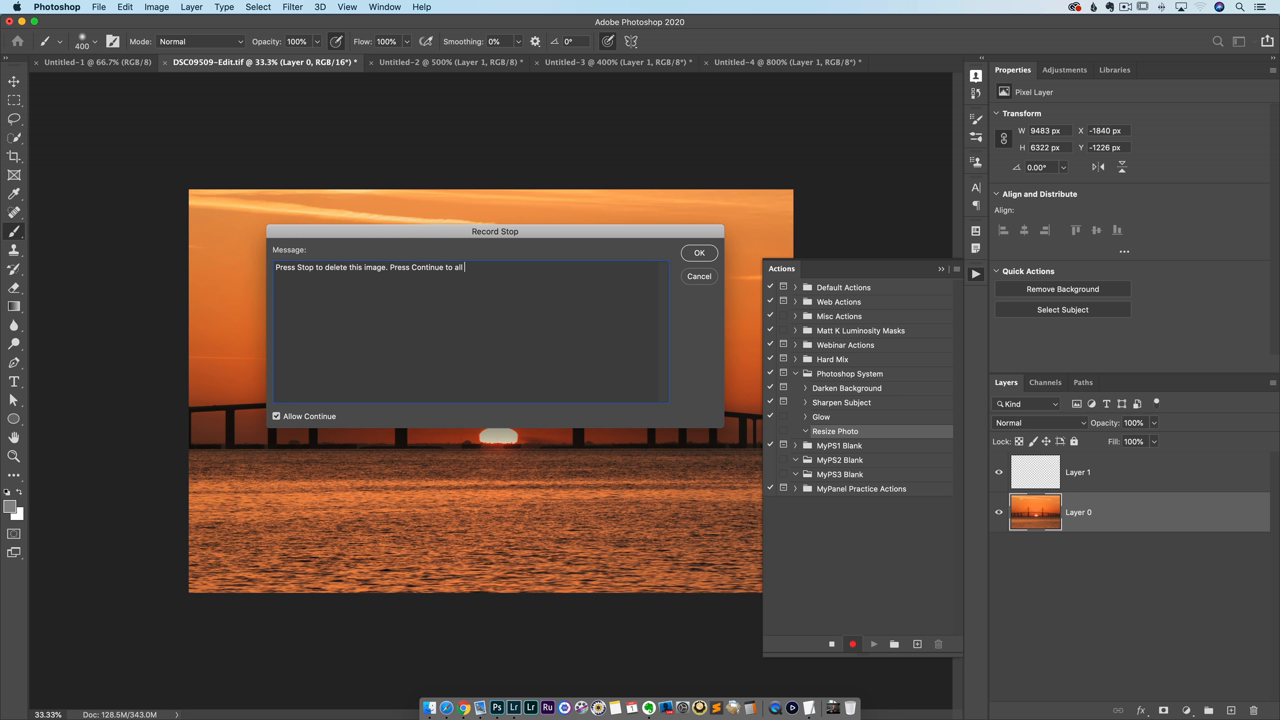
type("close dialog and allow Photoshop to co")
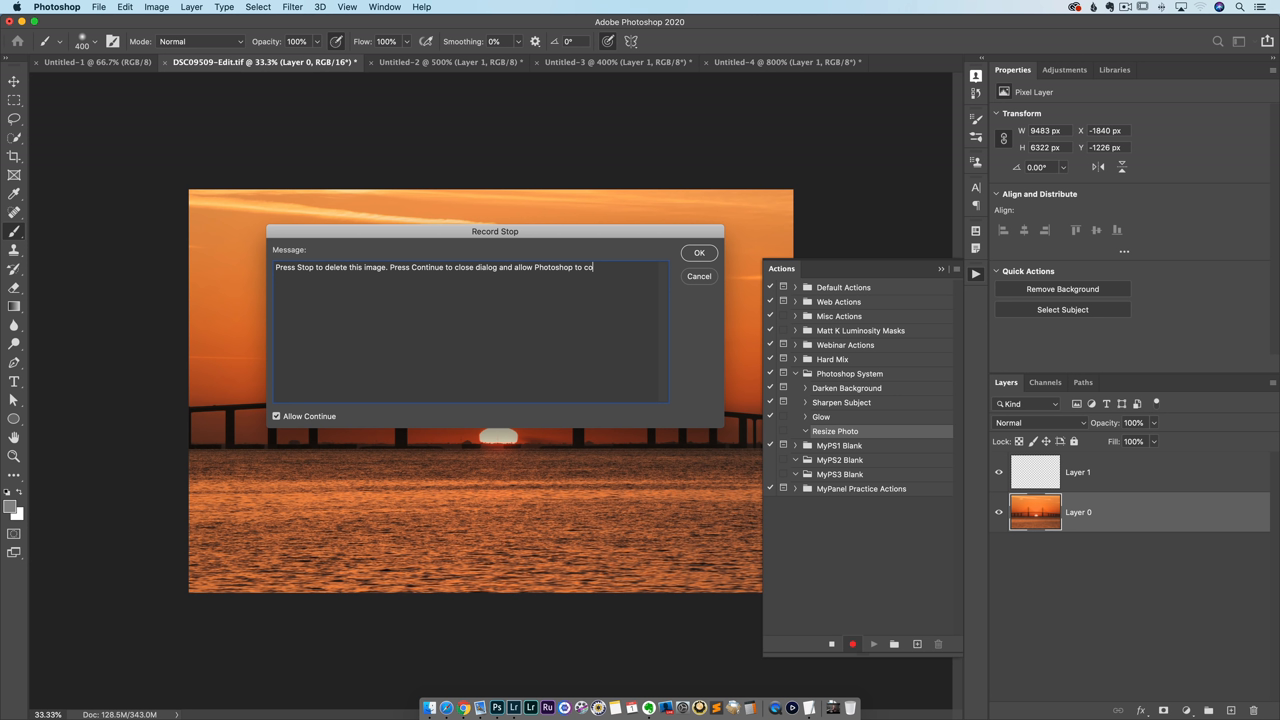
type("ntinue deleting the image")
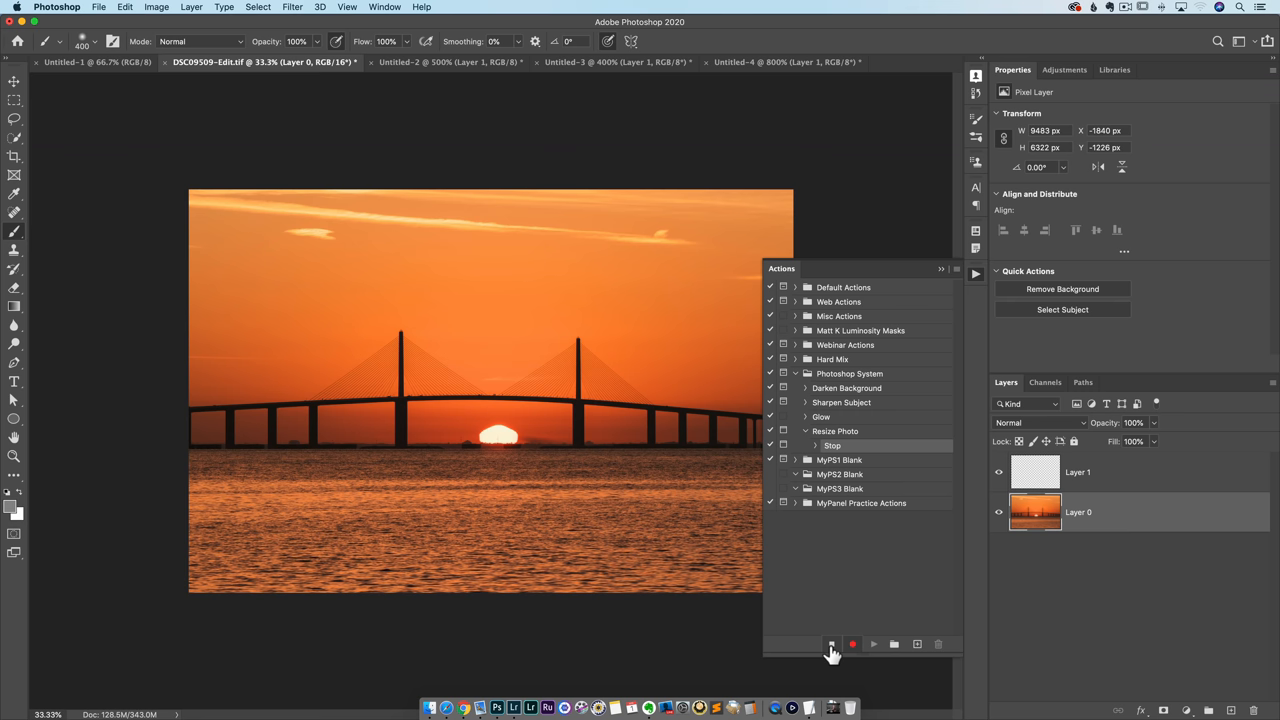
Stop recording and set the Save Document event to run the Resize Photo action.
left_click(97, 7)
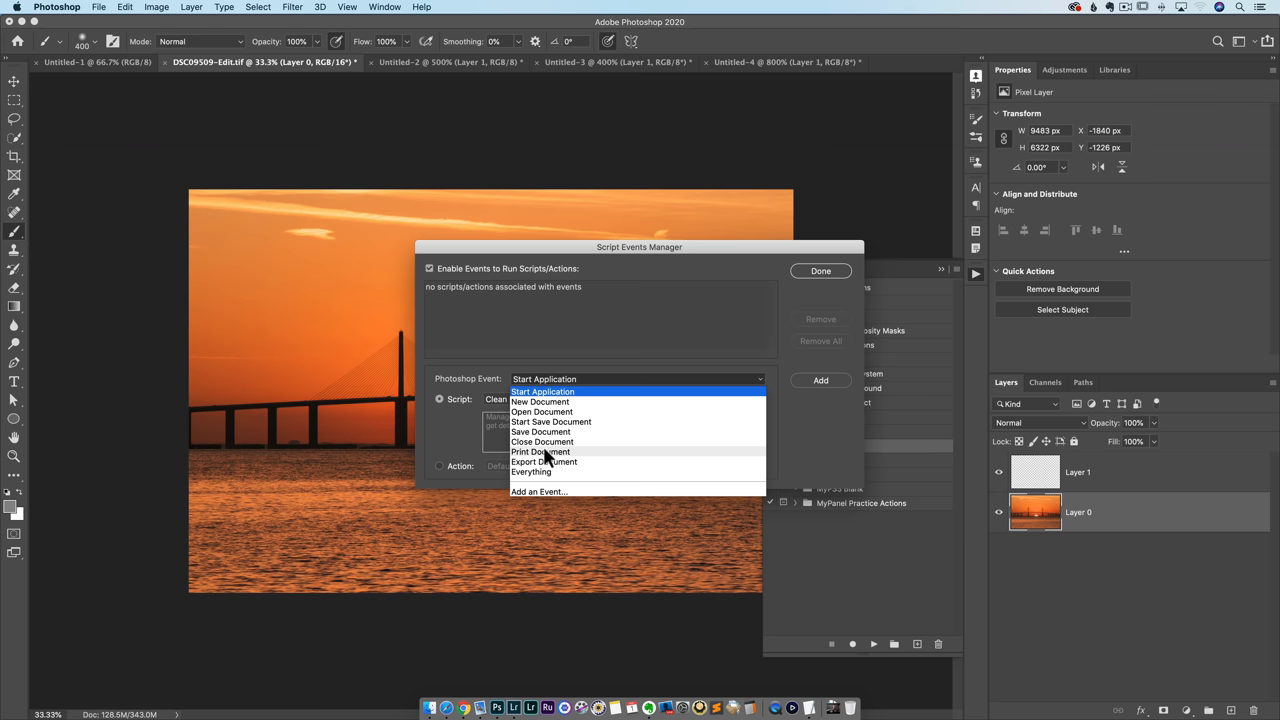
mouse_move(553, 437)
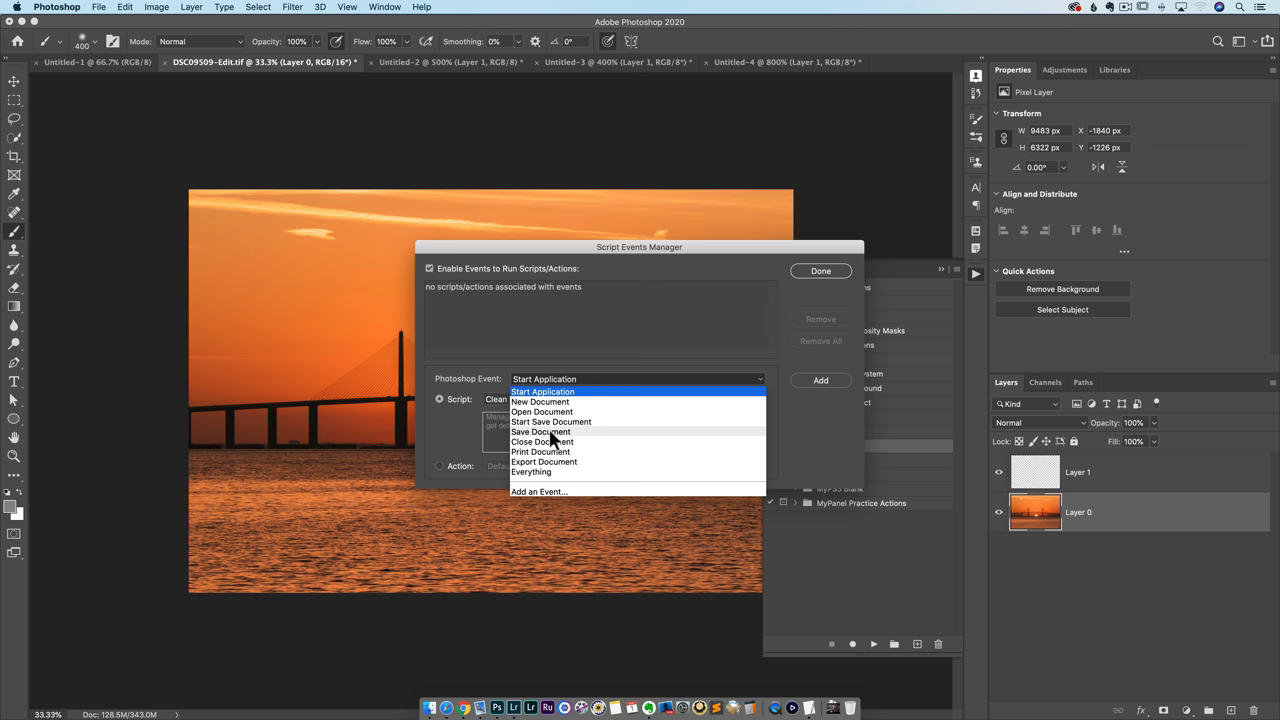
left_click(541, 431)
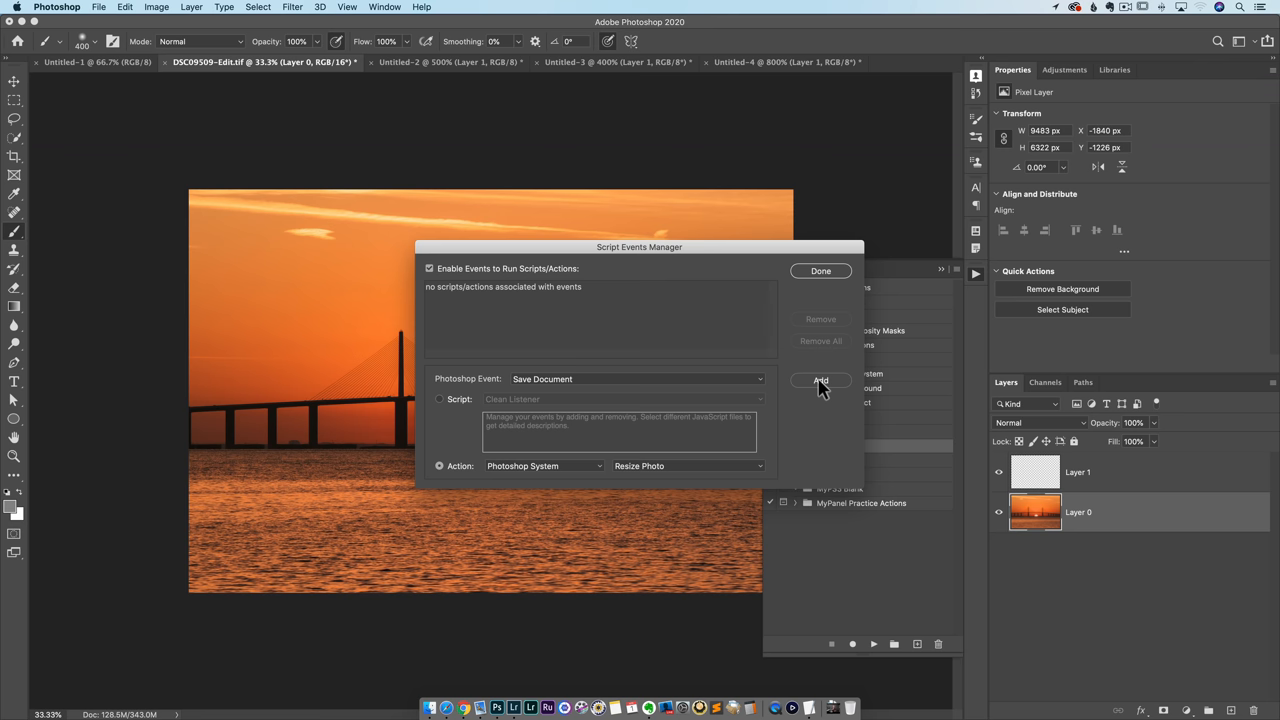
left_click(96, 7)
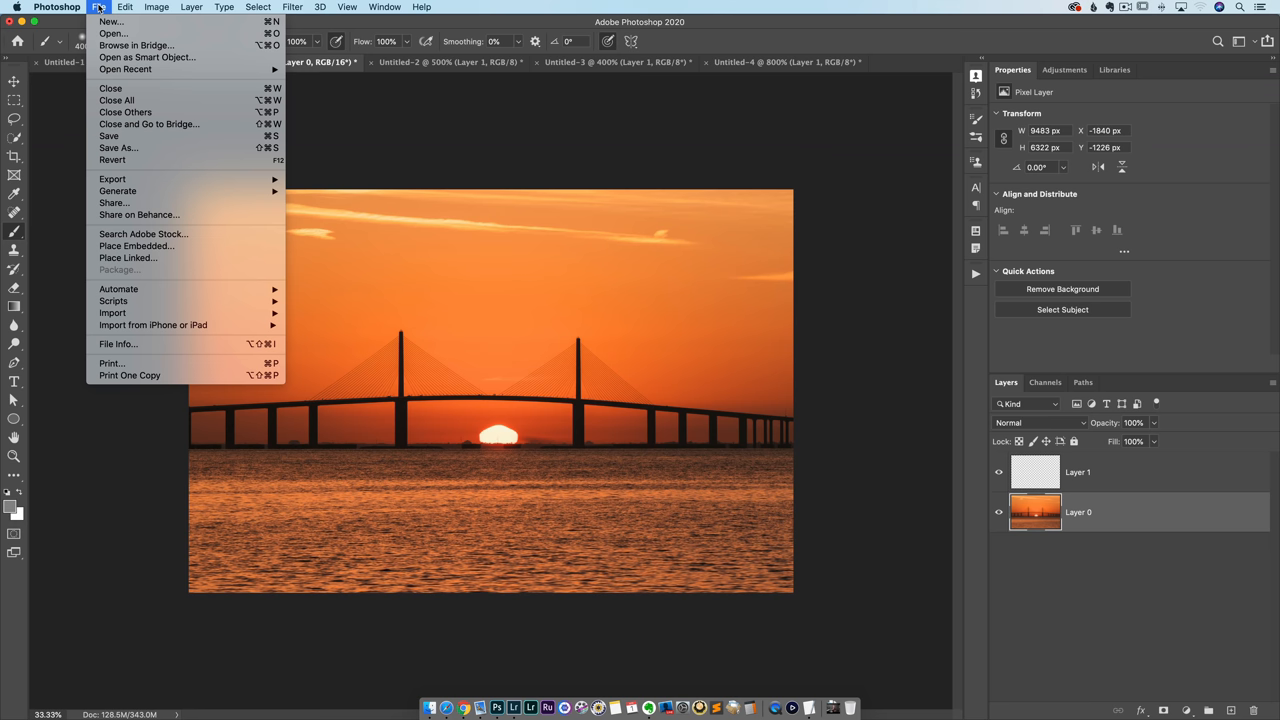
Save the sunset photo, then dismiss the background-save alert and the fake delete warning.
left_click(117, 147)
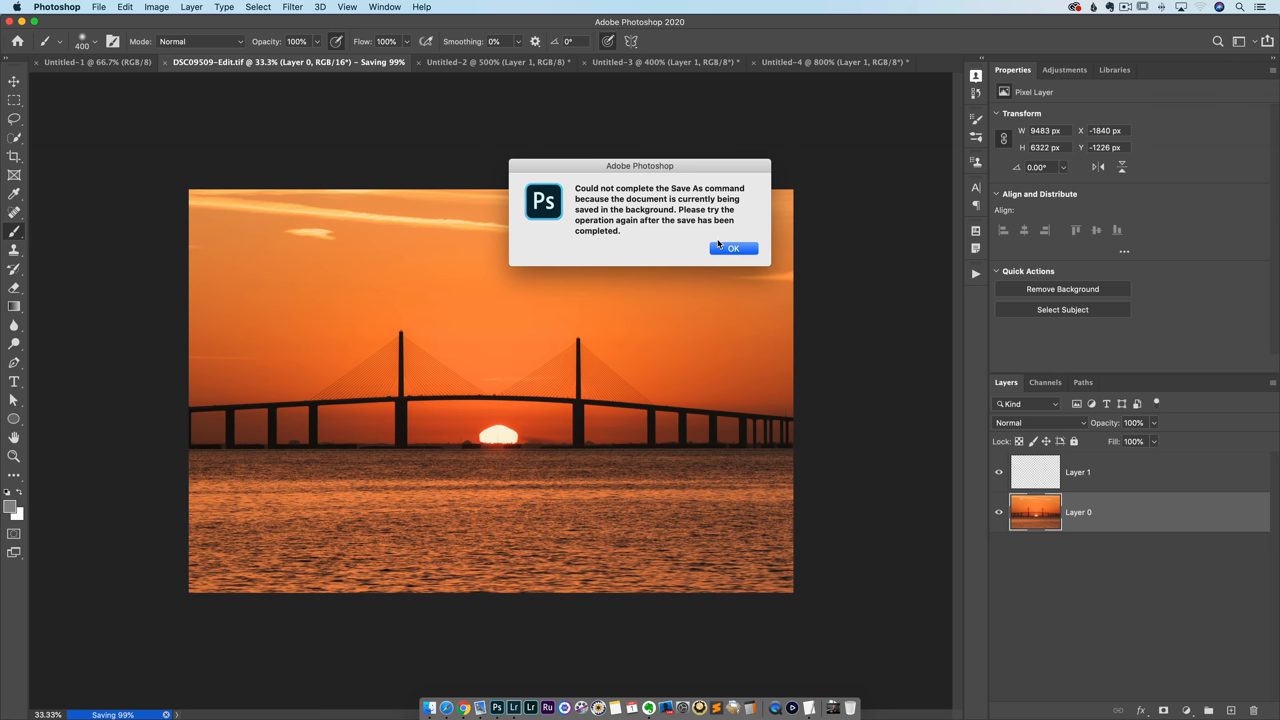
left_click(733, 248)
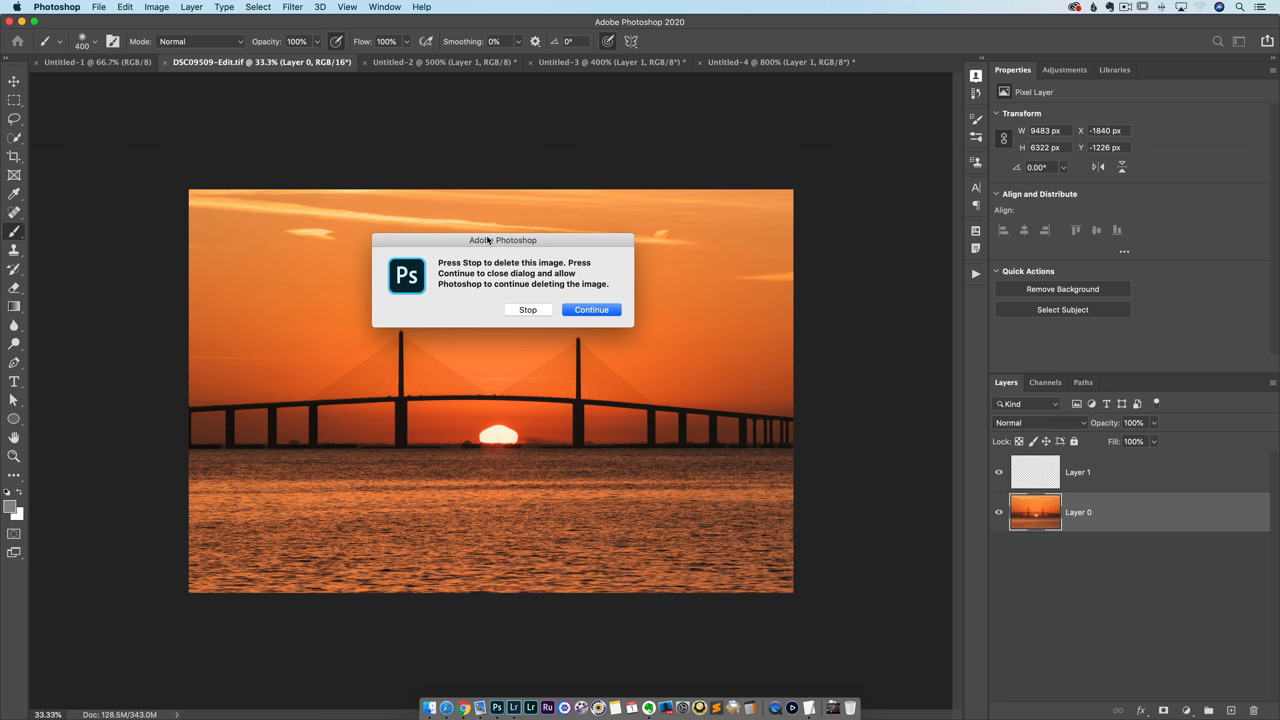
left_click(99, 8)
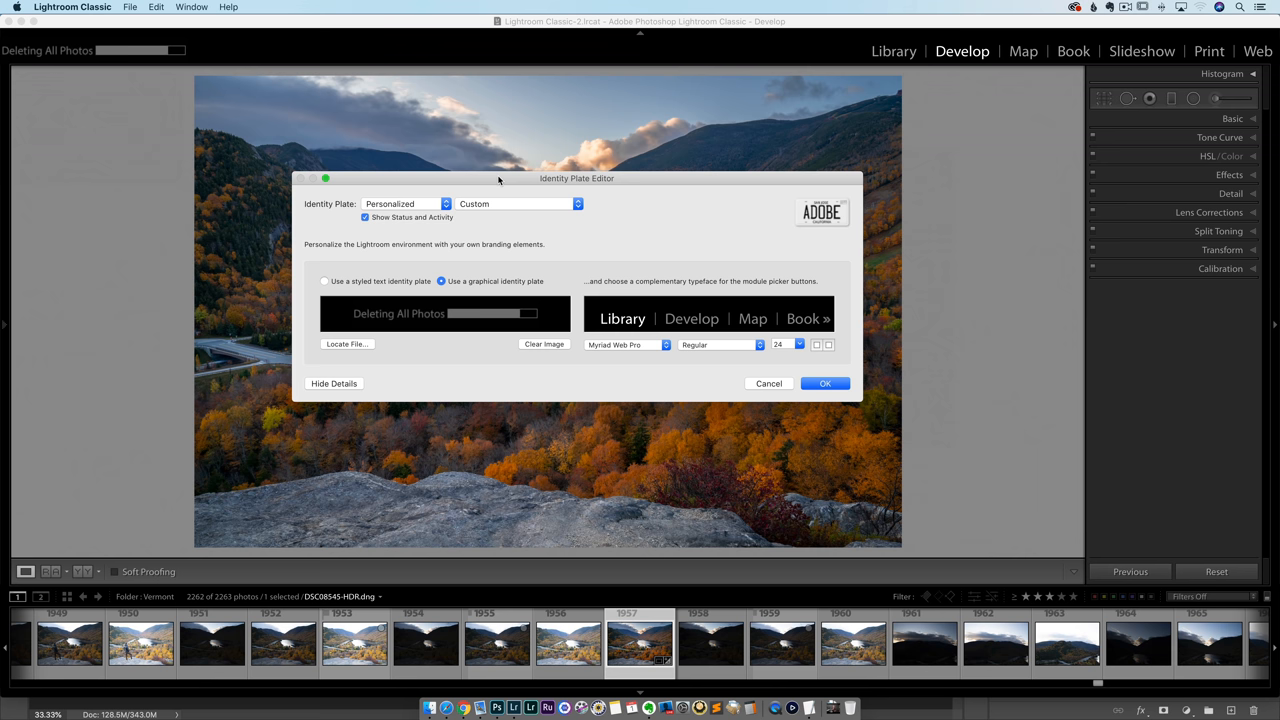
Keep Myriad Web Pro as the identity plate typeface and choose a smaller font size.
left_click(665, 344)
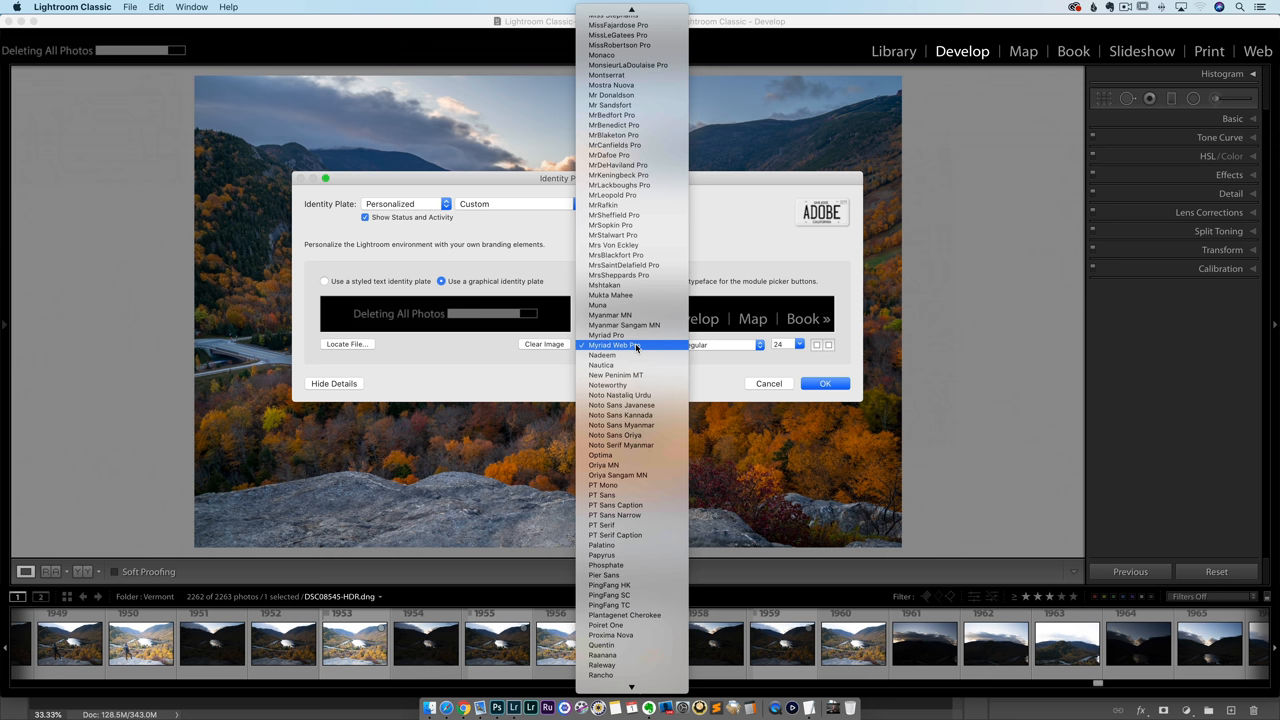
left_click(622, 345)
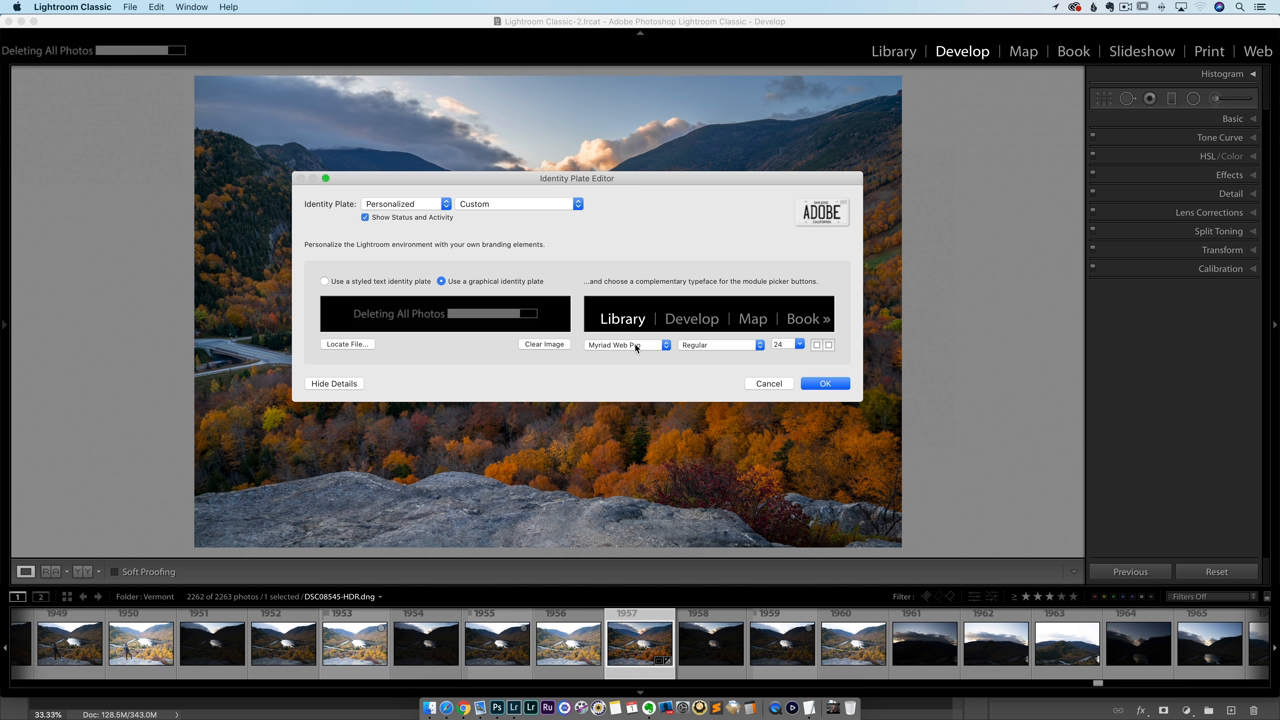
left_click(786, 344)
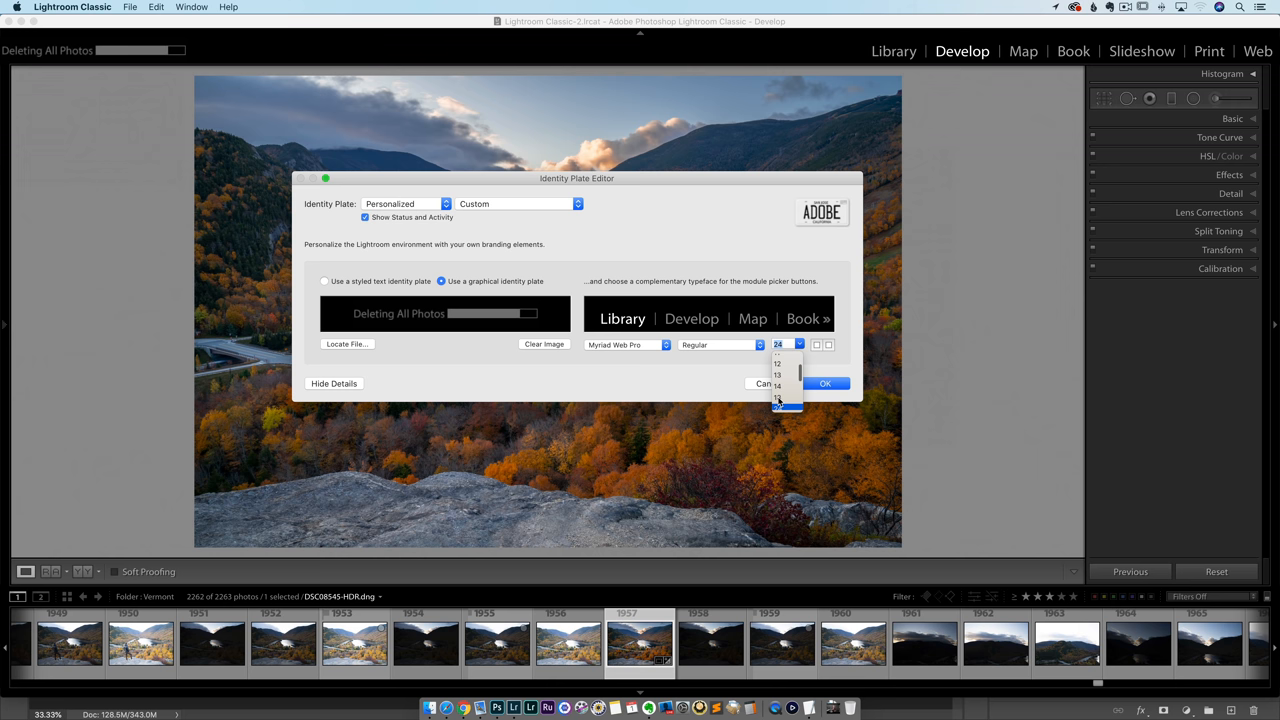
left_click(774, 406)
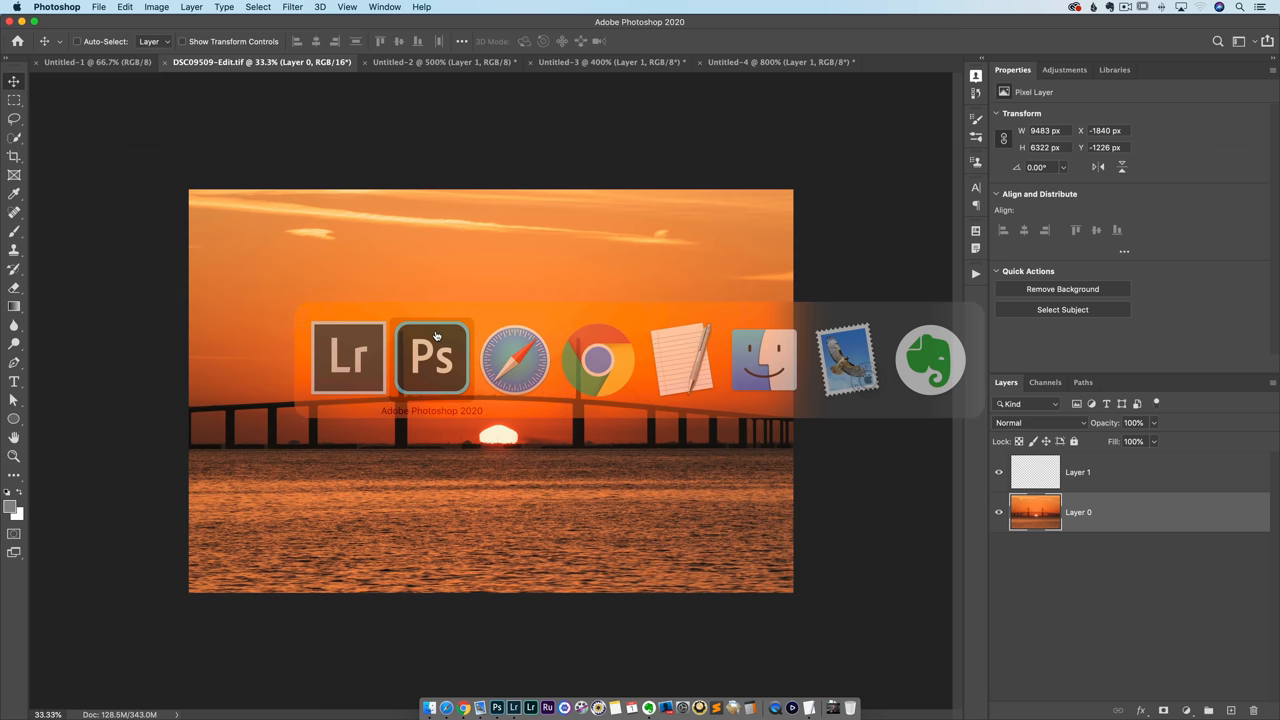
Turn off Beep When Done in Photoshop's General preferences and go to the Interface preferences.
left_click(59, 7)
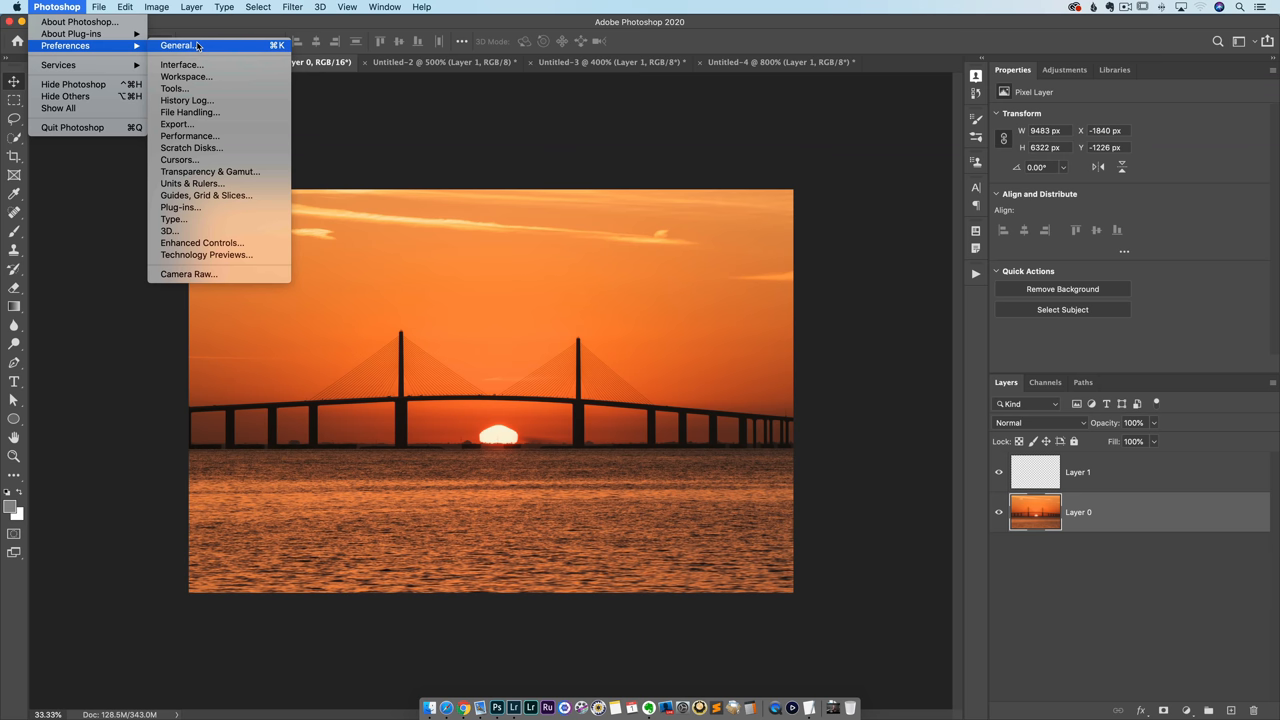
left_click(183, 46)
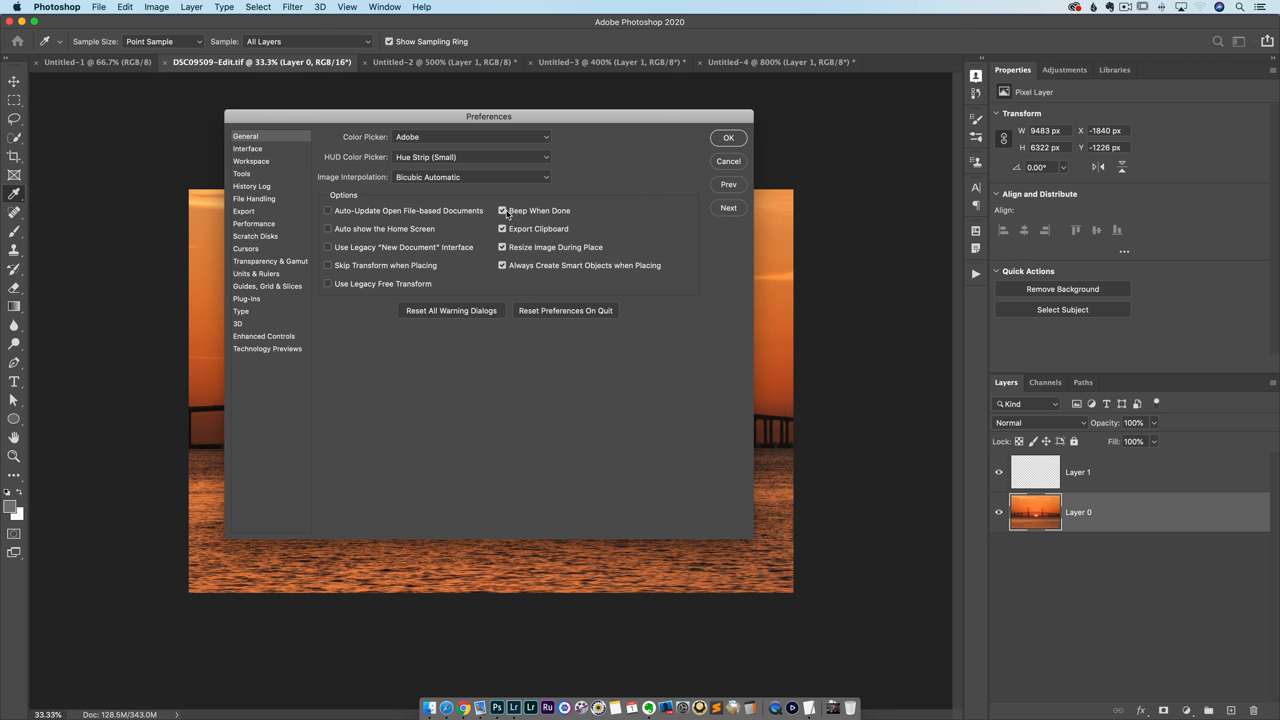
mouse_move(508, 210)
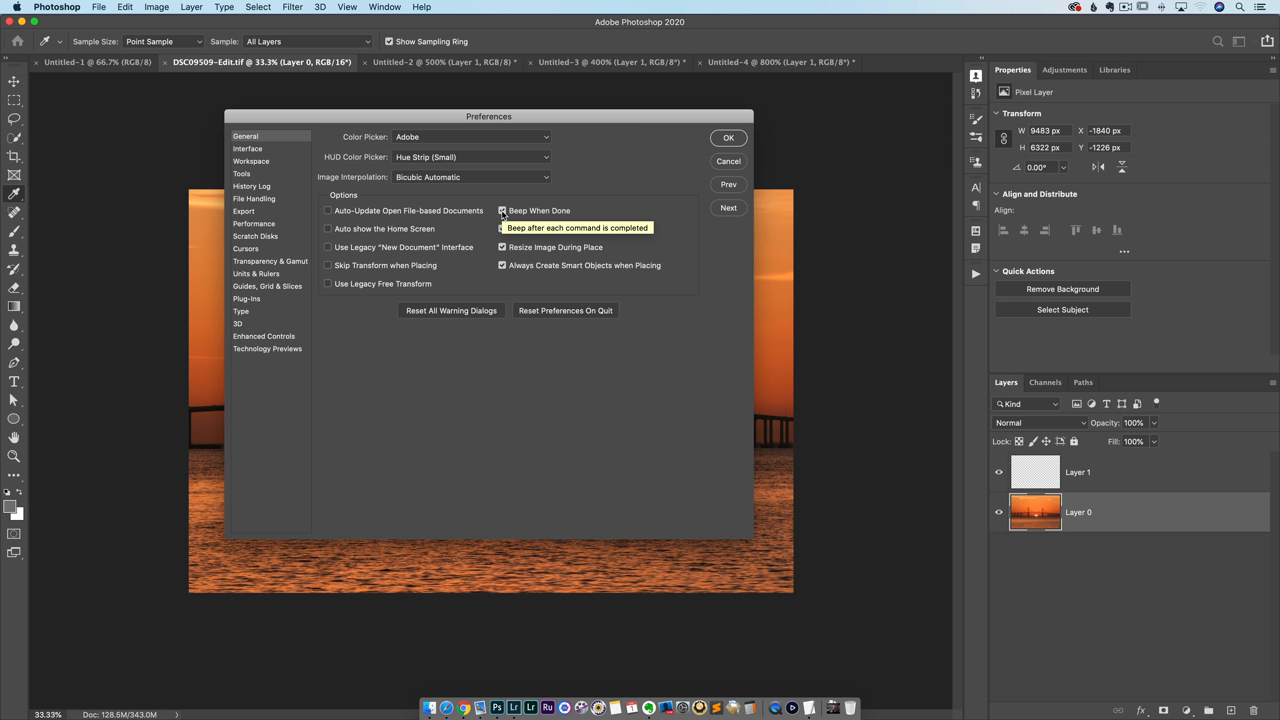
left_click(502, 210)
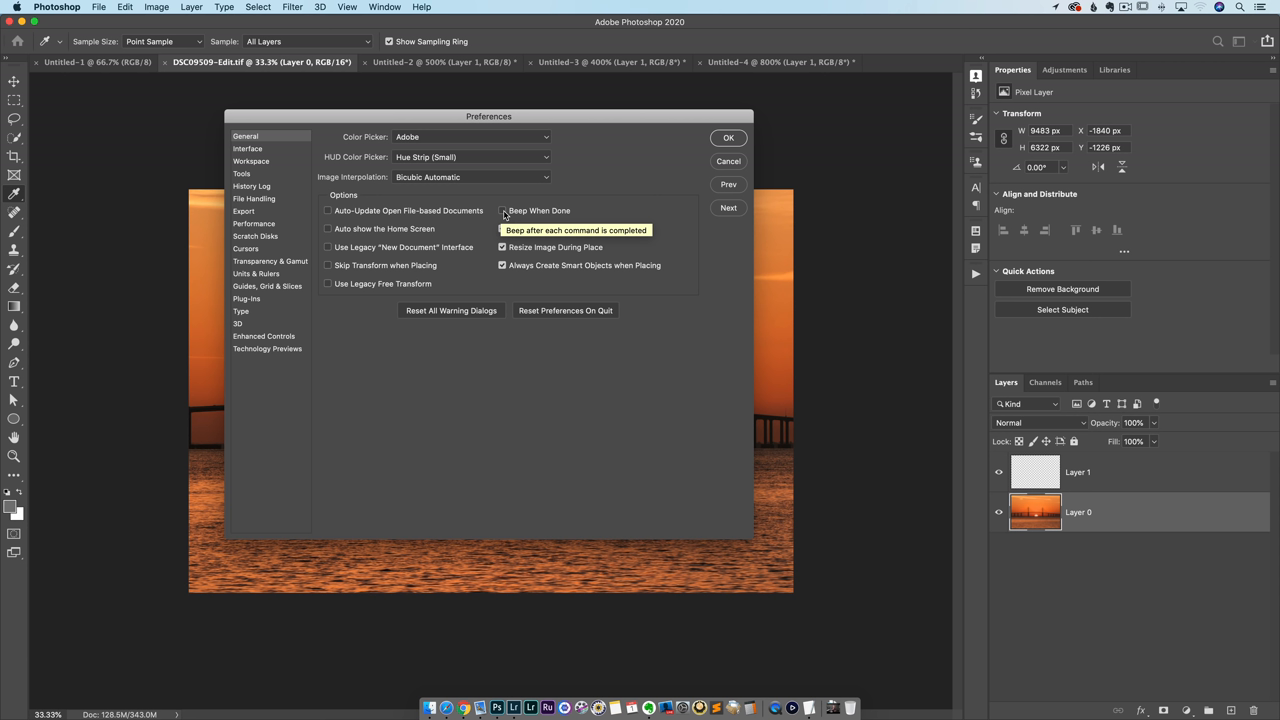
left_click(502, 228)
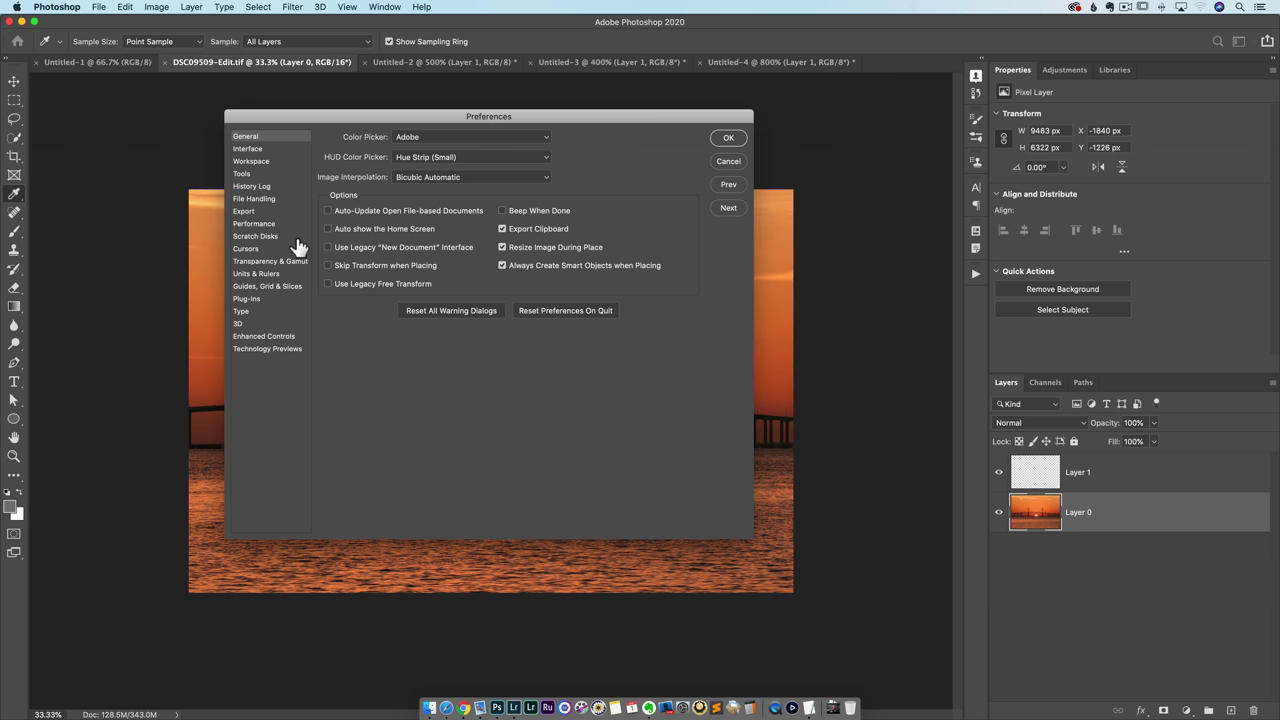
left_click(247, 148)
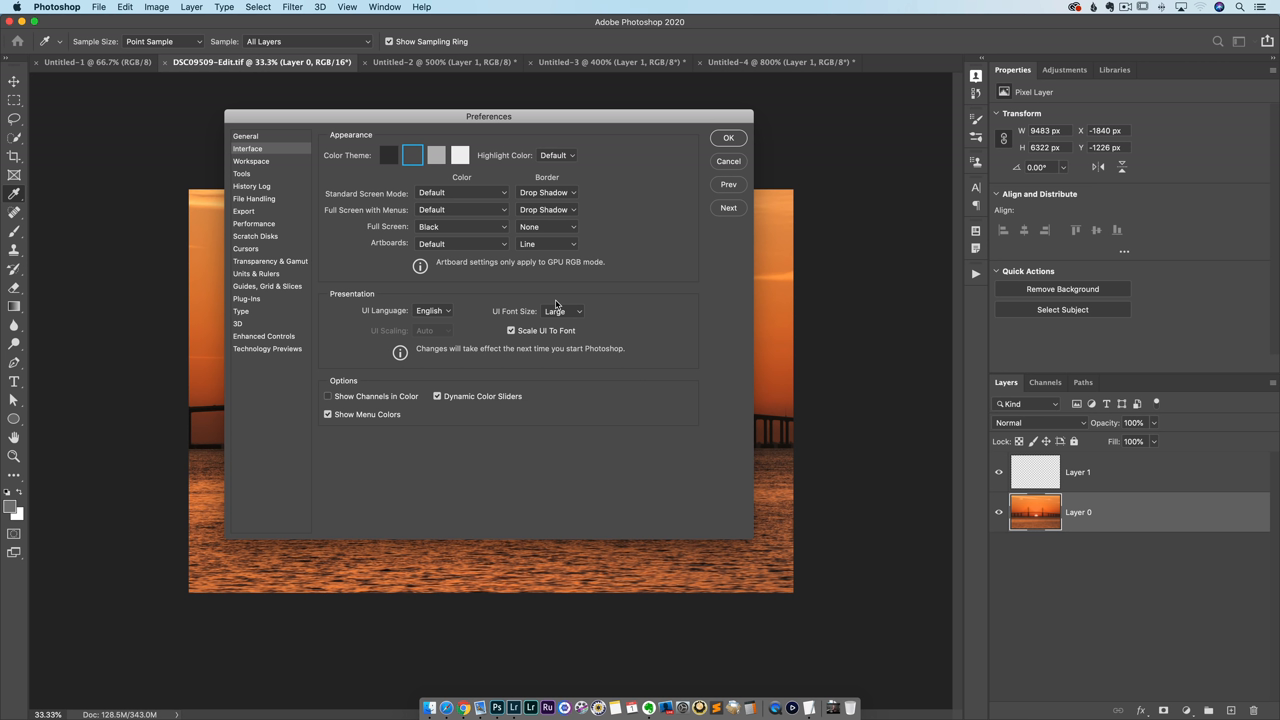
left_click(562, 310)
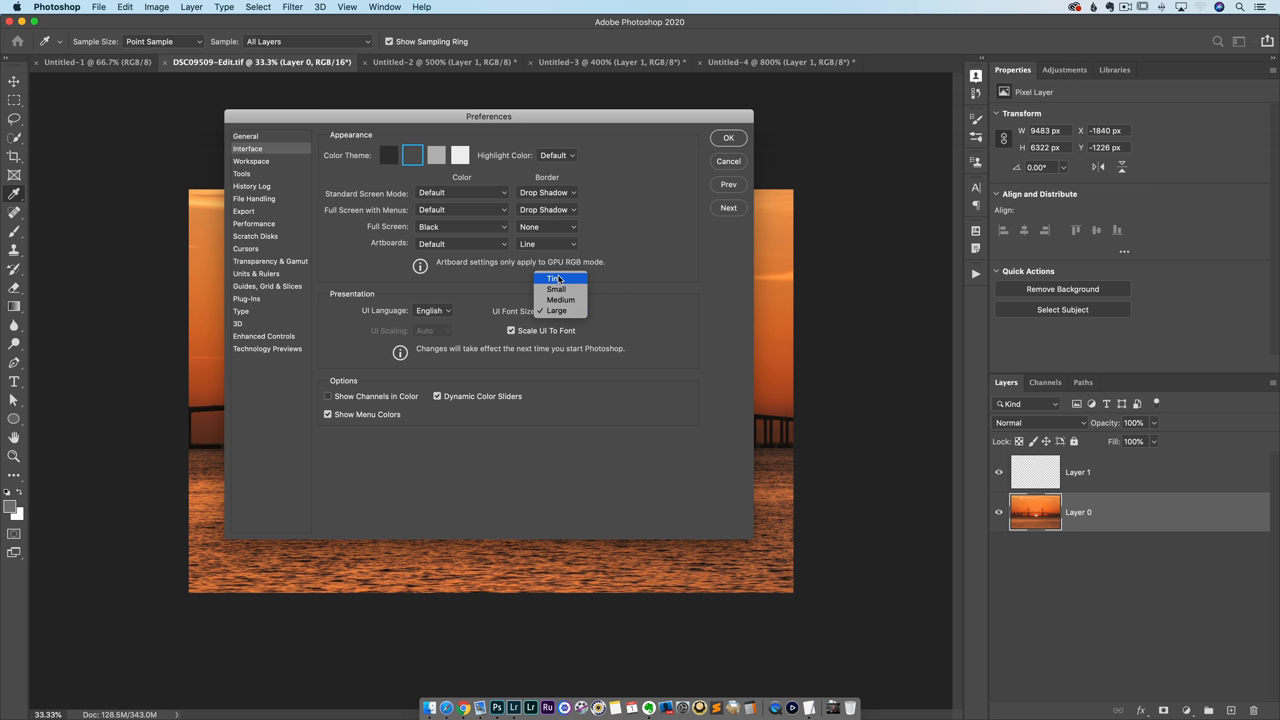
mouse_move(1020, 95)
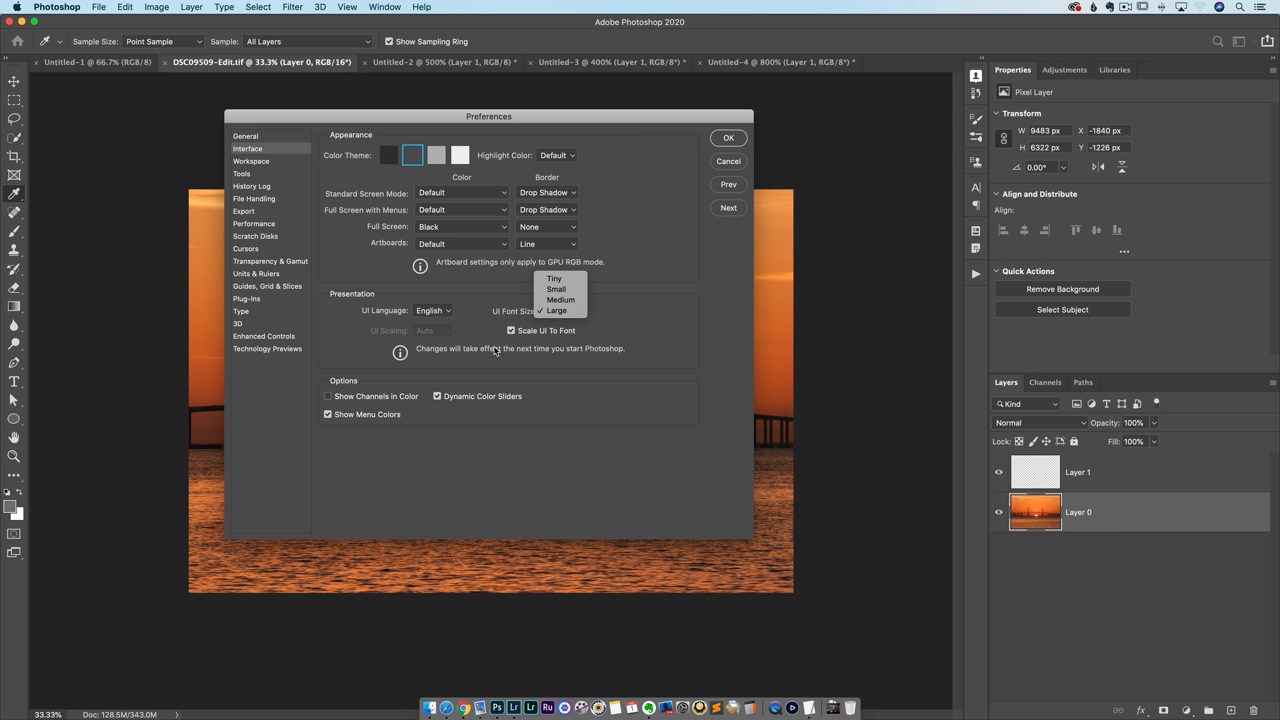
mouse_move(862, 347)
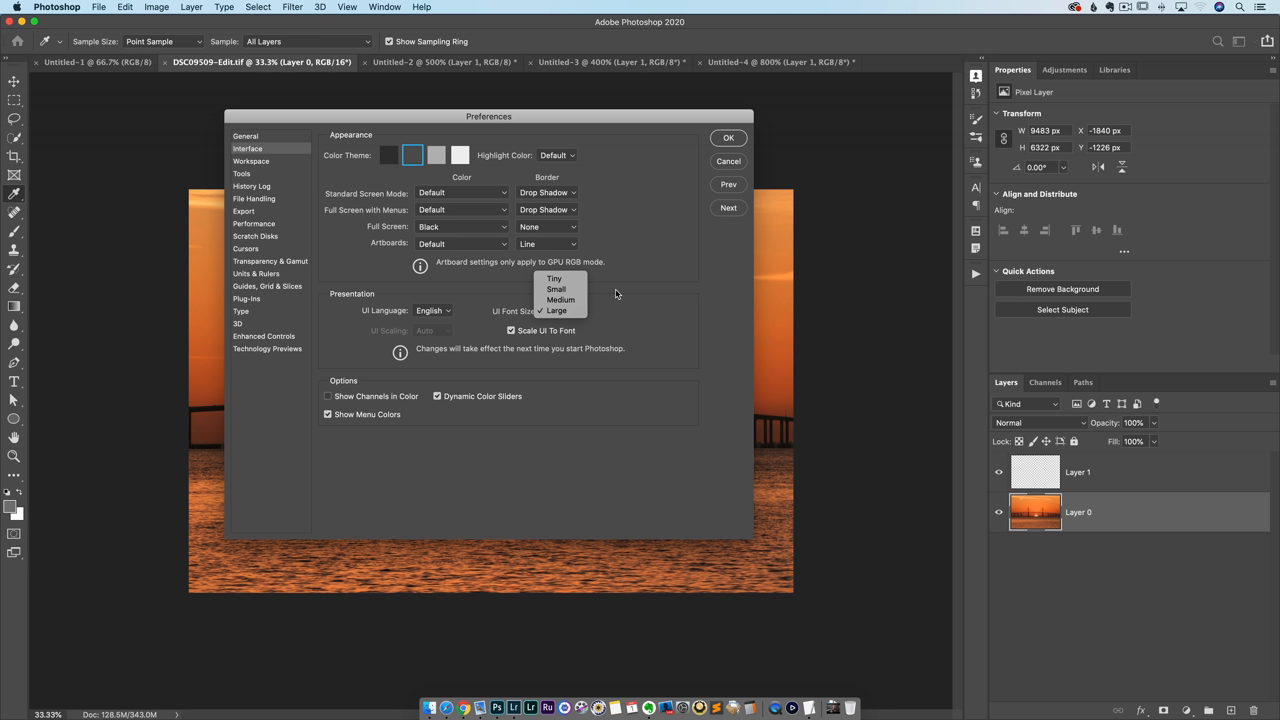
left_click(557, 310)
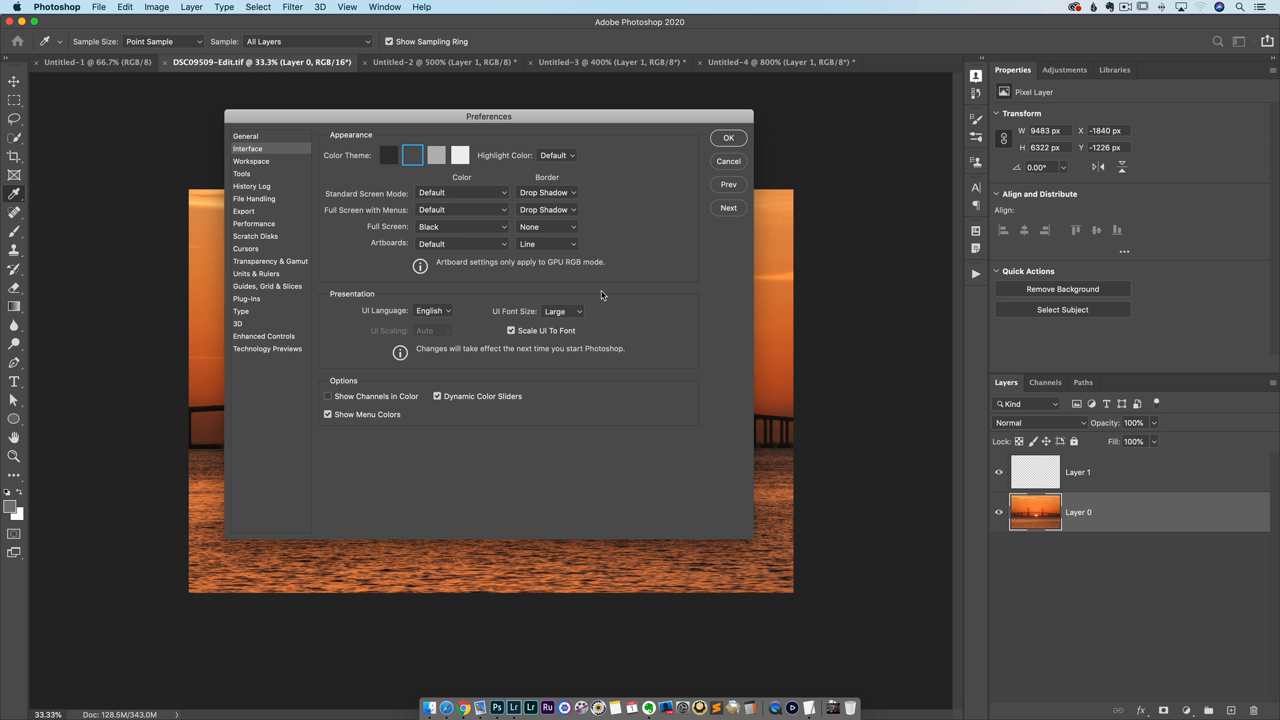
mouse_move(586, 292)
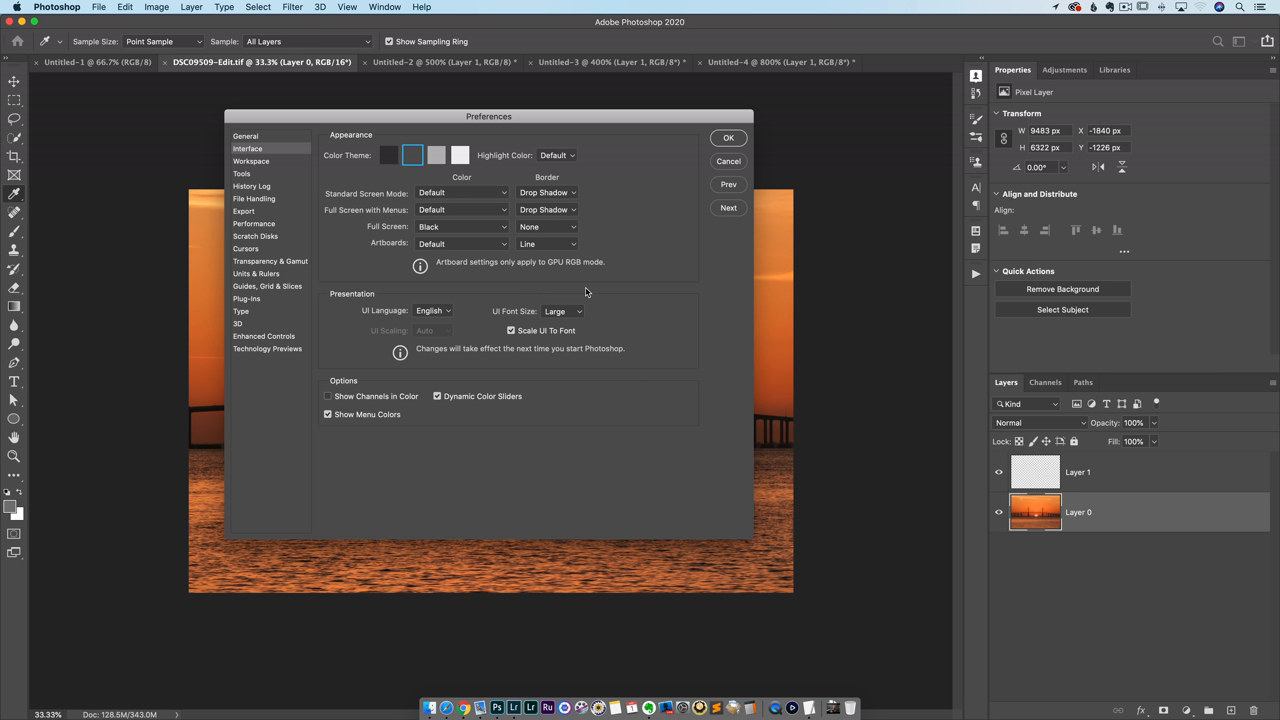